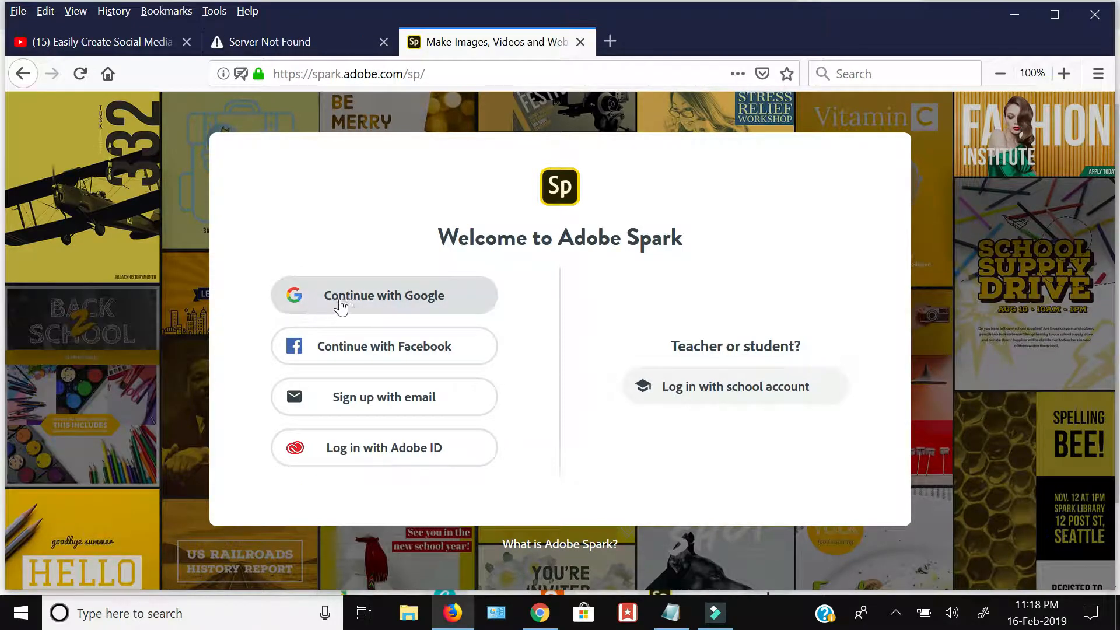
Step: Sign in with Google and start a new Graphic project
{"action": "left_click", "coordinate": [384, 295]}
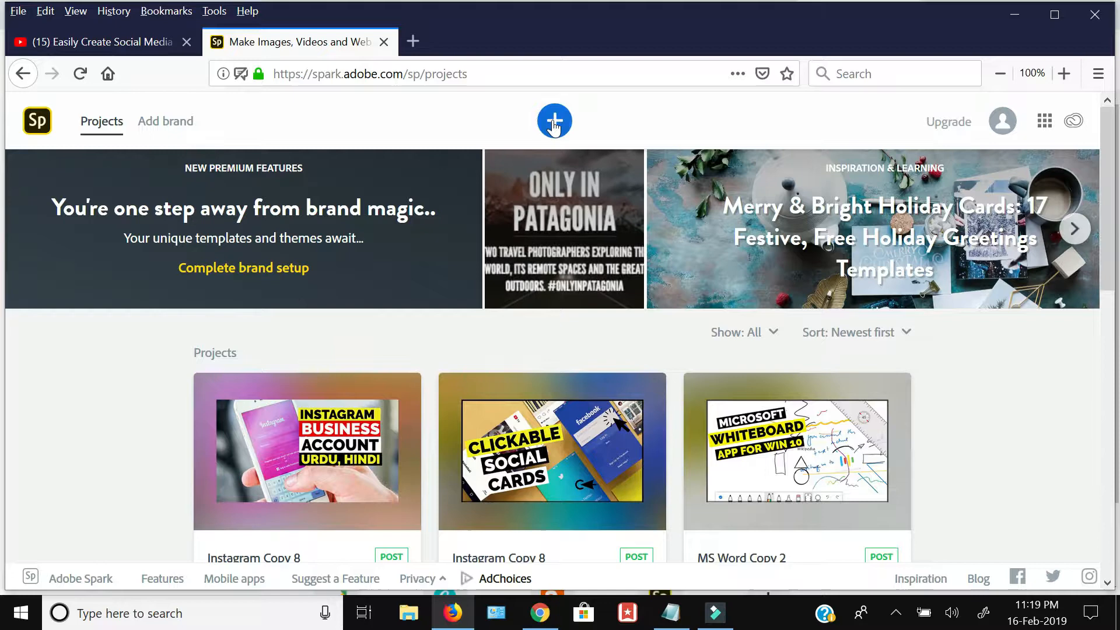
{"action": "left_click", "coordinate": [553, 121]}
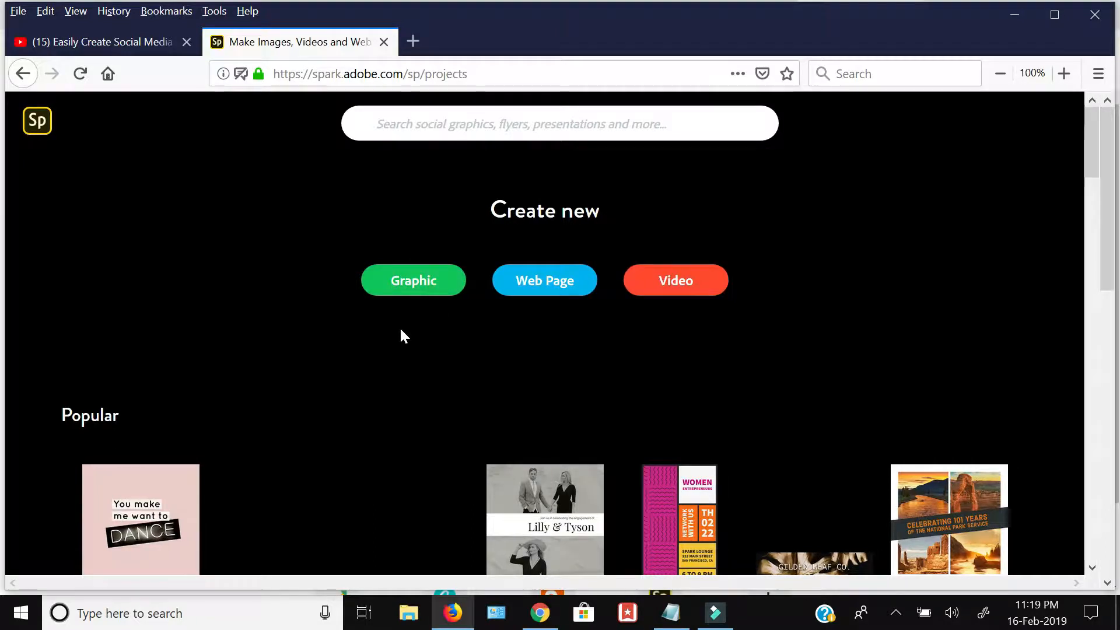
{"action": "left_click", "coordinate": [413, 278]}
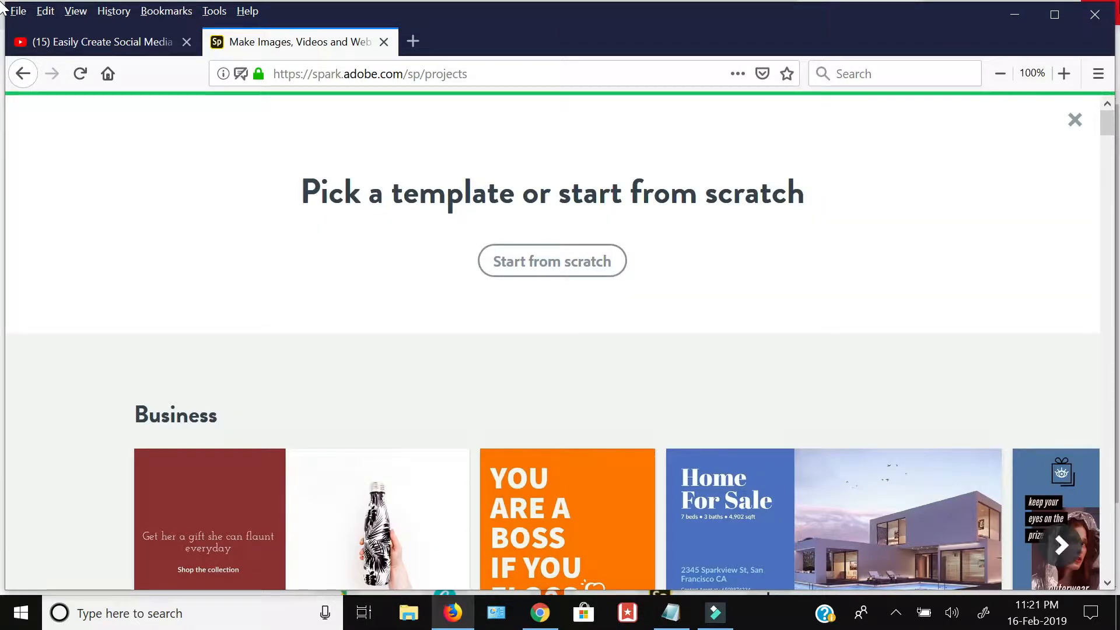
Step: Browse down through the template categories before returning to Projects
{"action": "scroll", "scroll_direction": "down", "scroll_amount": 3}
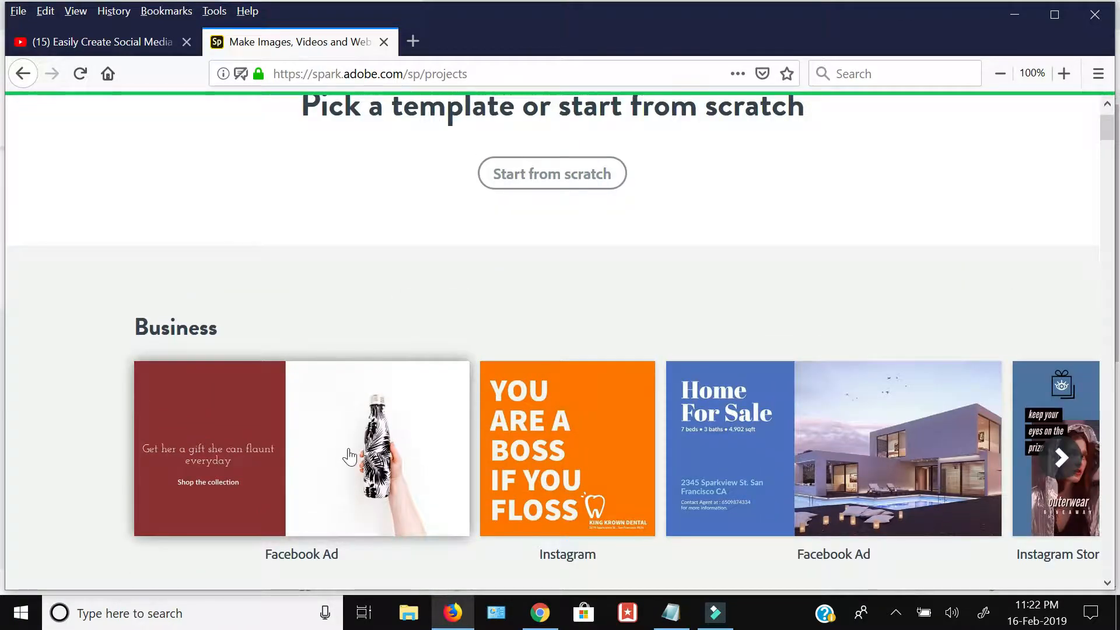
{"action": "scroll", "scroll_direction": "down", "scroll_amount": 3}
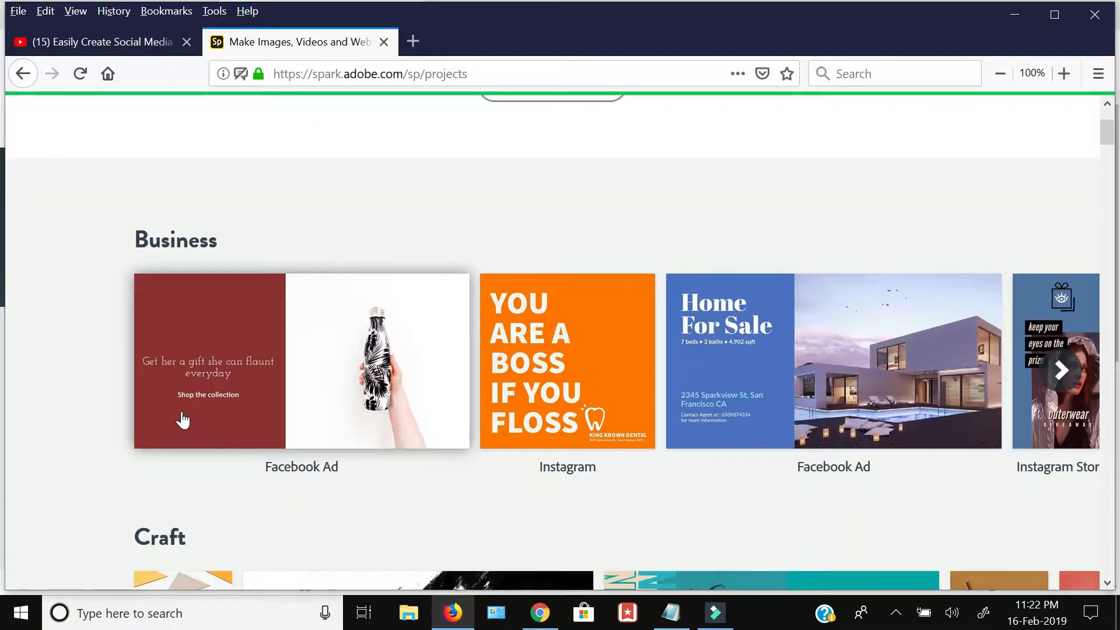
{"action": "scroll", "scroll_direction": "down", "scroll_amount": 3}
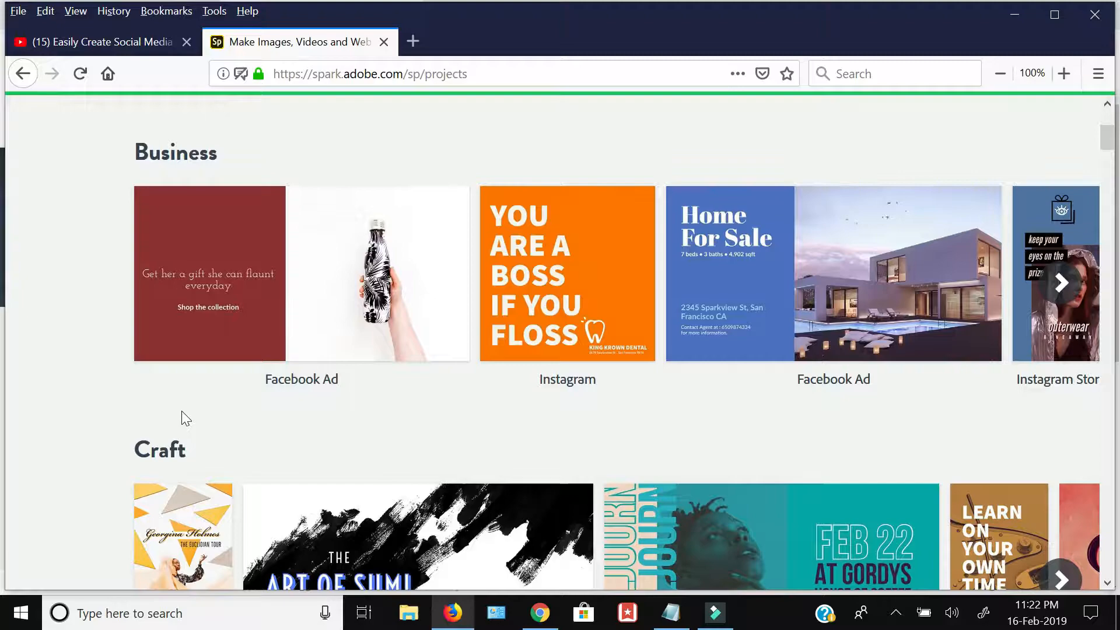
{"action": "scroll", "scroll_direction": "down", "scroll_amount": 3}
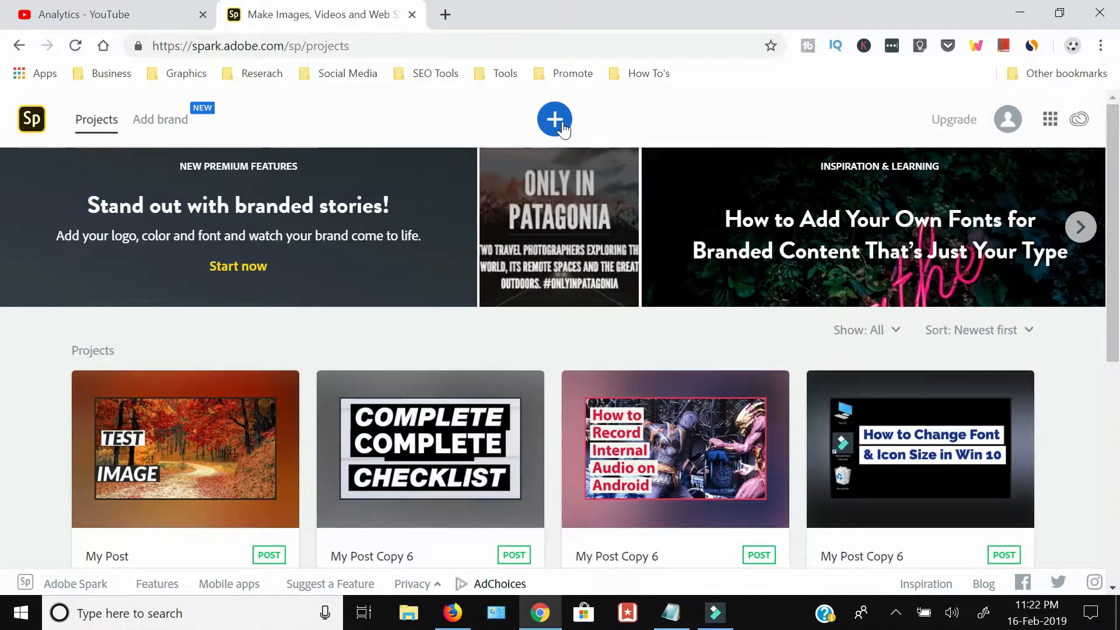
Step: Create a new post on the wooden-desk laptop photo and apply a Design variation
{"action": "left_click", "coordinate": [554, 119]}
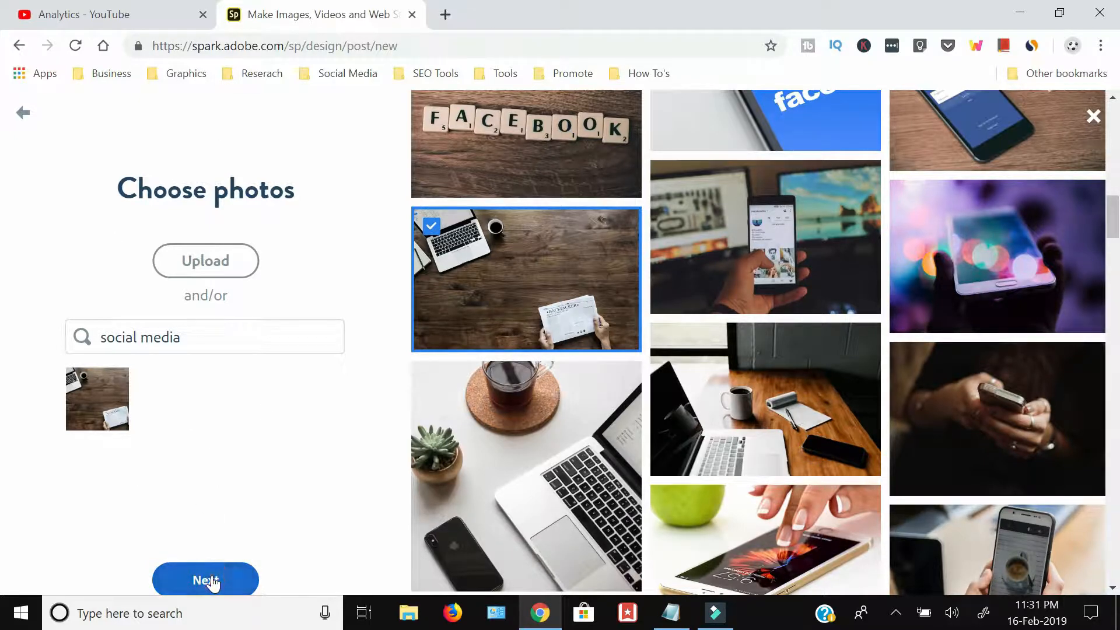
{"action": "left_click", "coordinate": [206, 580]}
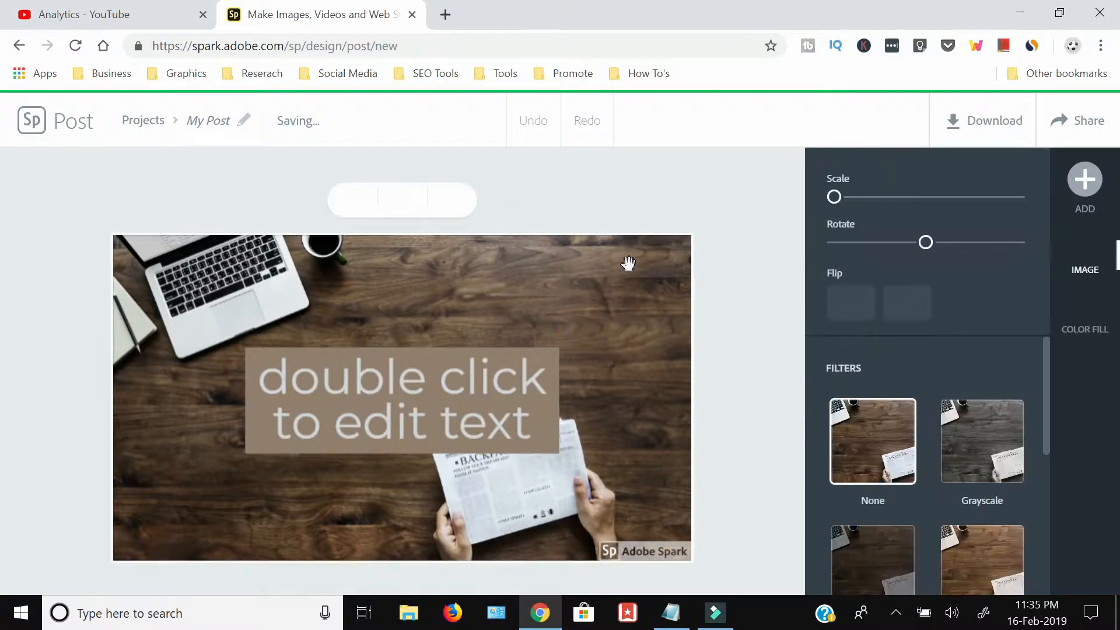
{"action": "left_click", "coordinate": [1084, 257]}
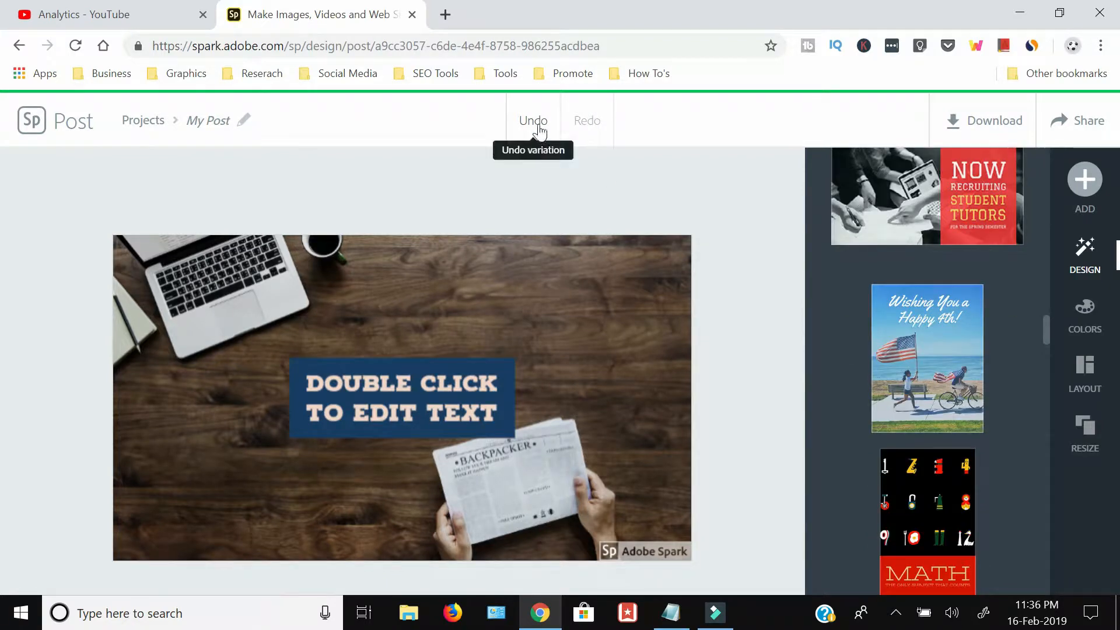
Step: Undo the variation, try the two-column layout, then revert to the single full-photo layout with text near the top
{"action": "left_click", "coordinate": [1084, 314]}
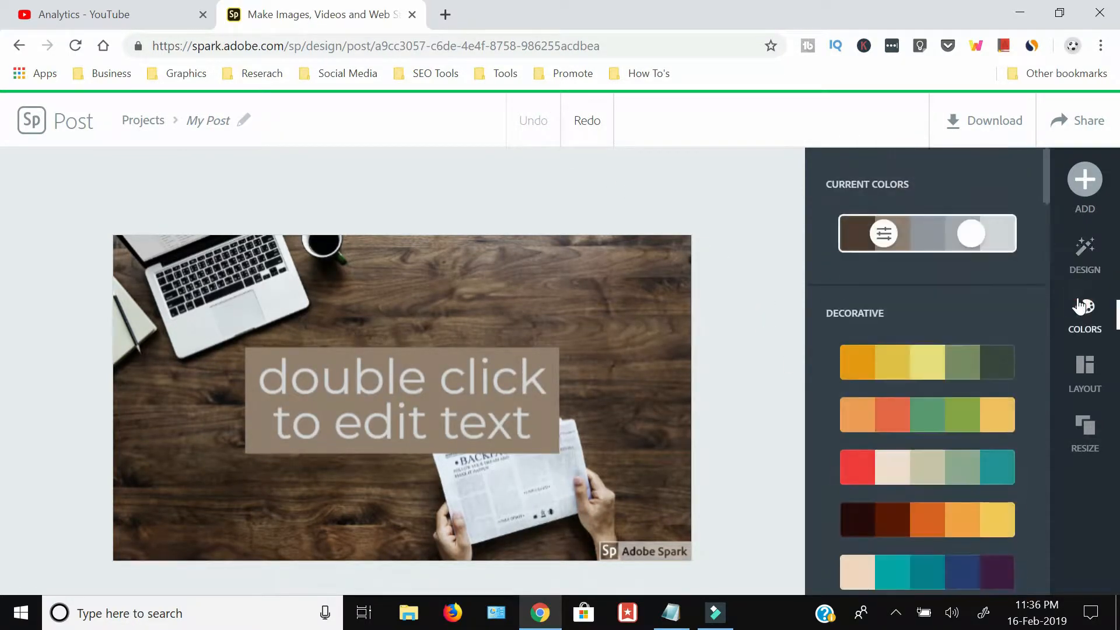
{"action": "left_click", "coordinate": [1084, 371]}
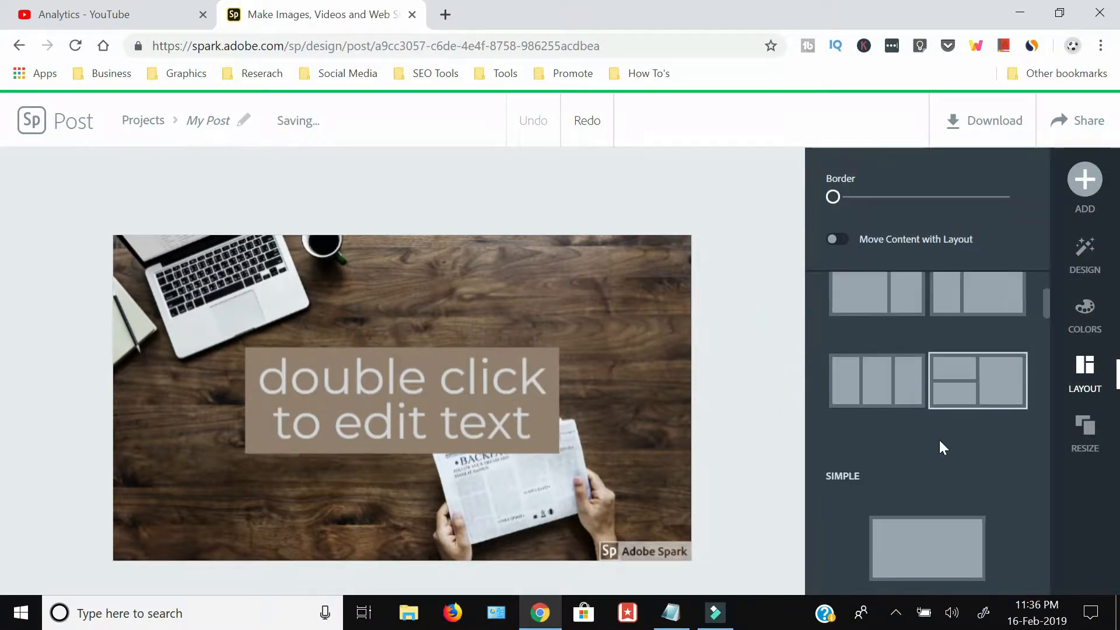
{"action": "left_click", "coordinate": [977, 379]}
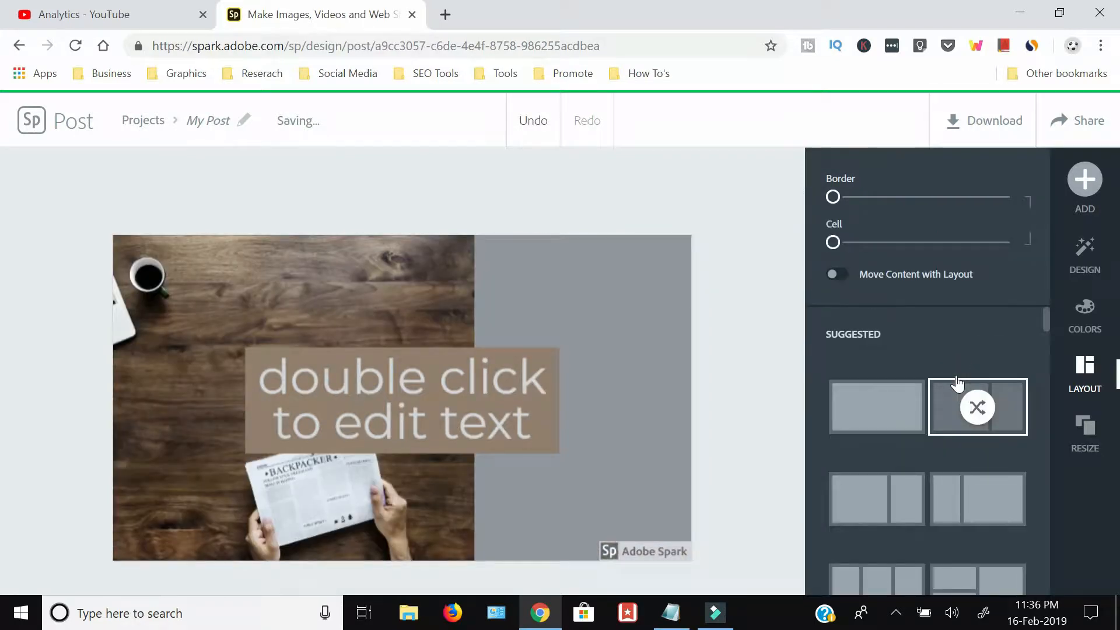
{"action": "left_click", "coordinate": [582, 398]}
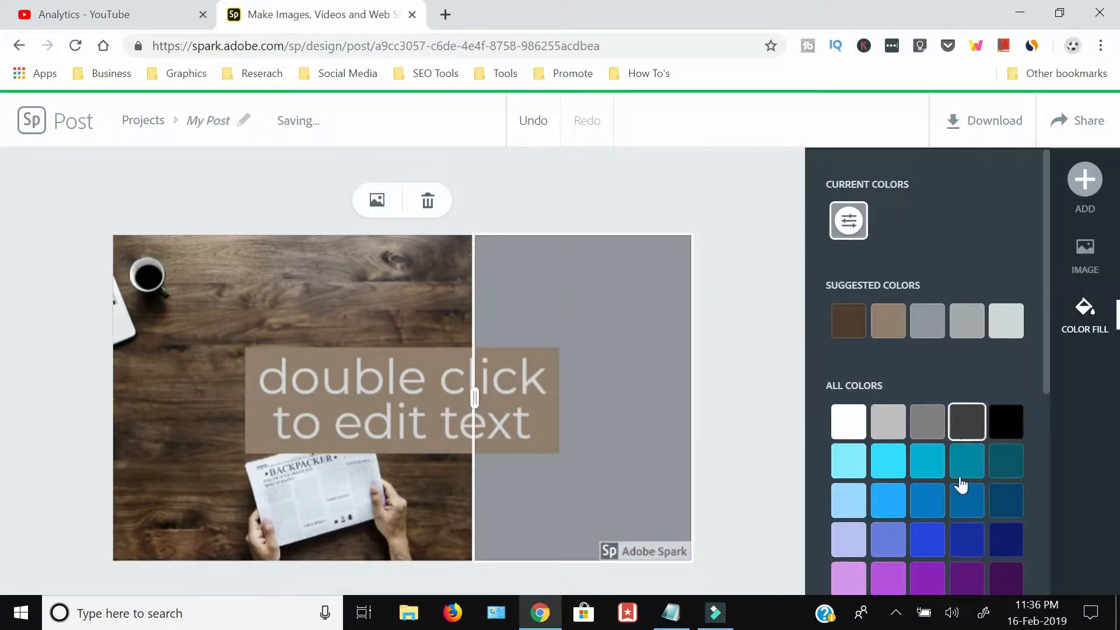
{"action": "left_click", "coordinate": [966, 500]}
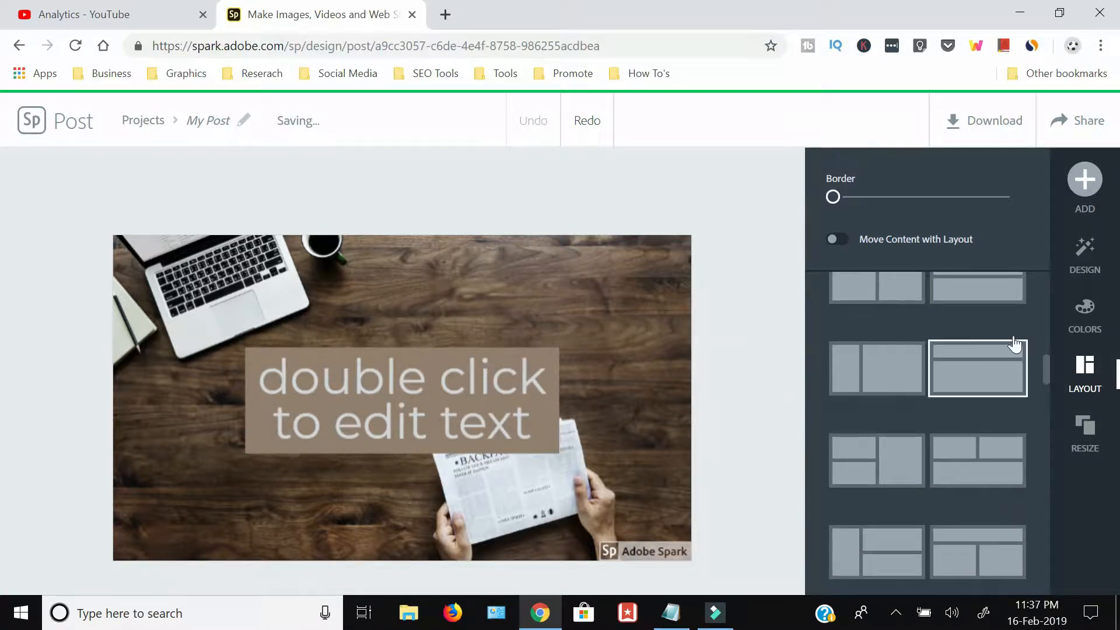
{"action": "left_click", "coordinate": [403, 398]}
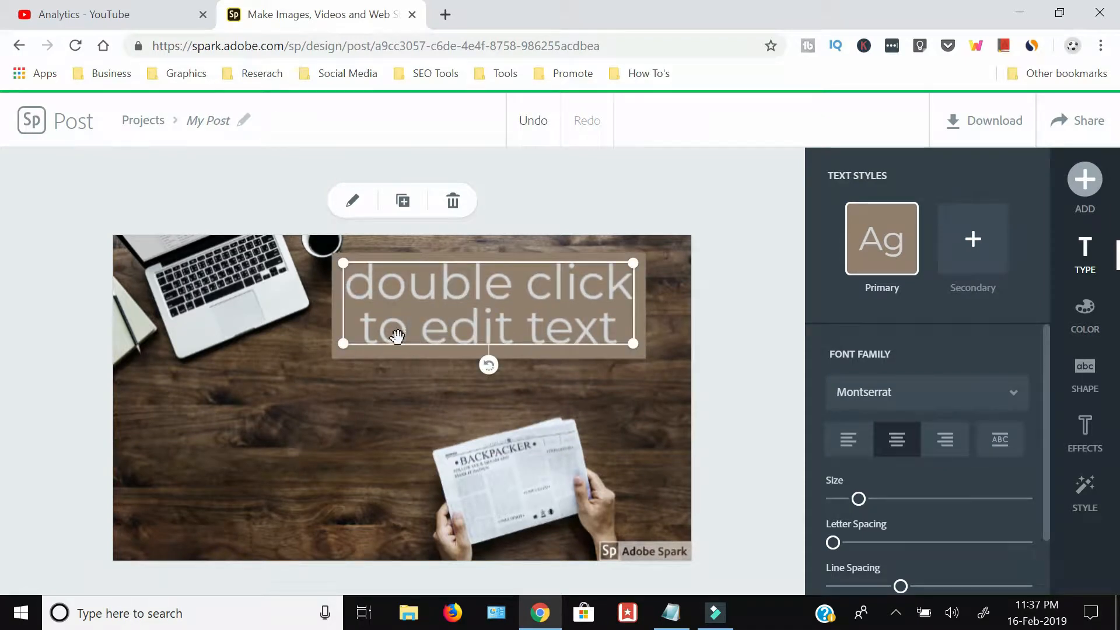
Step: Replace the placeholder with the heading 'Make Social Media Graphics'
{"action": "double_click", "coordinate": [488, 303]}
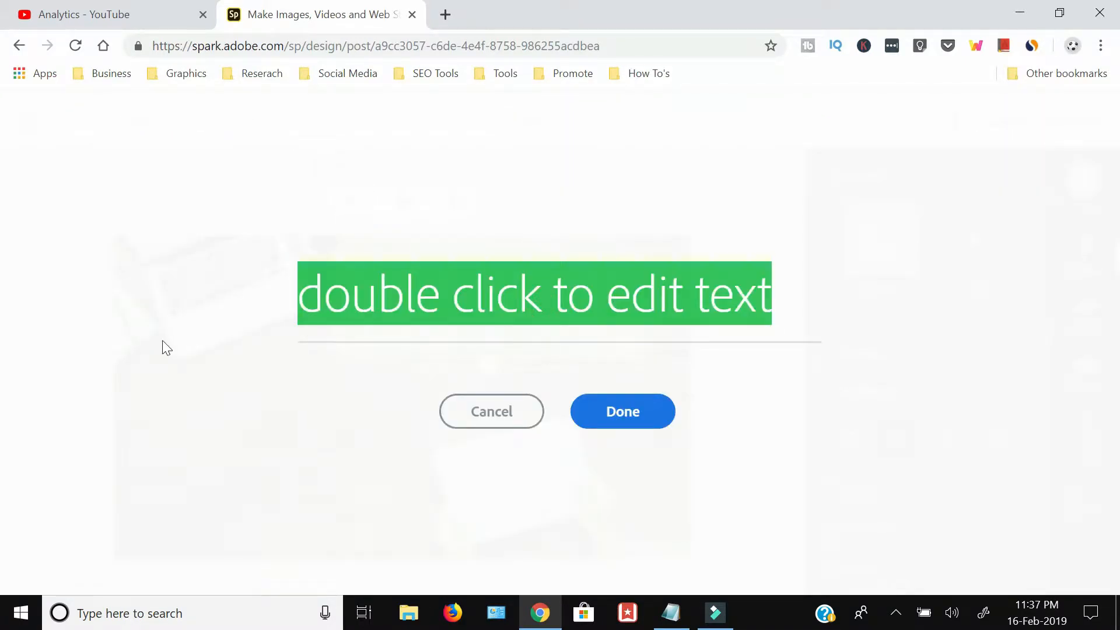
{"action": "type", "text": "Create"}
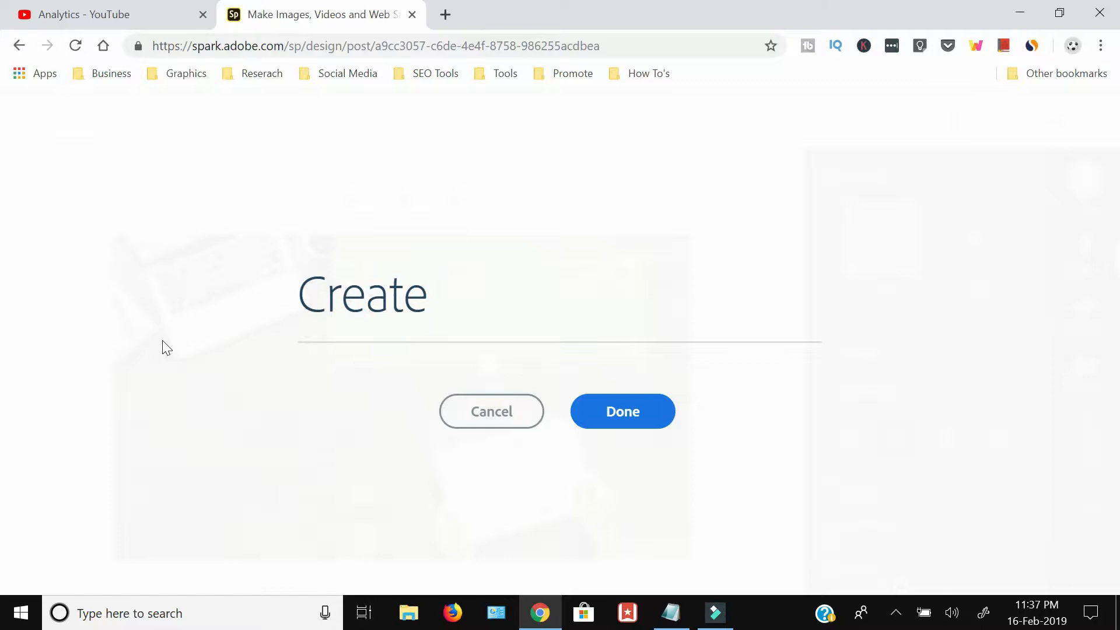
{"action": "type", "text": "Make Social Media Graphics"}
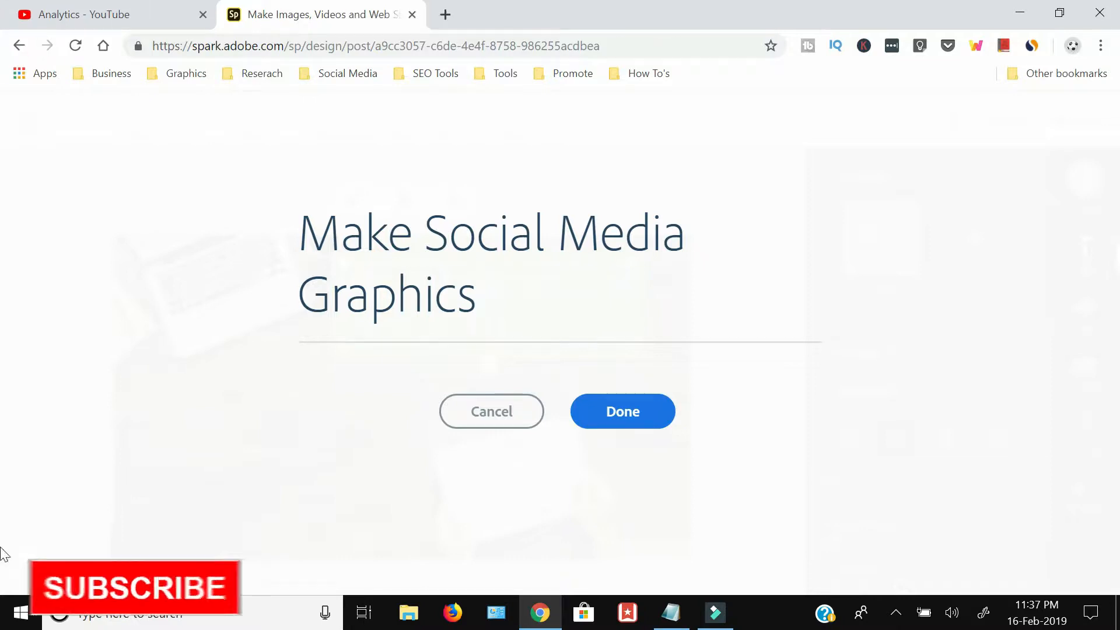
{"action": "left_click", "coordinate": [621, 411]}
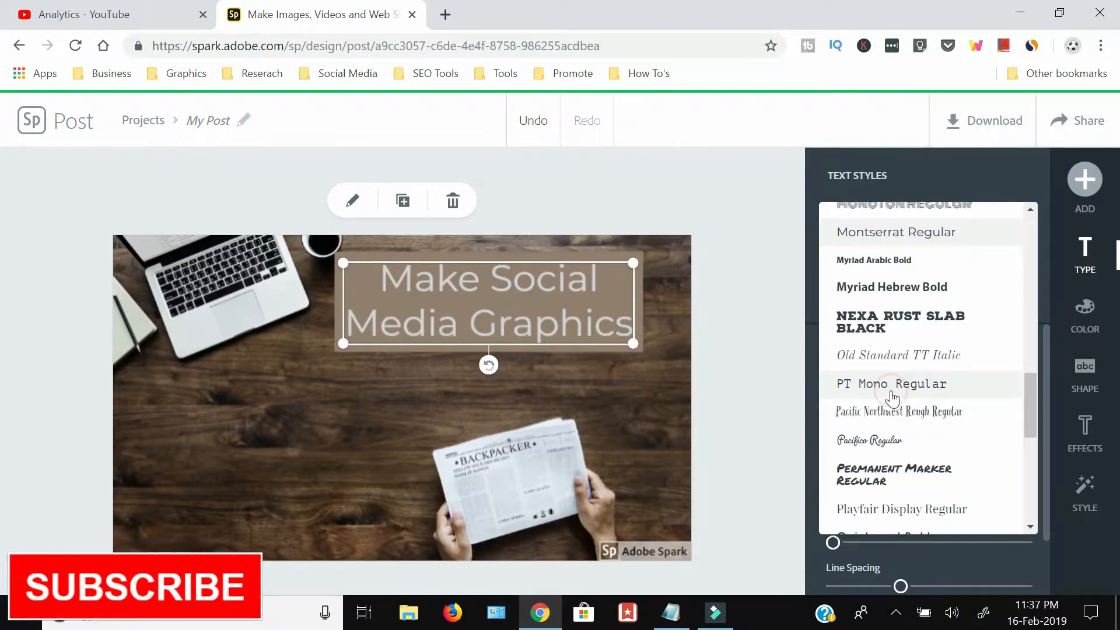
Step: Set the heading in Lato Black Italic and duplicate the text box
{"action": "left_click", "coordinate": [865, 325]}
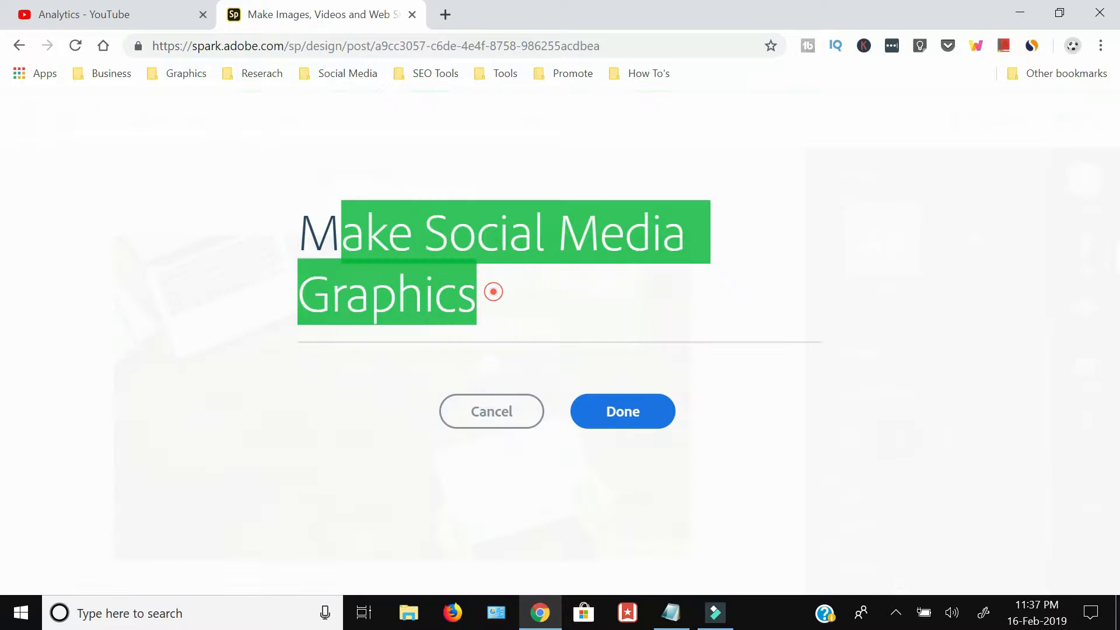
{"action": "left_click", "coordinate": [622, 412]}
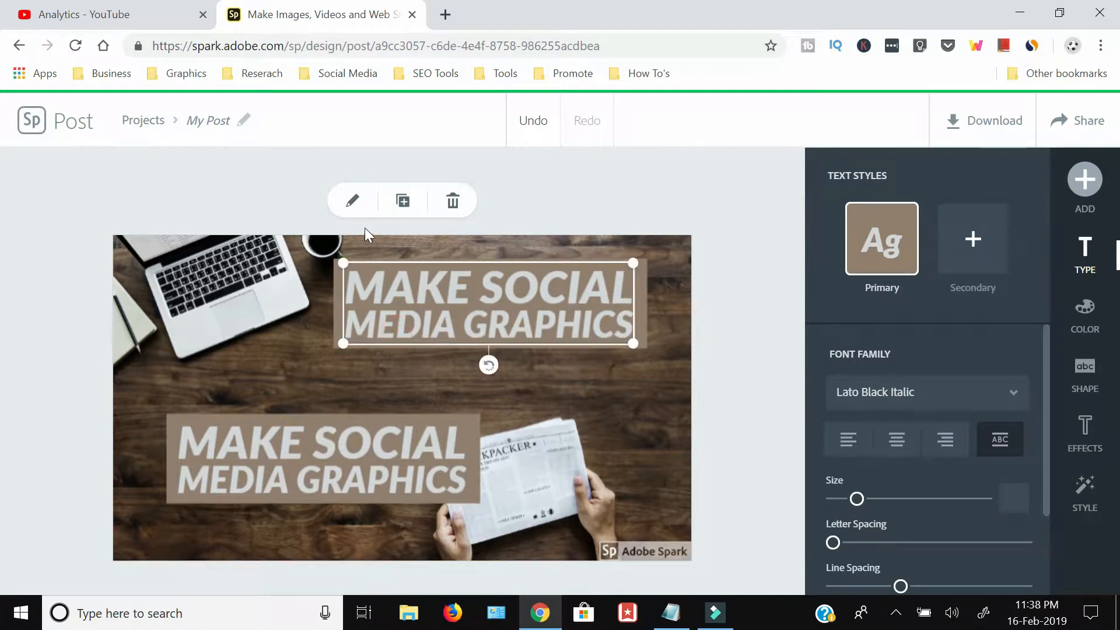
Step: Split the heading so MAKE and a widened SOCIAL MEDIA block sit stacked
{"action": "left_click", "coordinate": [351, 199]}
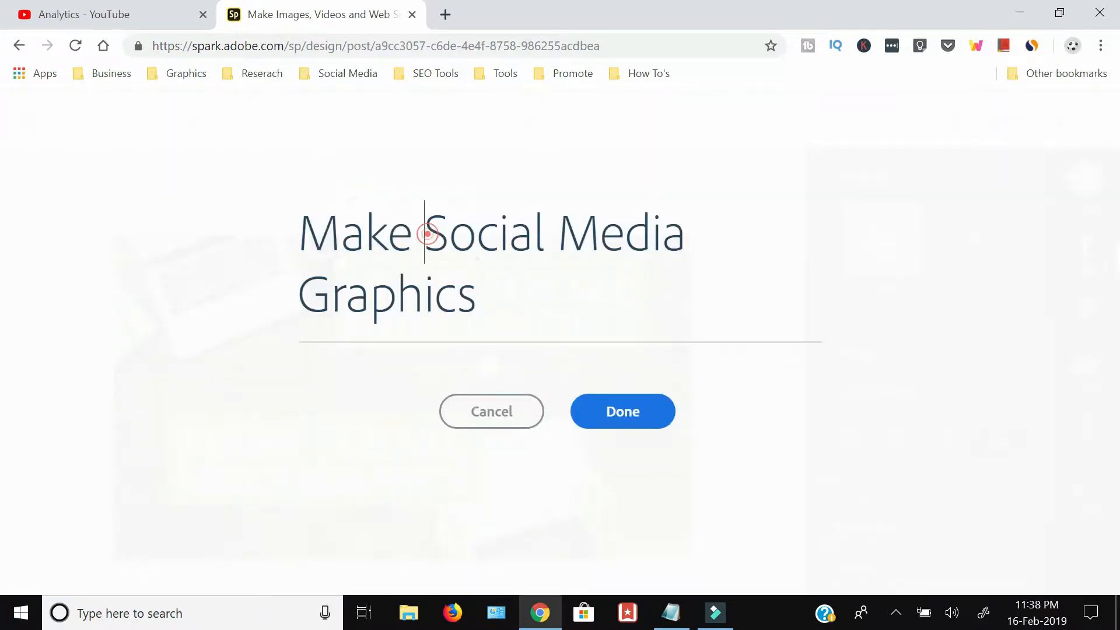
{"action": "left_click", "coordinate": [622, 411]}
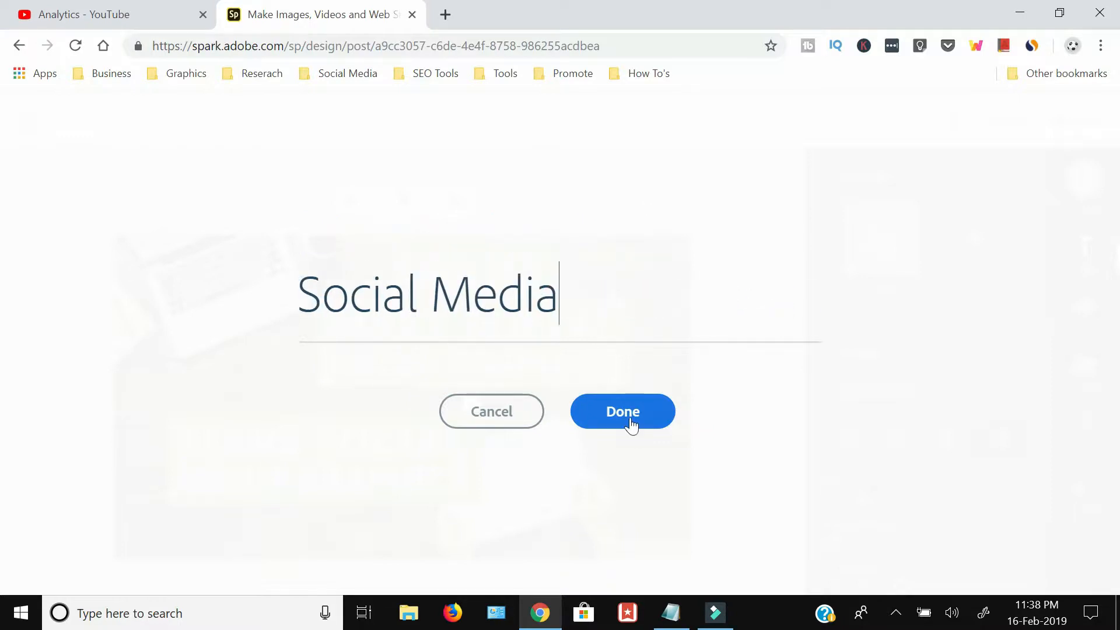
{"action": "left_click", "coordinate": [622, 412]}
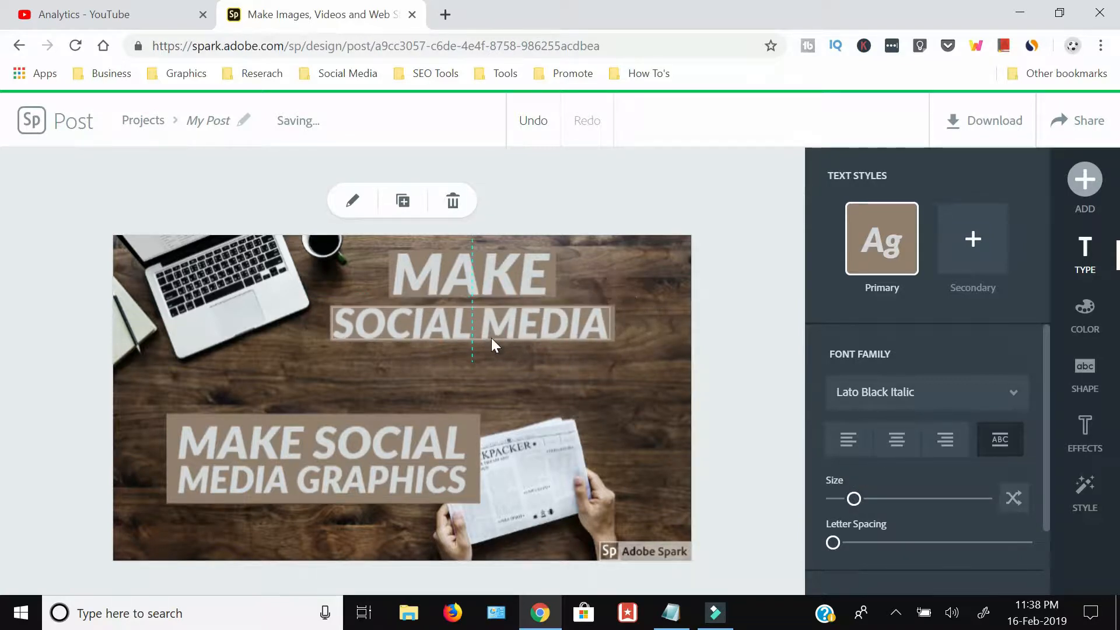
{"action": "left_click", "coordinate": [470, 325]}
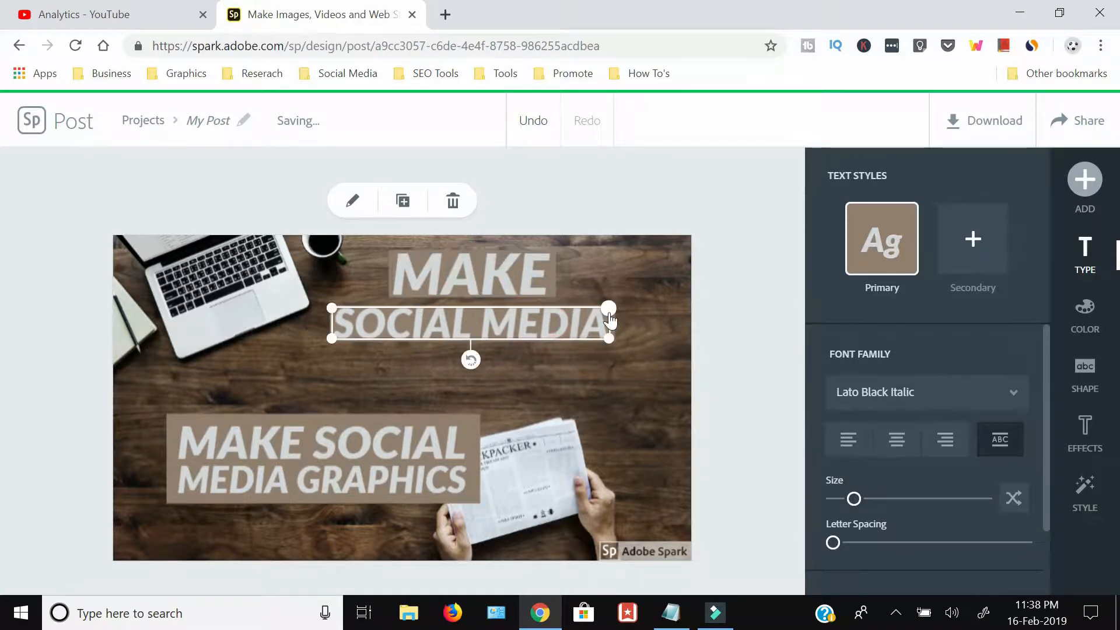
{"action": "left_click", "coordinate": [322, 457]}
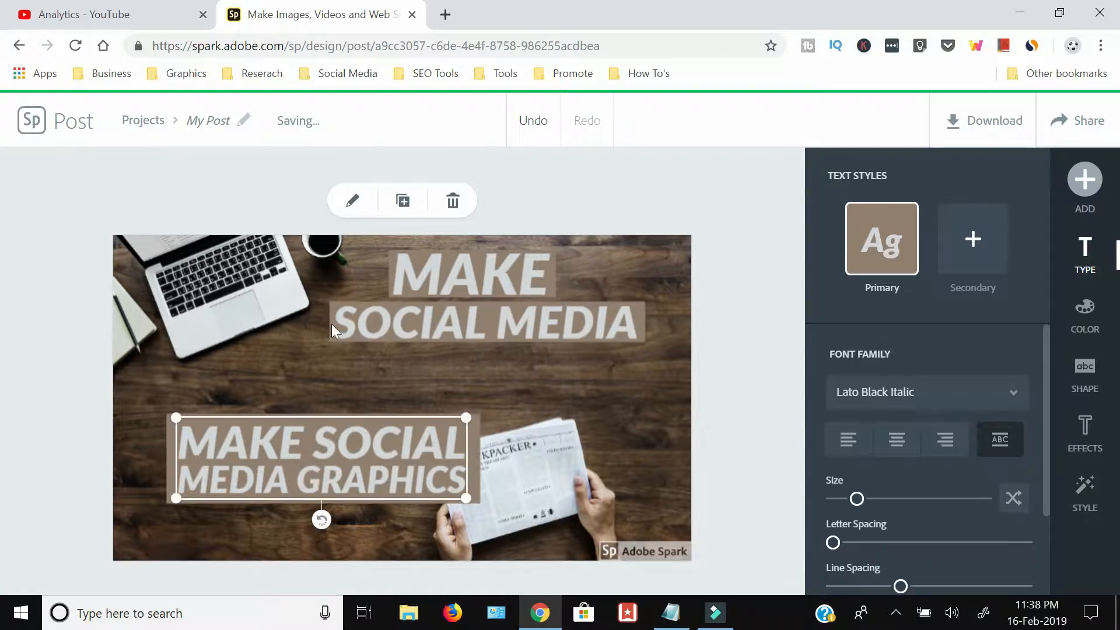
Step: Turn the lower copy into a GRAPHICS text piece under SOCIAL MEDIA
{"action": "left_click", "coordinate": [402, 201]}
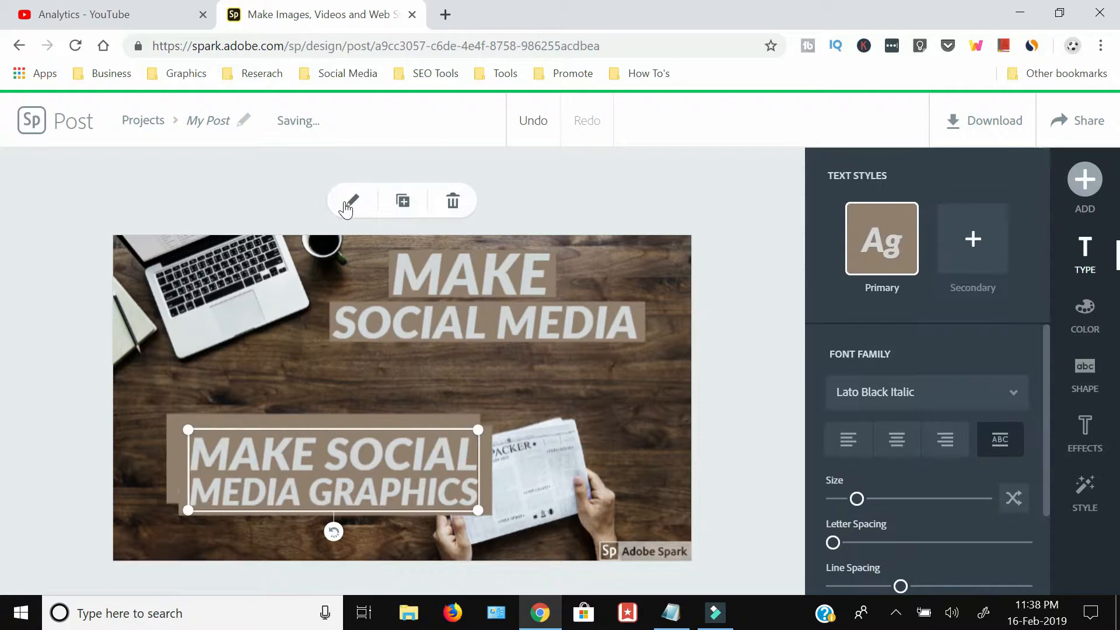
{"action": "left_click", "coordinate": [349, 201]}
{"action": "type", "text": "Graphics"}
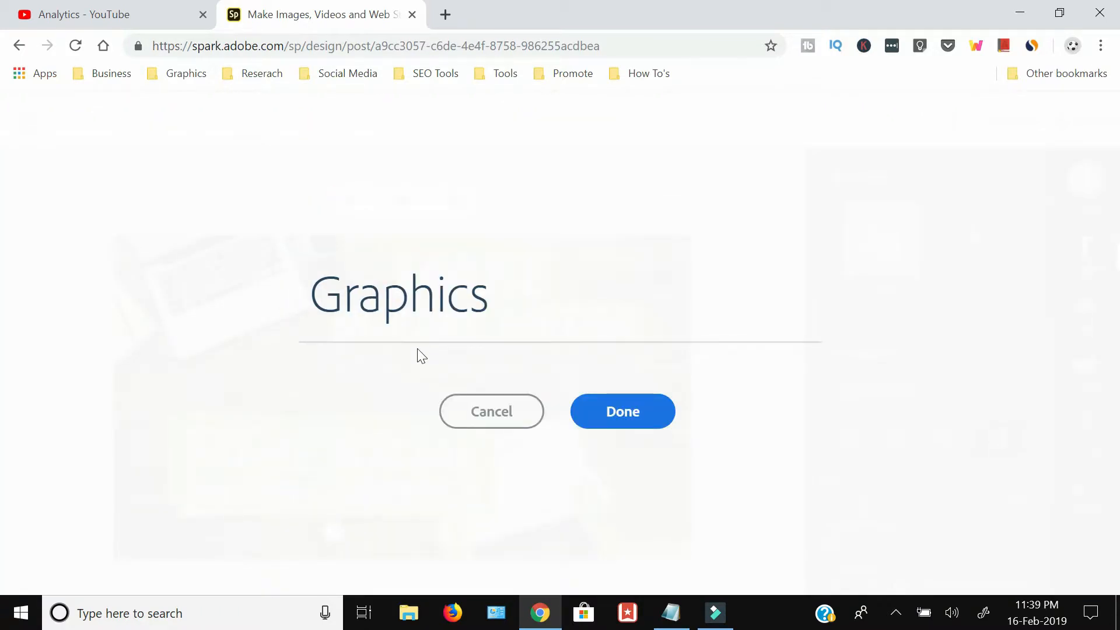
{"action": "left_click", "coordinate": [622, 411]}
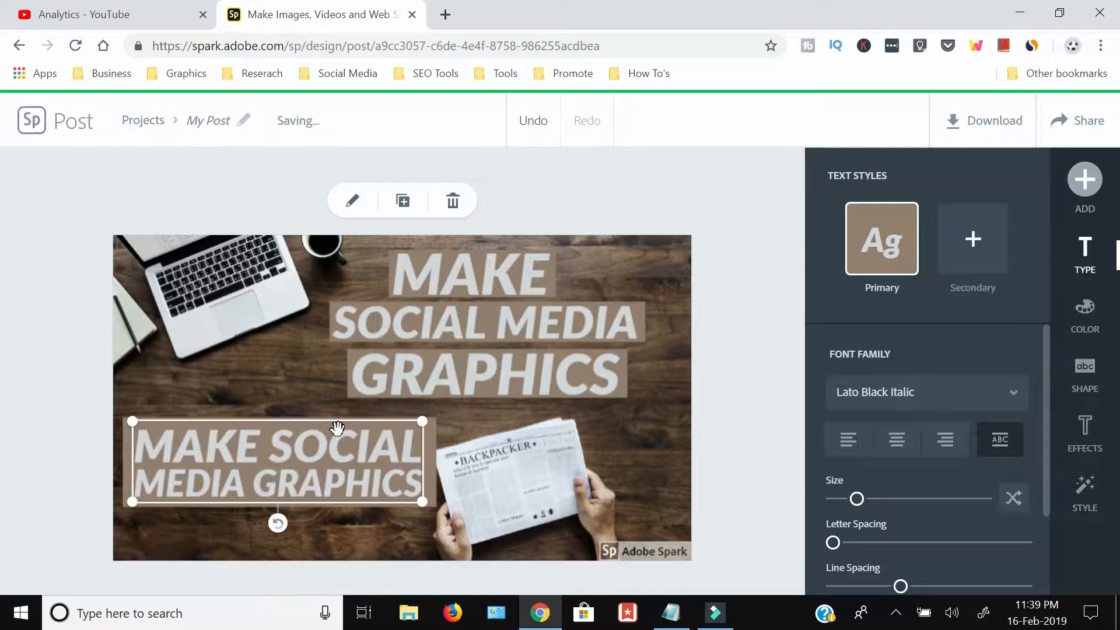
Step: Recolour MAKE to a dark black-and-white pairing via the colour picker
{"action": "left_click", "coordinate": [1084, 313]}
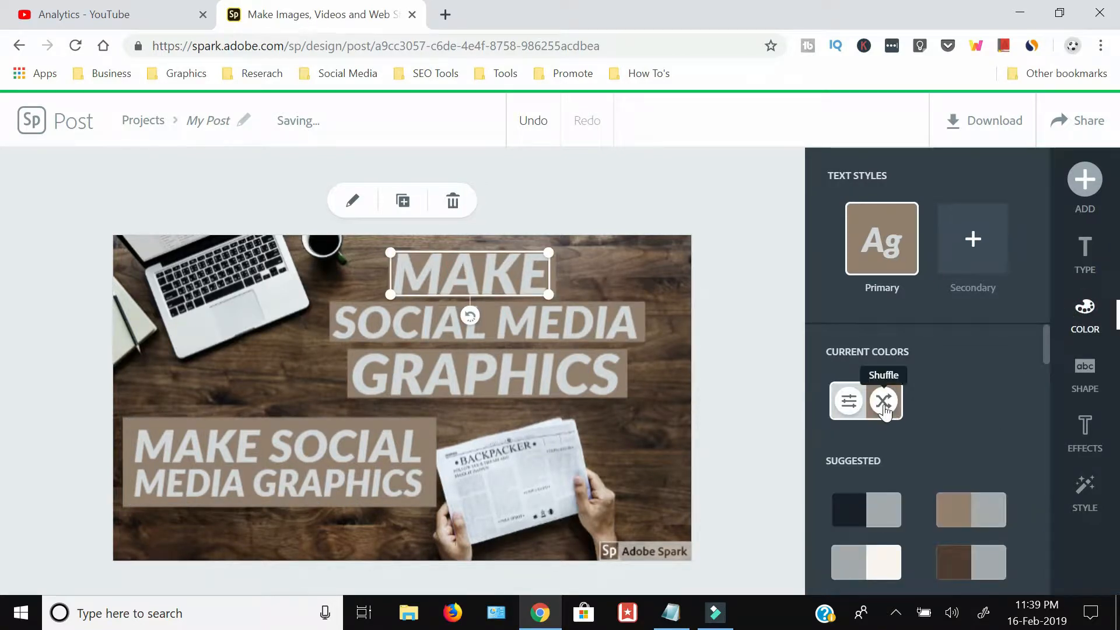
{"action": "left_click", "coordinate": [883, 400]}
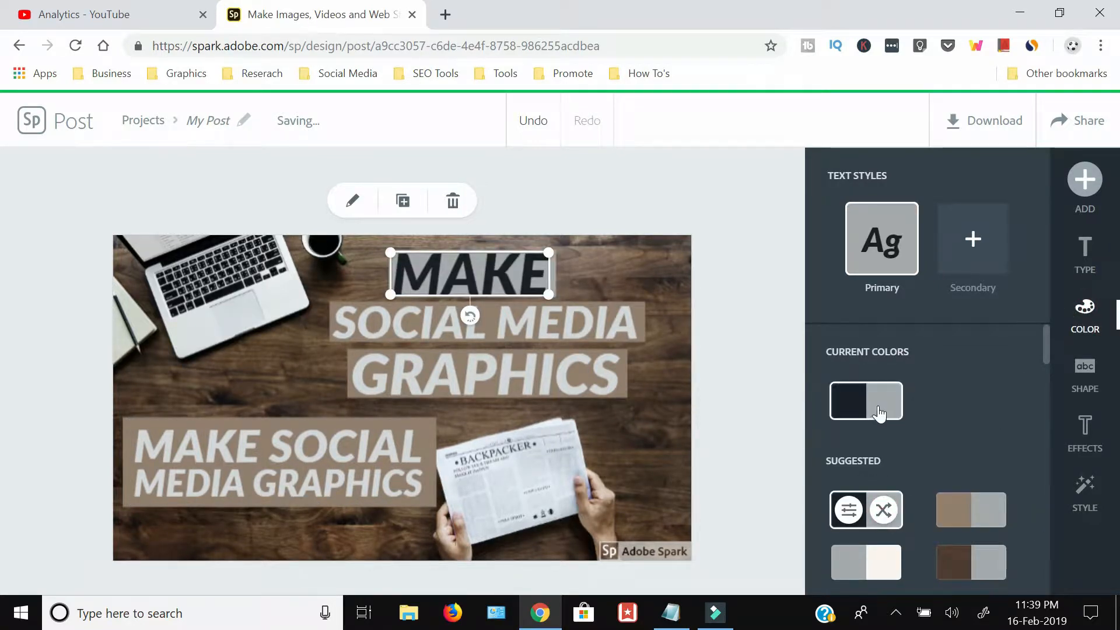
{"action": "left_click", "coordinate": [850, 401]}
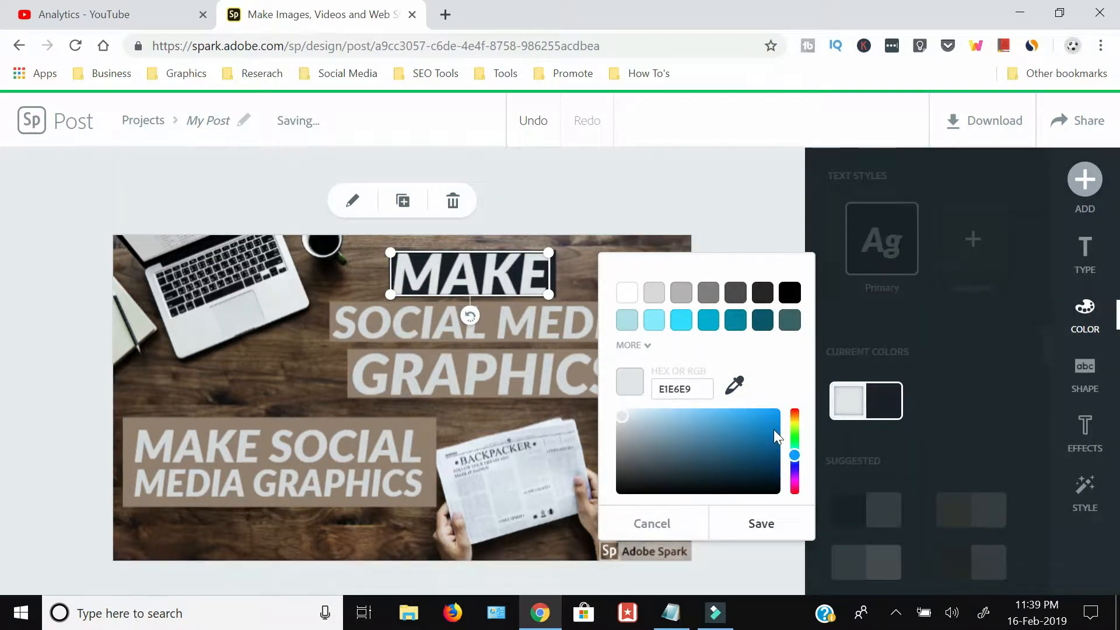
{"action": "left_click", "coordinate": [669, 481]}
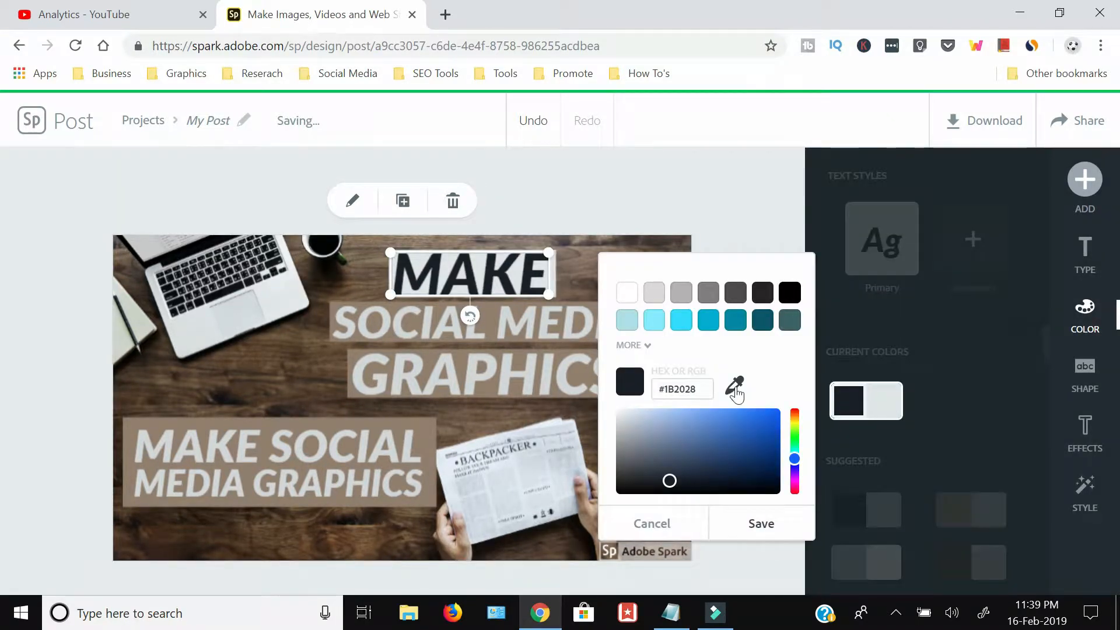
{"action": "left_click", "coordinate": [761, 524]}
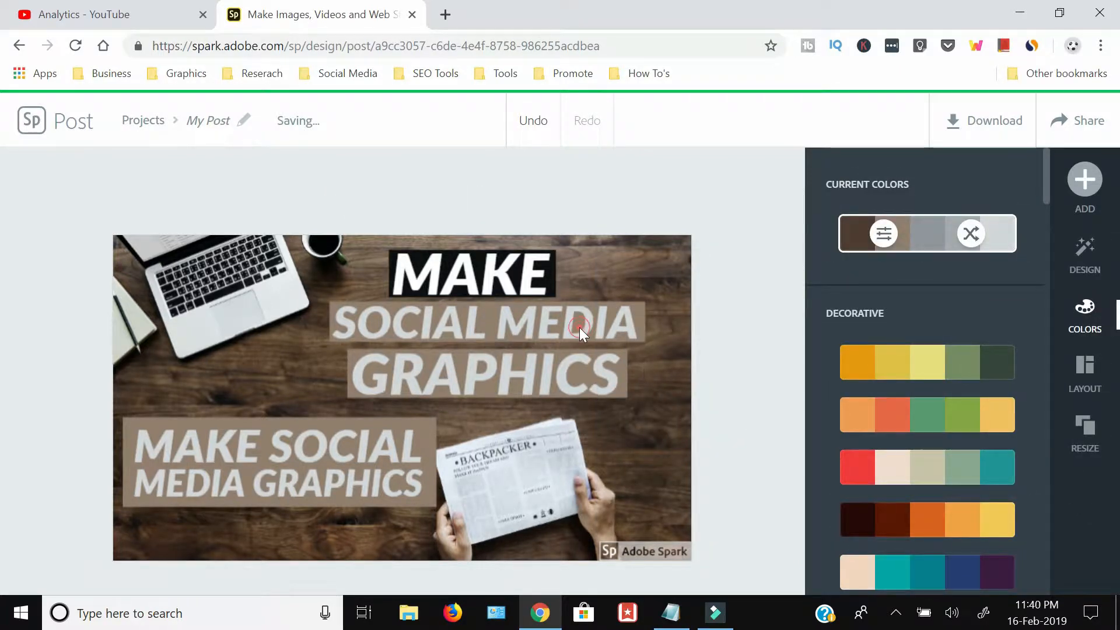
Step: Give SOCIAL MEDIA white-on-black and GRAPHICS black-on-white, then line the words up
{"action": "left_click", "coordinate": [579, 329]}
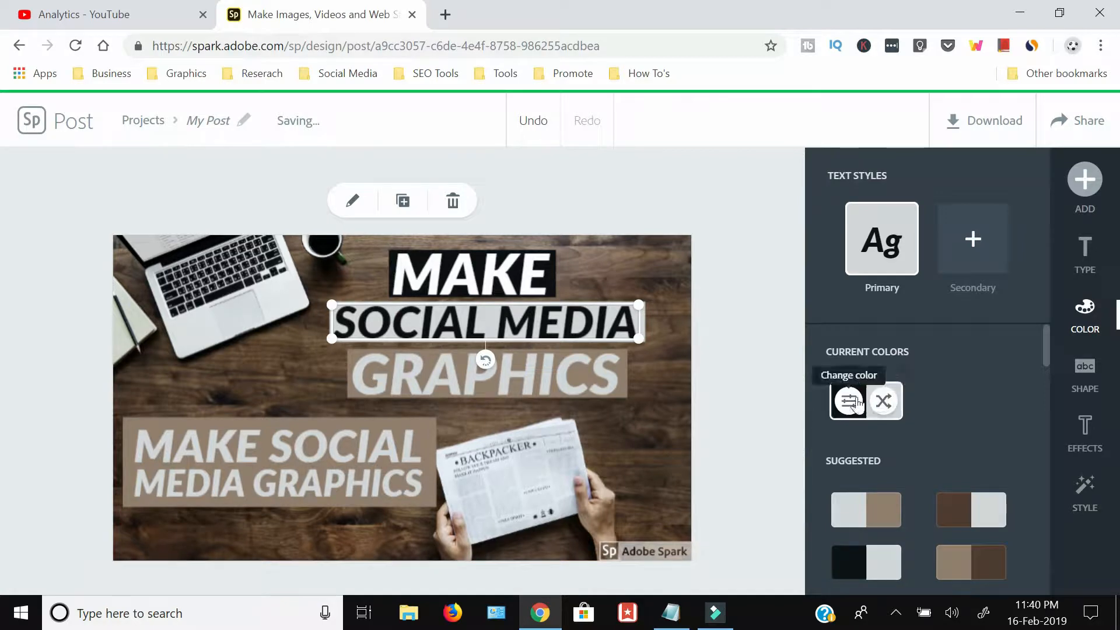
{"action": "left_click", "coordinate": [849, 401]}
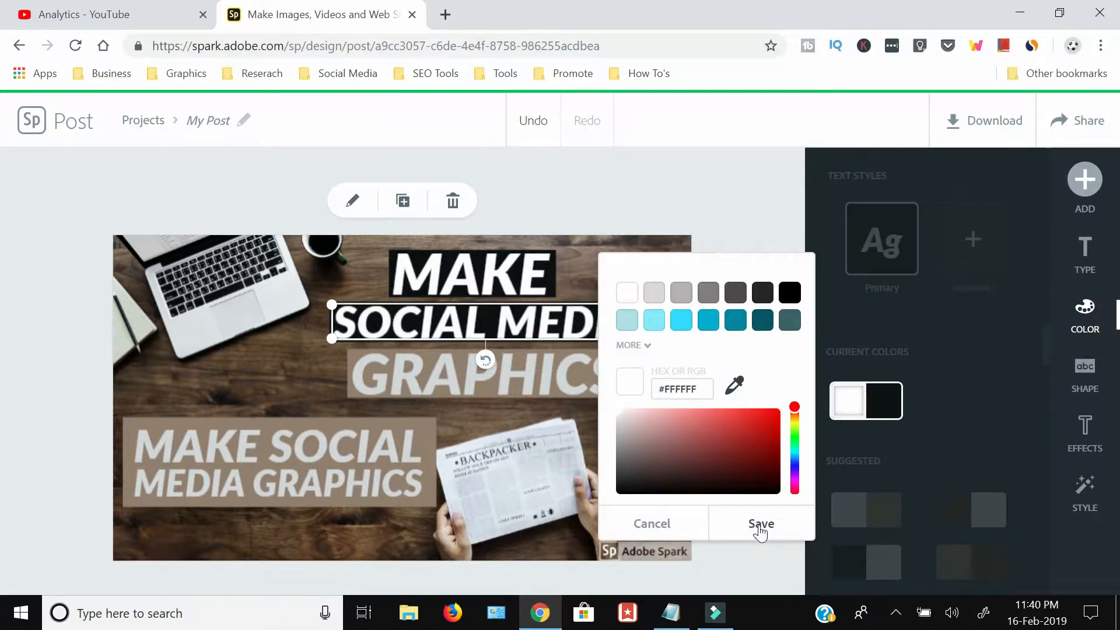
{"action": "left_click", "coordinate": [761, 523]}
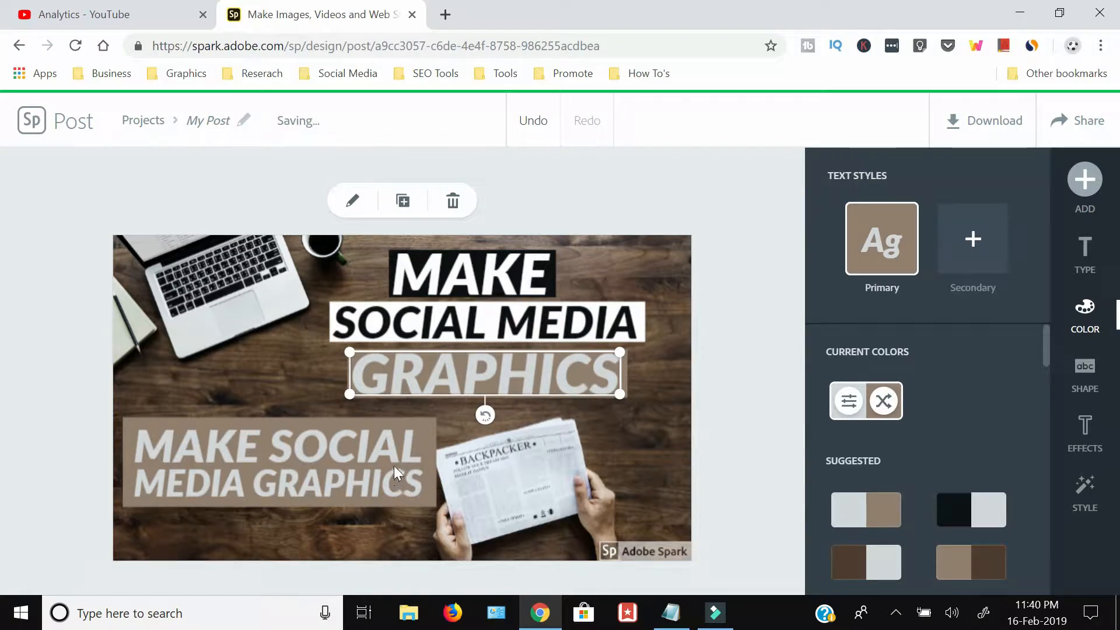
{"action": "left_click", "coordinate": [848, 401]}
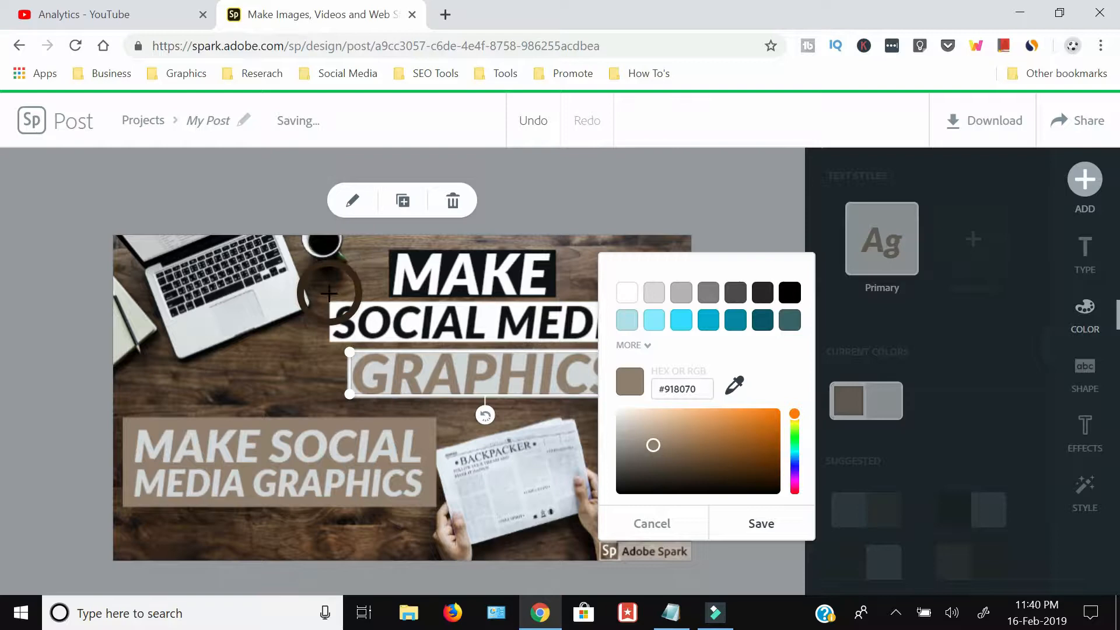
{"action": "left_click", "coordinate": [652, 524]}
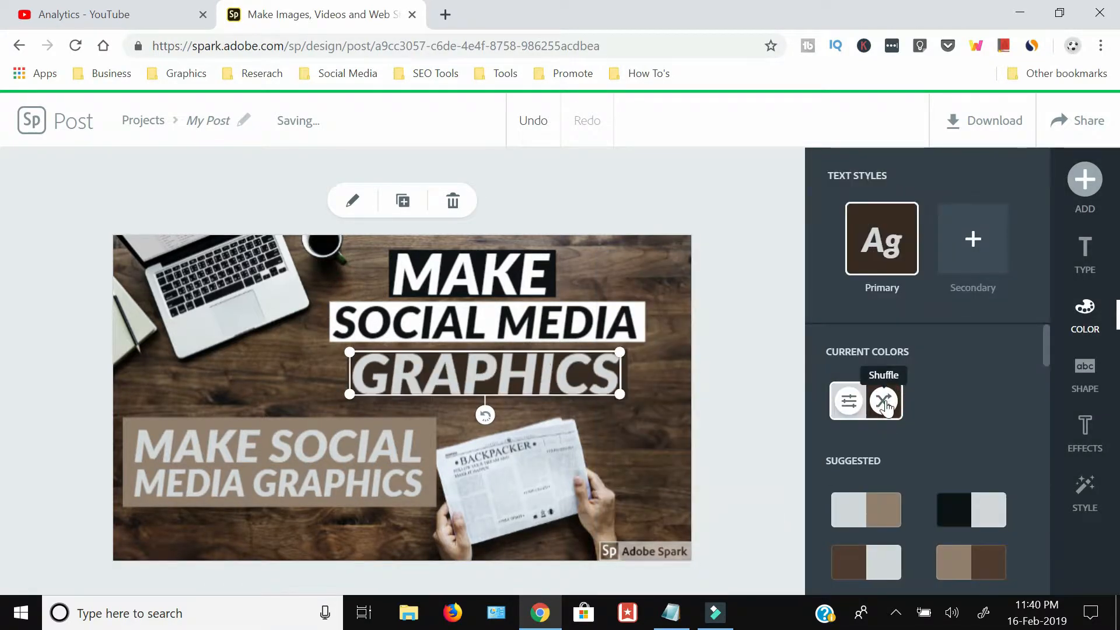
{"action": "left_click", "coordinate": [884, 401]}
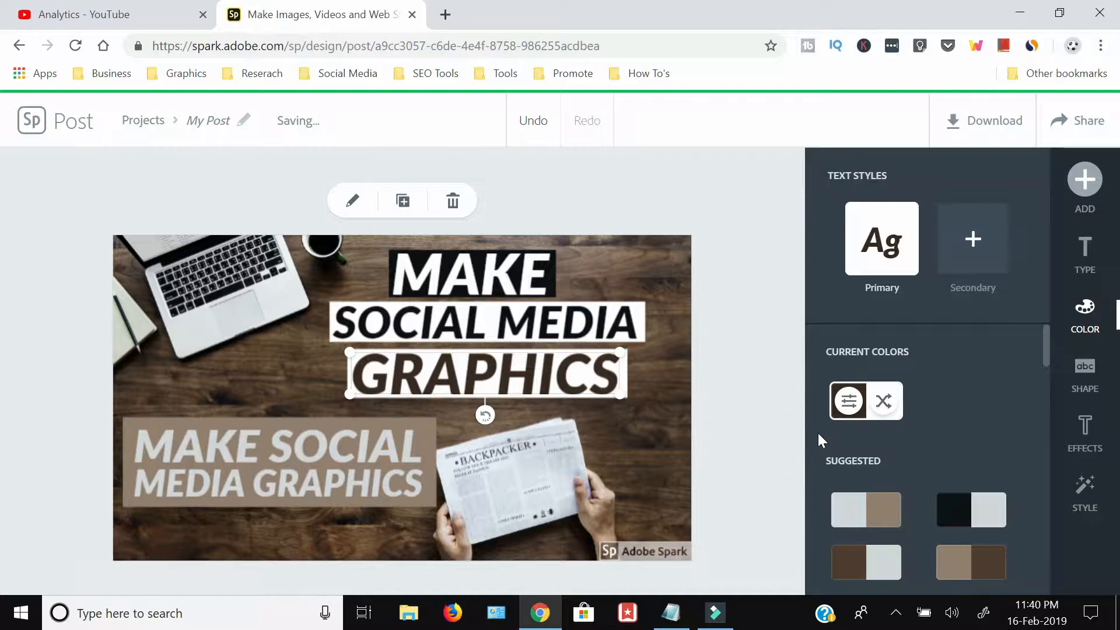
{"action": "mouse_move", "coordinate": [485, 322]}
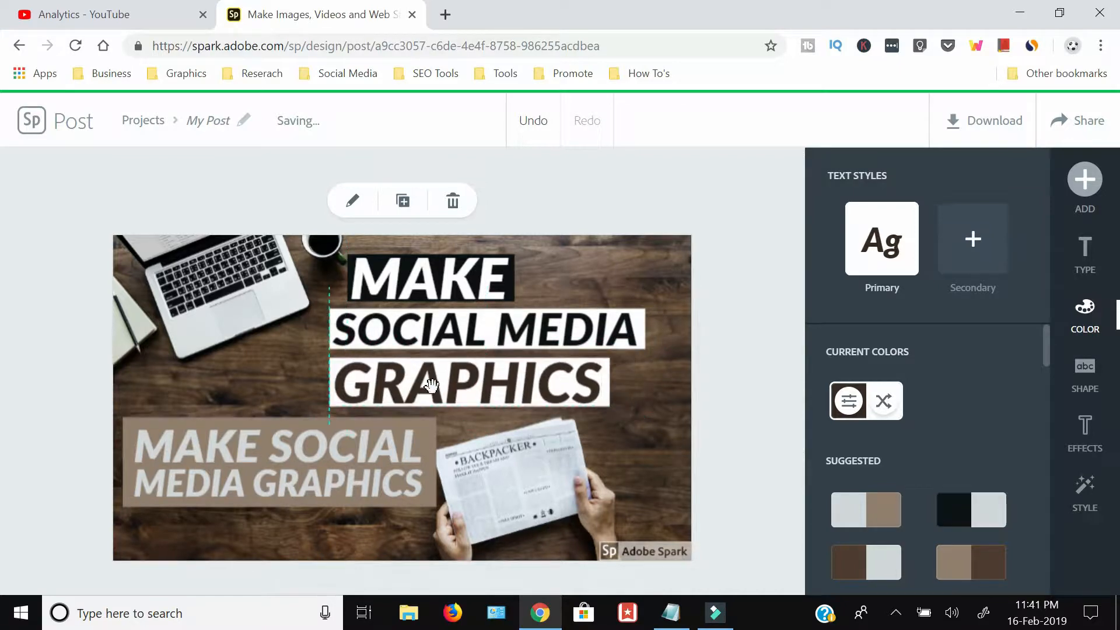
{"action": "left_click", "coordinate": [464, 383]}
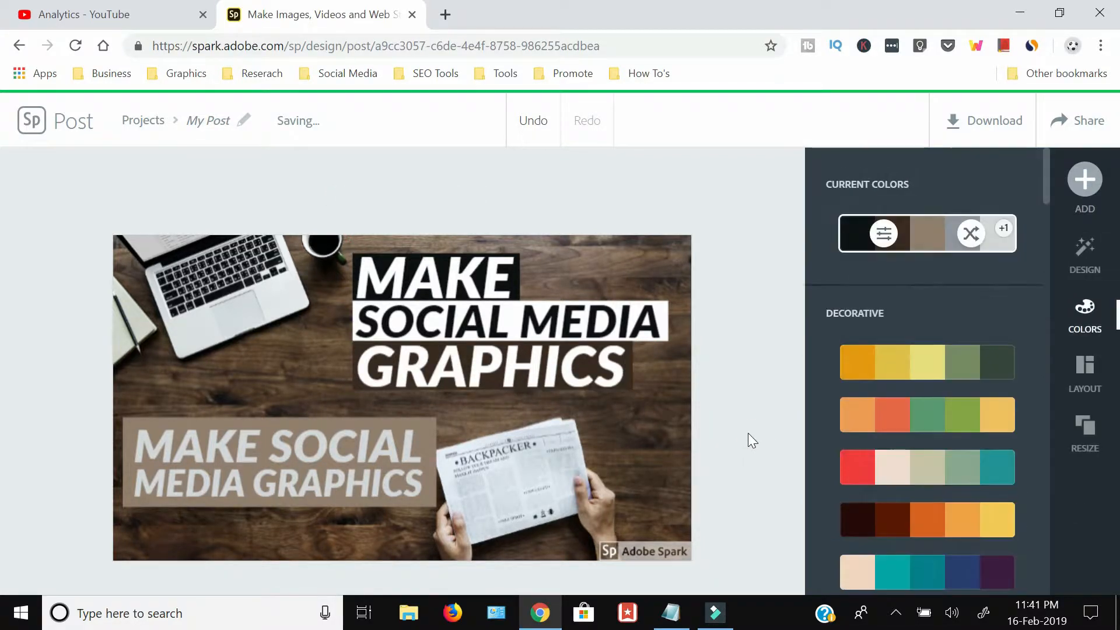
Step: Change the lower-left caption to read Free
{"action": "left_click", "coordinate": [279, 461]}
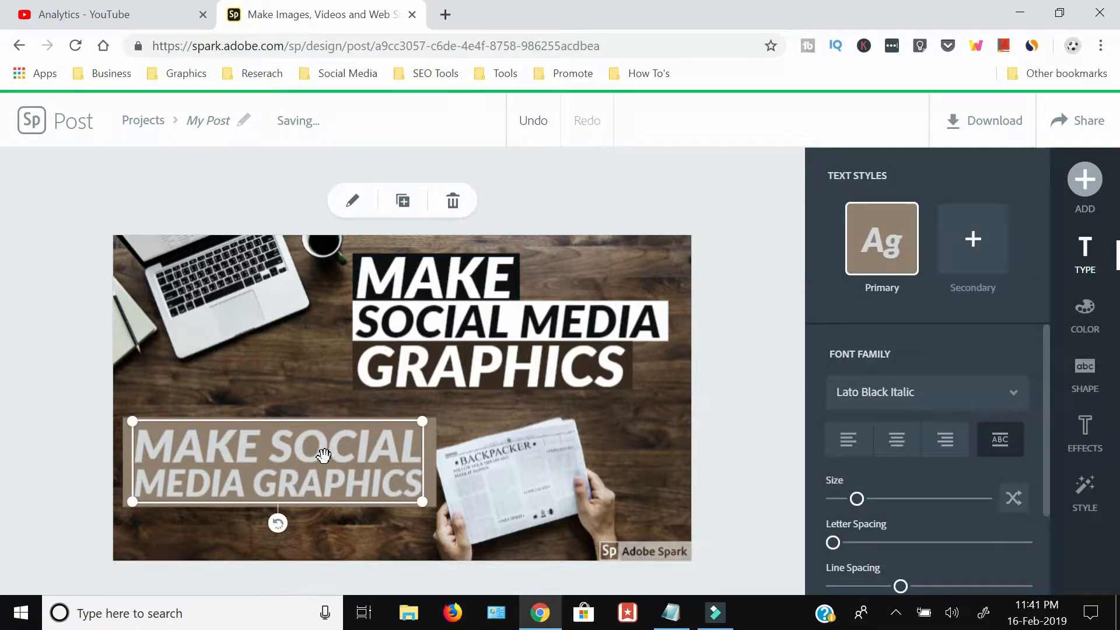
{"action": "mouse_move", "coordinate": [403, 200]}
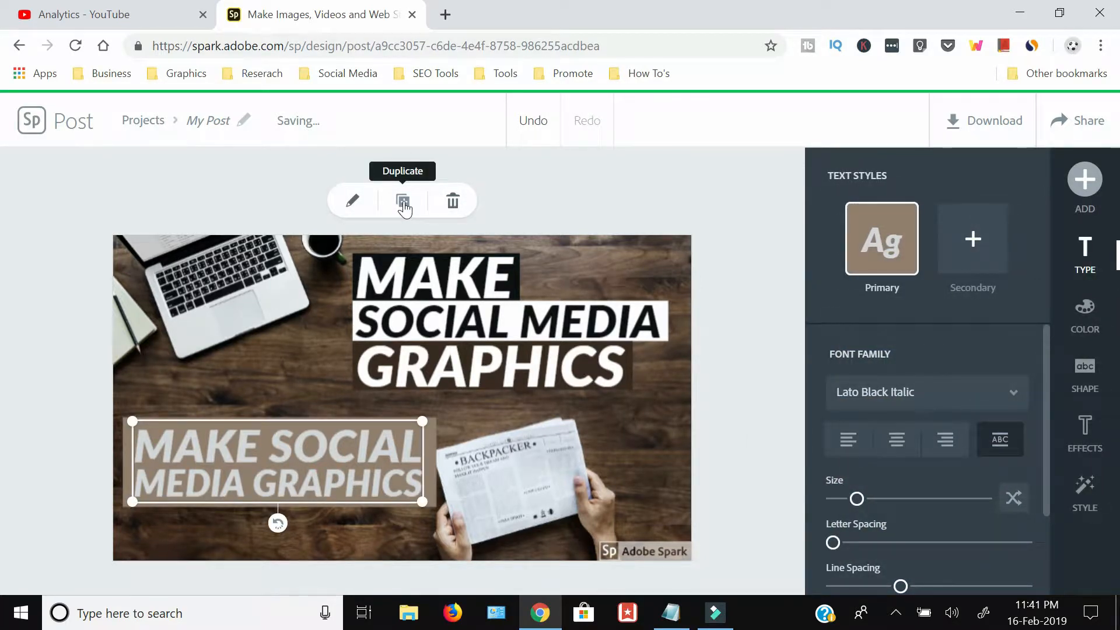
{"action": "left_click", "coordinate": [352, 201]}
{"action": "type", "text": "Free"}
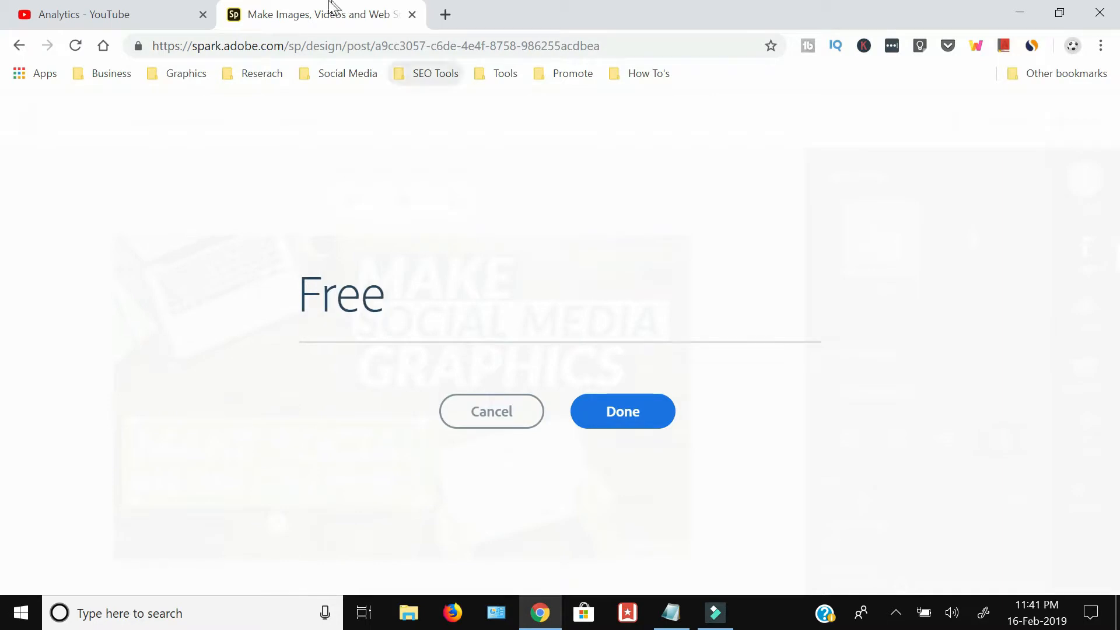
{"action": "left_click", "coordinate": [622, 411]}
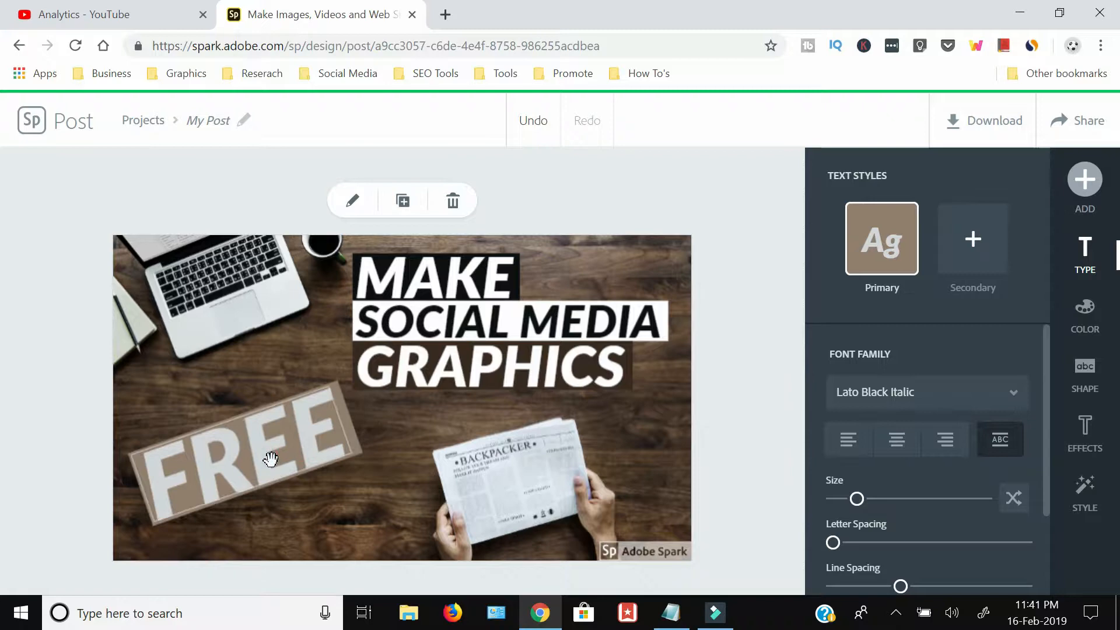
Step: Tilt FREE and recolour it yellow on a black box
{"action": "left_click", "coordinate": [242, 444]}
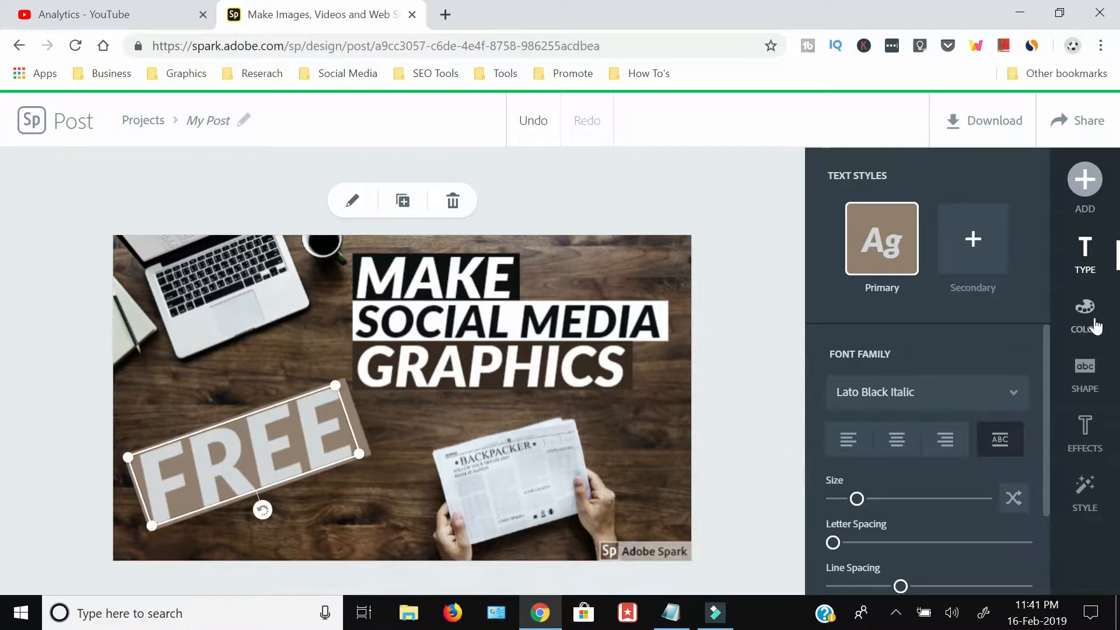
{"action": "left_click", "coordinate": [1084, 314]}
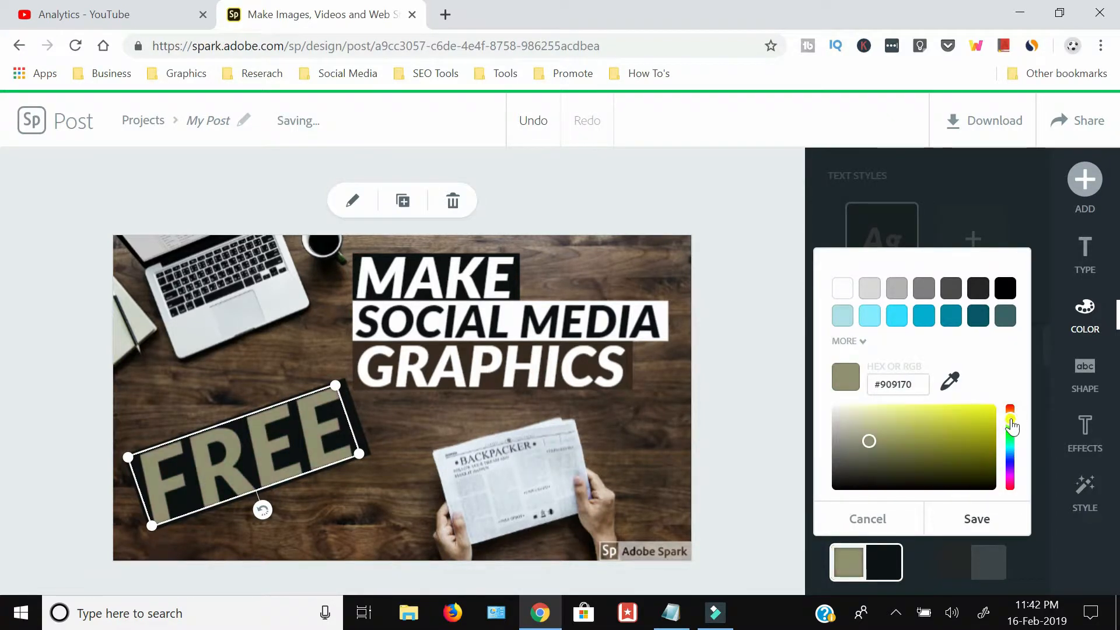
{"action": "left_click", "coordinate": [977, 518]}
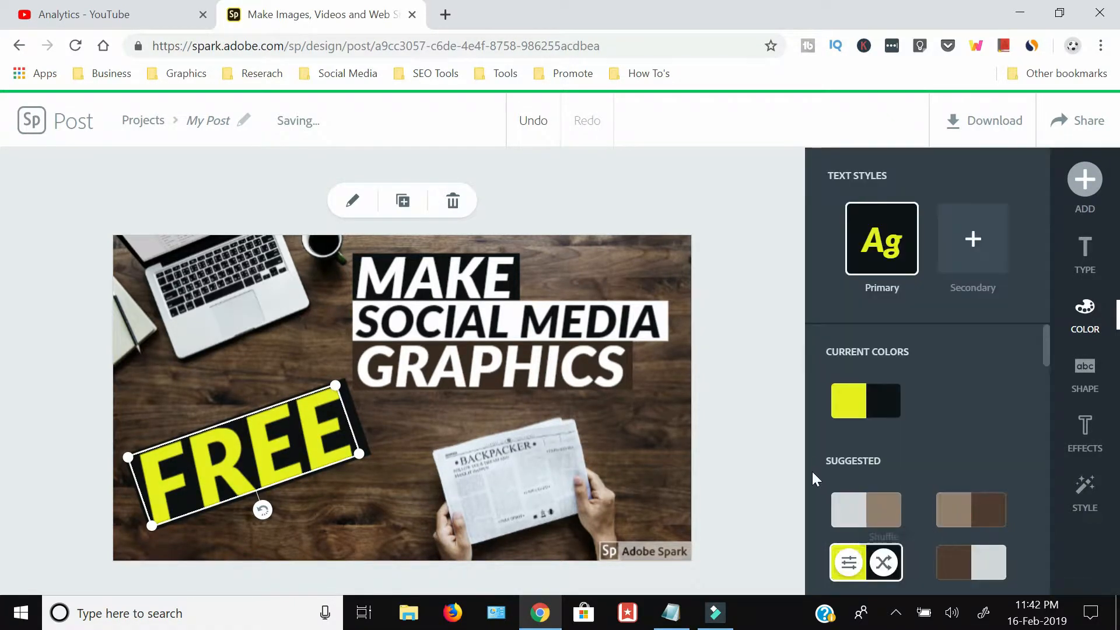
{"action": "left_click", "coordinate": [1085, 256]}
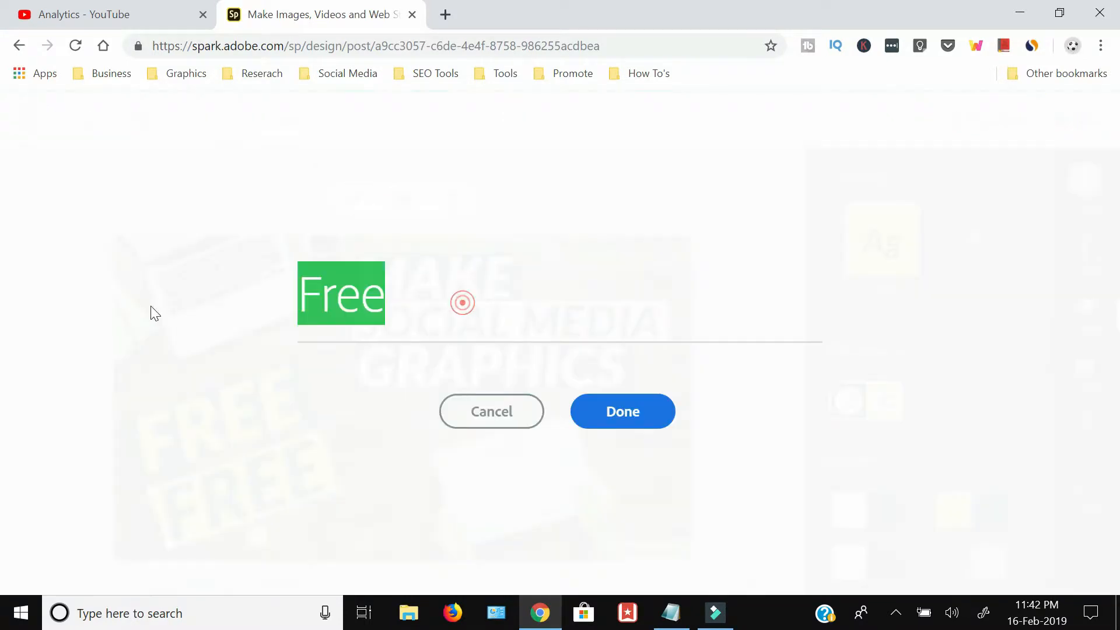
Step: Add a duplicate reading ONLINE below FREE to form the badge
{"action": "type", "text": "Onli"}
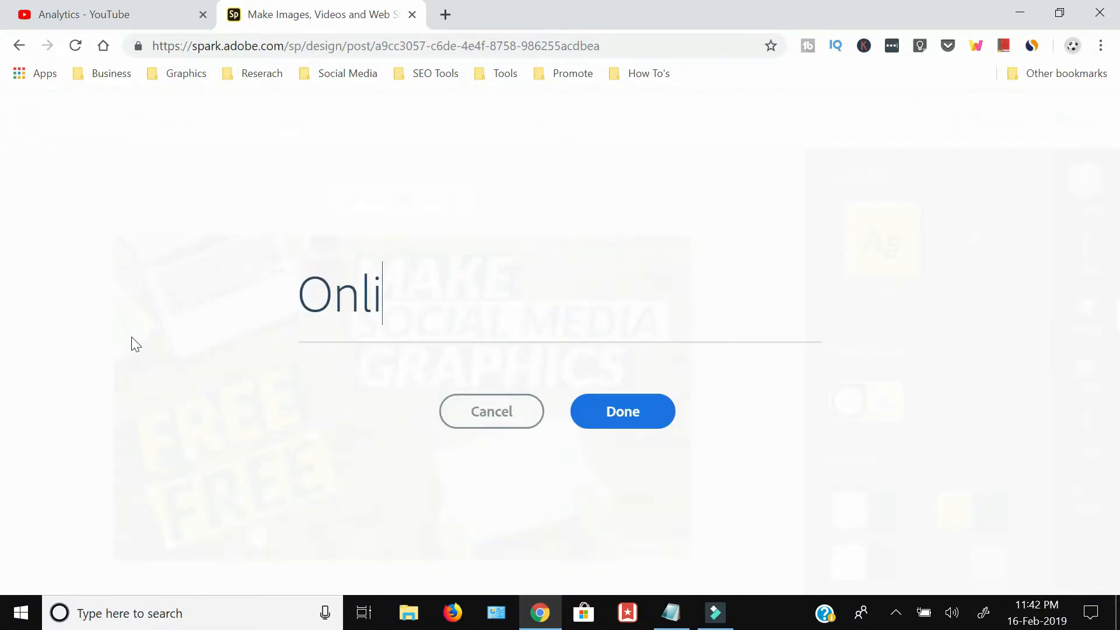
{"action": "left_click", "coordinate": [622, 411]}
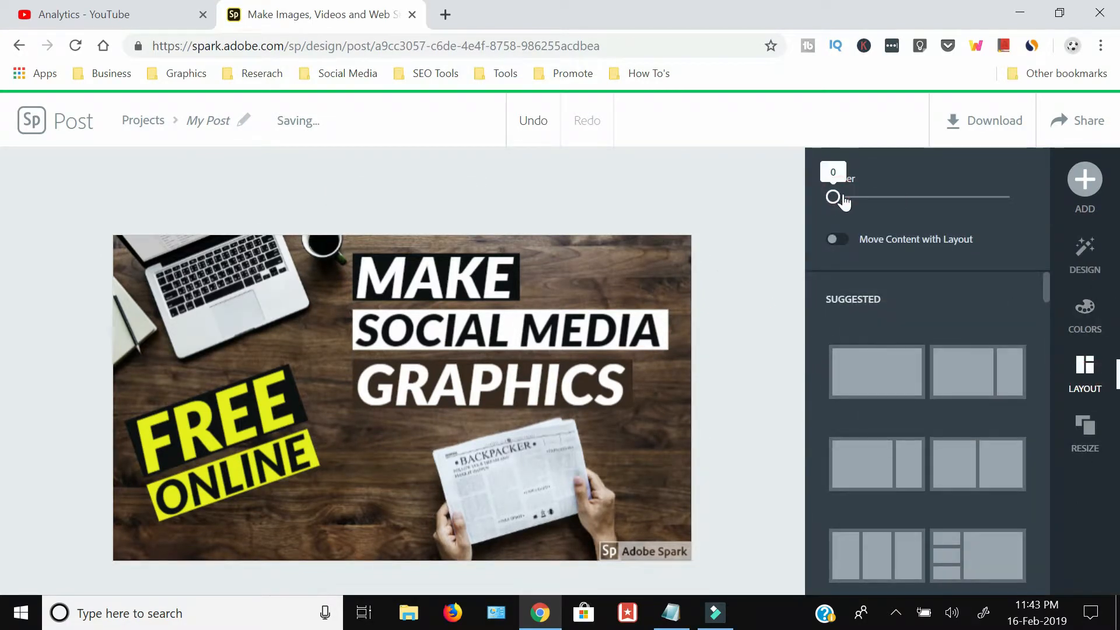
Step: Try a yellow background fill, revert it, and bring up the Text/Photo/Icon/Logo add choices
{"action": "left_click", "coordinate": [1084, 314]}
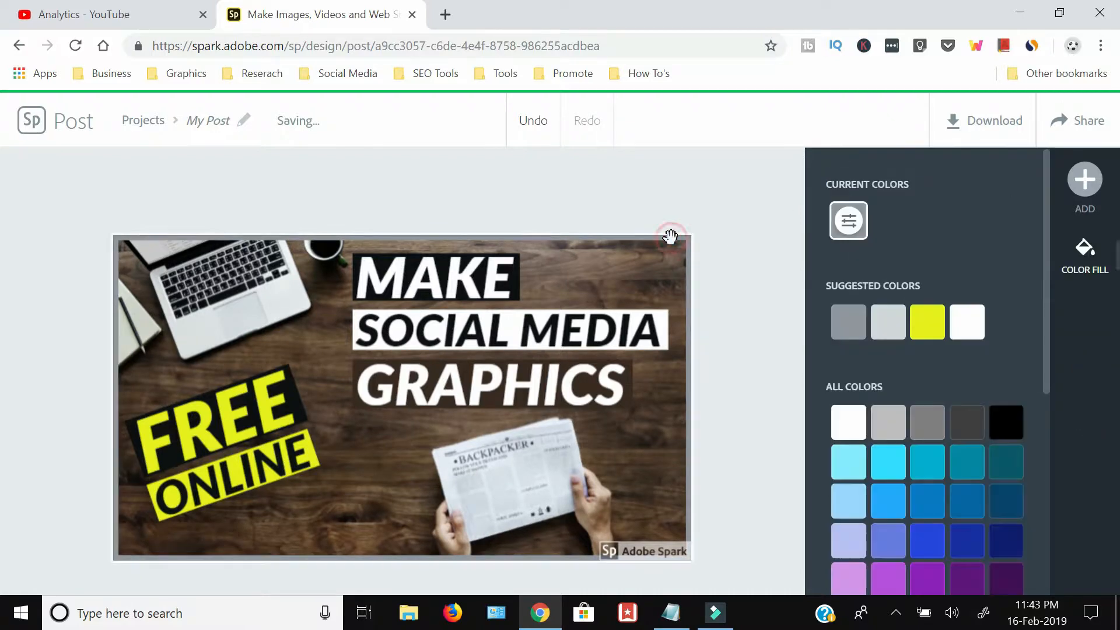
{"action": "left_click", "coordinate": [1006, 422]}
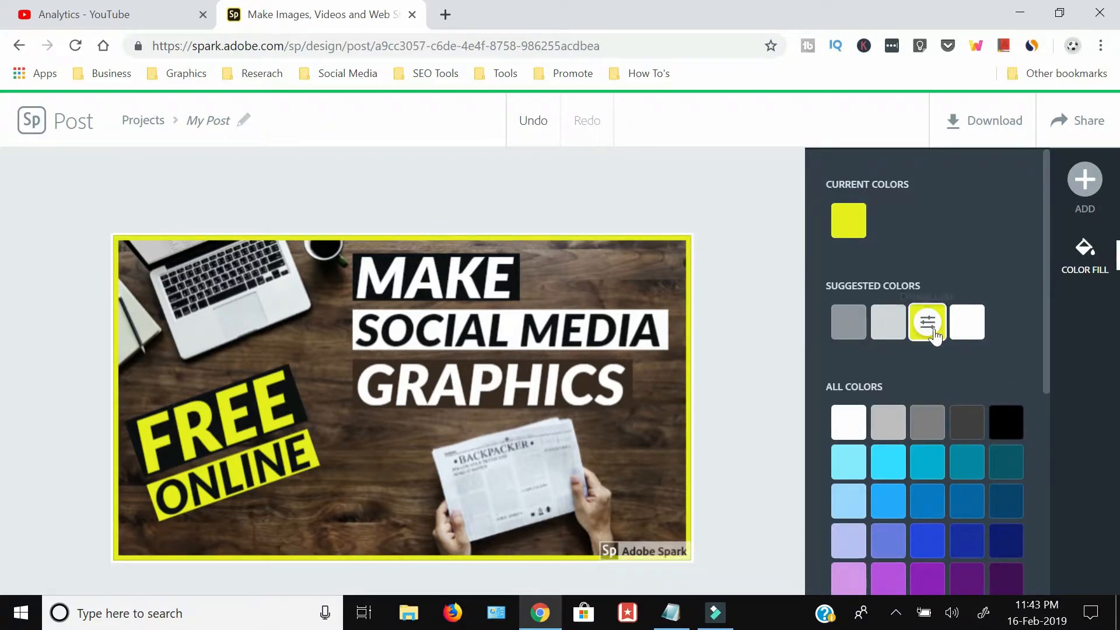
{"action": "left_click", "coordinate": [926, 322]}
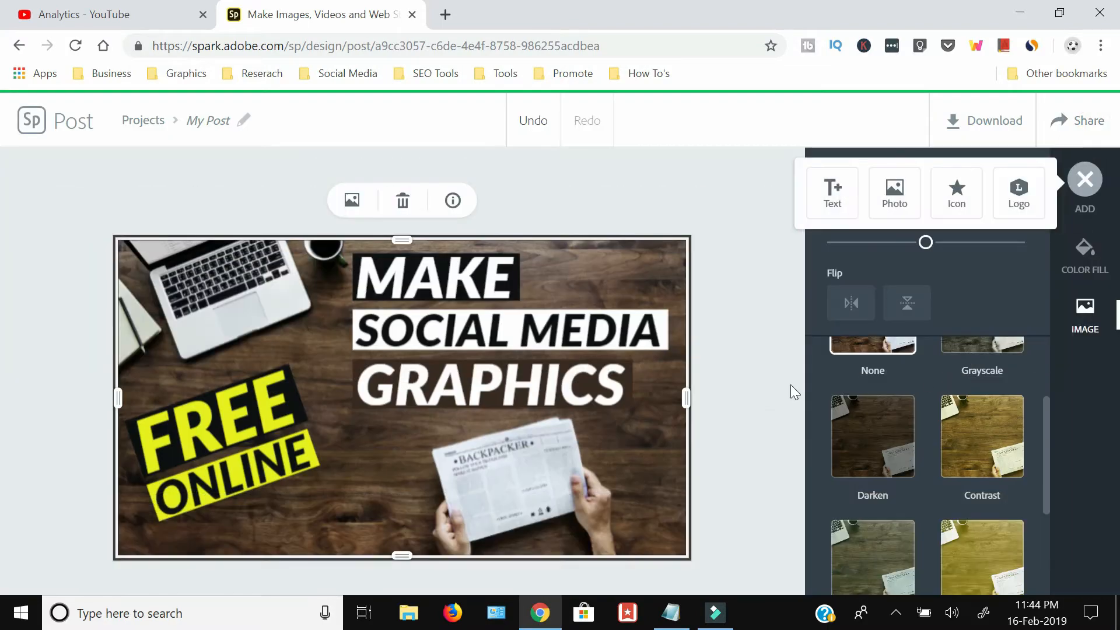
{"action": "left_click", "coordinate": [1085, 371]}
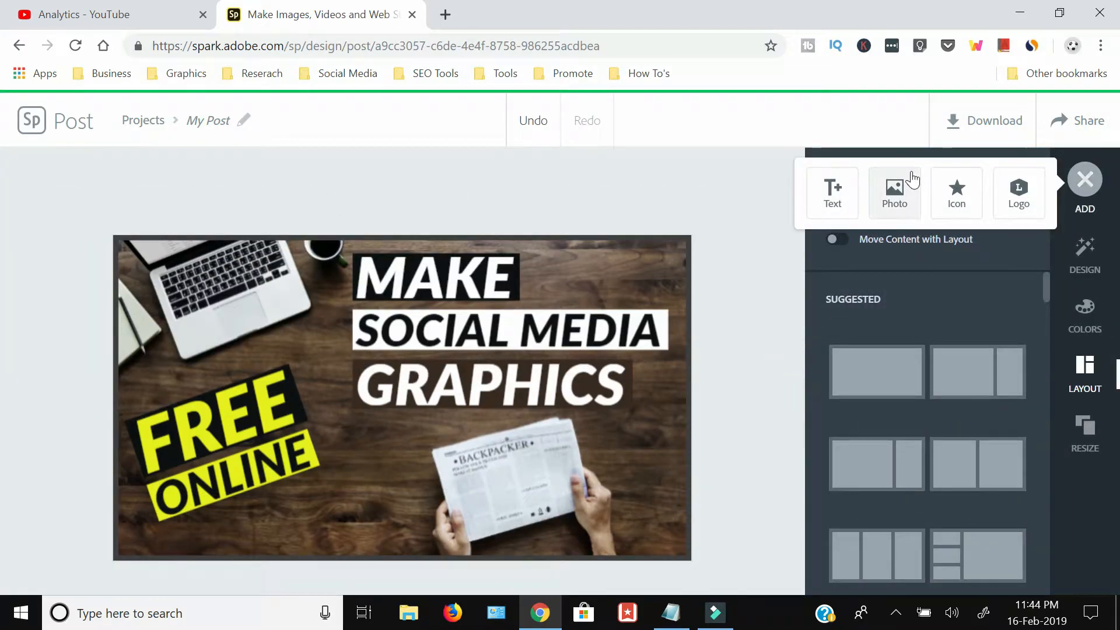
Step: Add a Twitter bird icon from a Social Media search, shrink it to the top right and colour it blue
{"action": "left_click", "coordinate": [956, 192]}
{"action": "type", "text": "Social Media"}
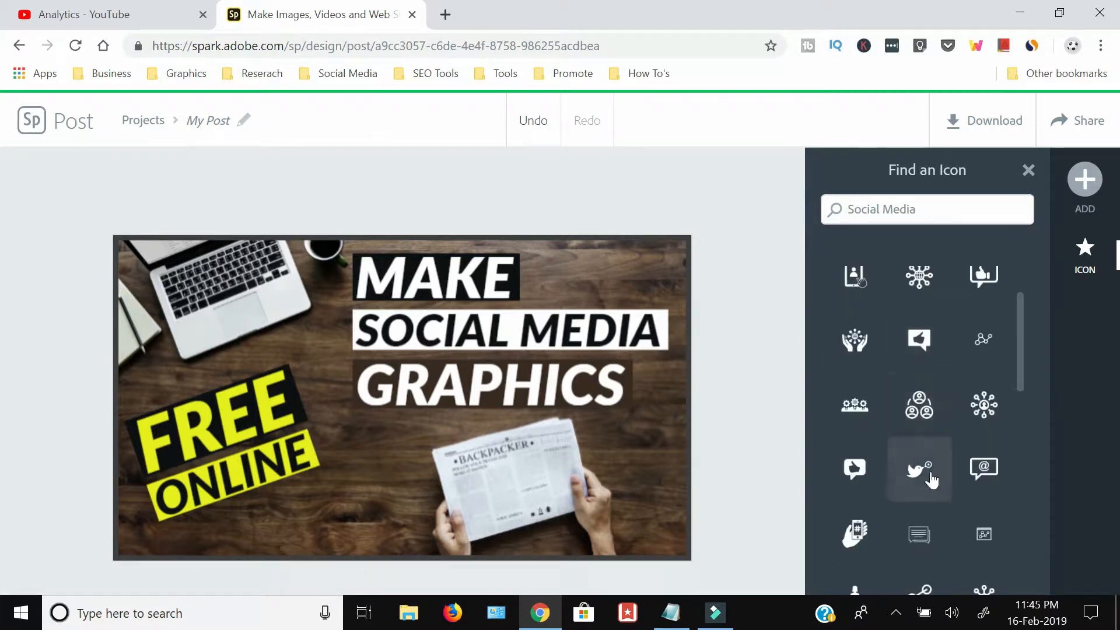
{"action": "left_click", "coordinate": [919, 471]}
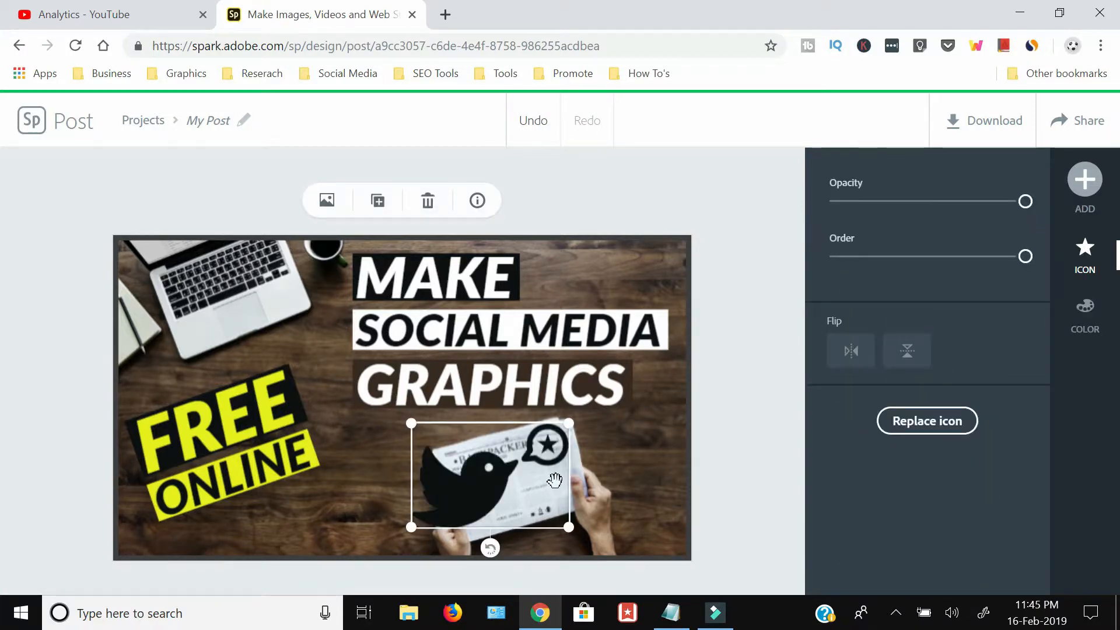
{"action": "left_click_drag", "start_coordinate": [489, 479], "coordinate": [368, 486]}
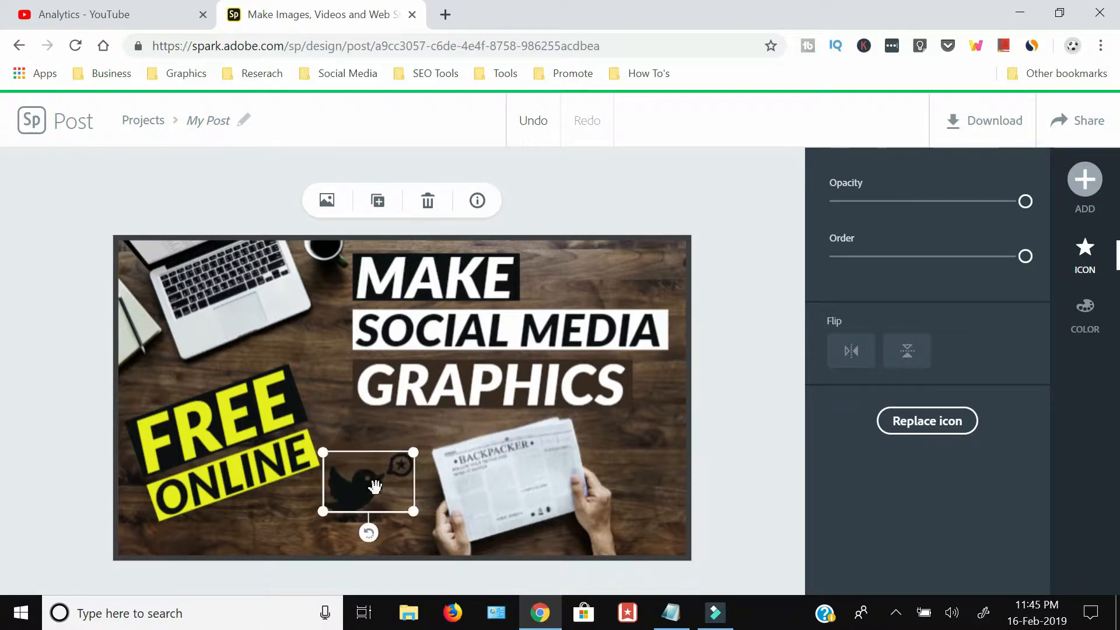
{"action": "left_click_drag", "start_coordinate": [368, 482], "coordinate": [593, 275]}
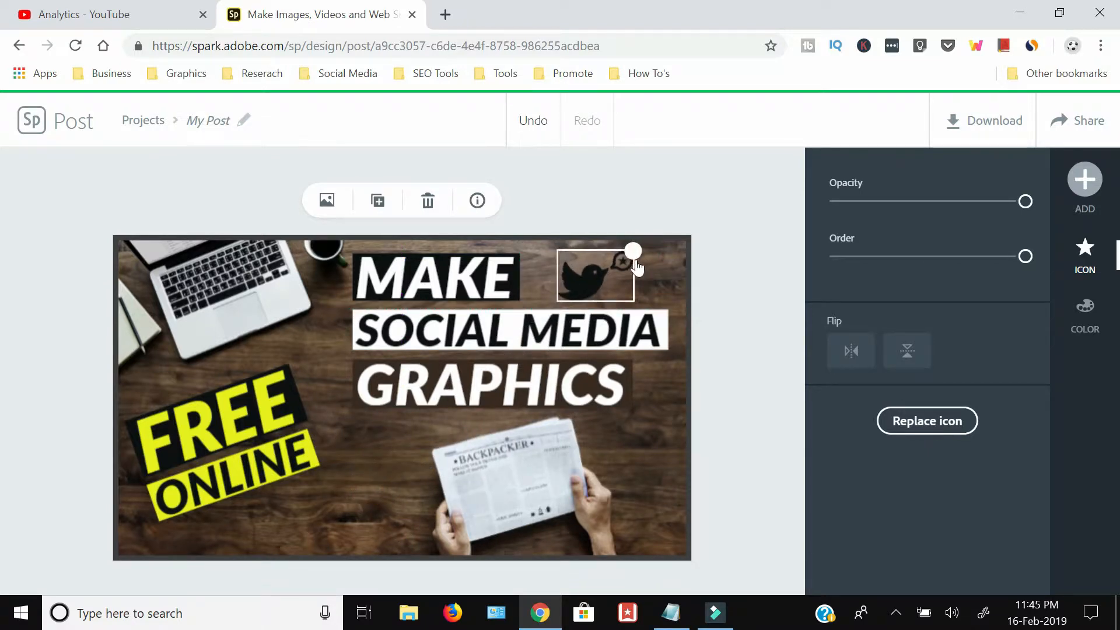
{"action": "left_click", "coordinate": [1084, 317]}
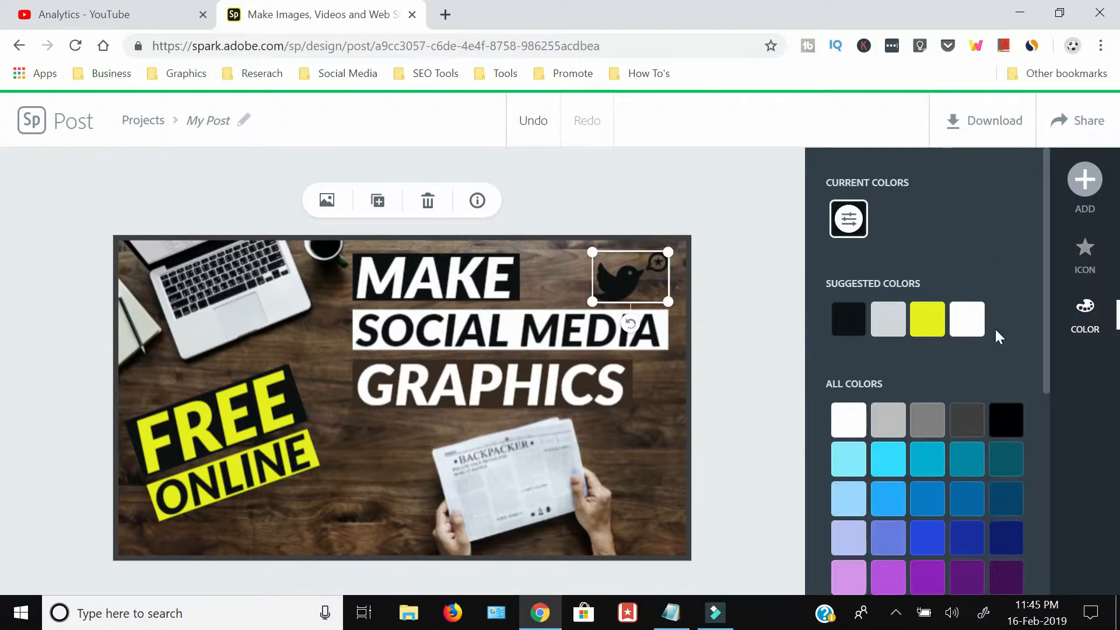
{"action": "left_click", "coordinate": [928, 499]}
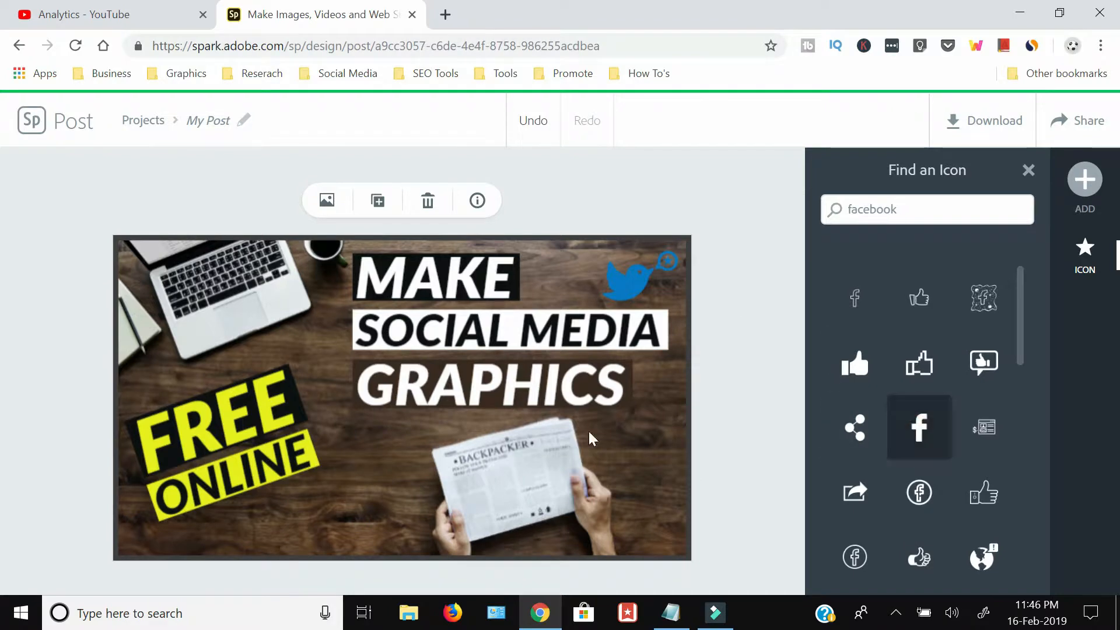
Step: Add a Facebook f icon, recolour it white and place it right of the newspaper
{"action": "left_click", "coordinate": [919, 427]}
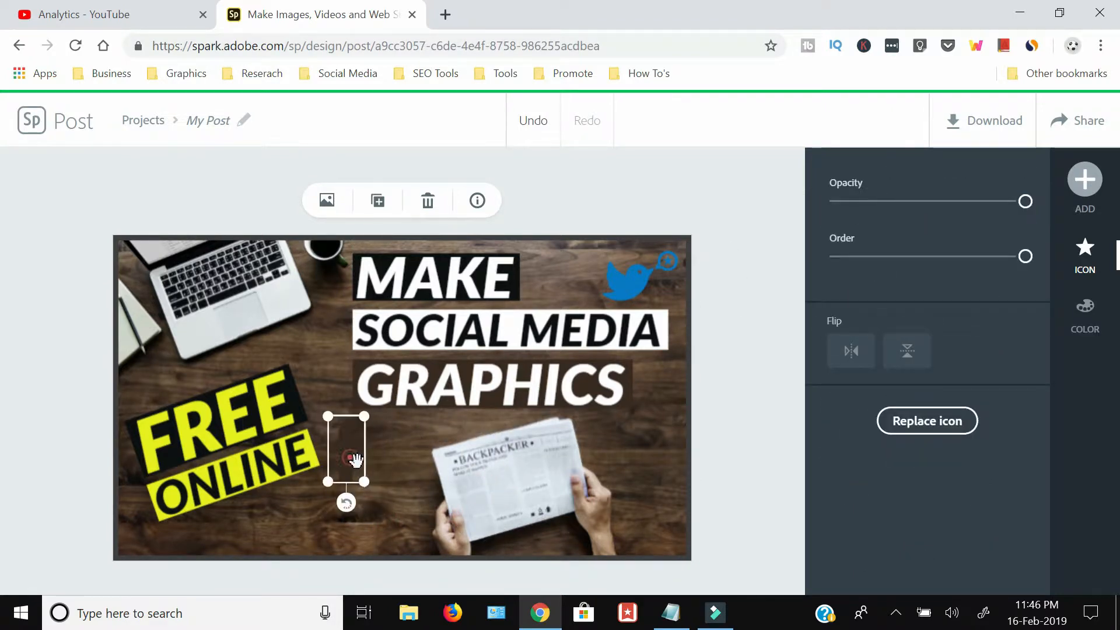
{"action": "left_click", "coordinate": [1084, 314]}
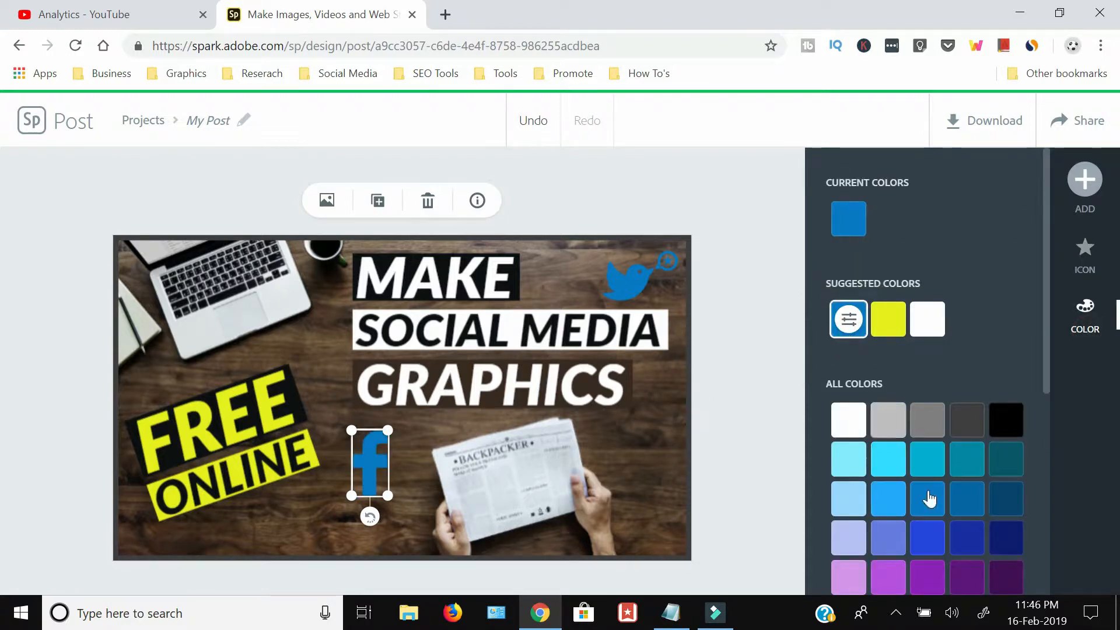
{"action": "left_click", "coordinate": [1005, 538]}
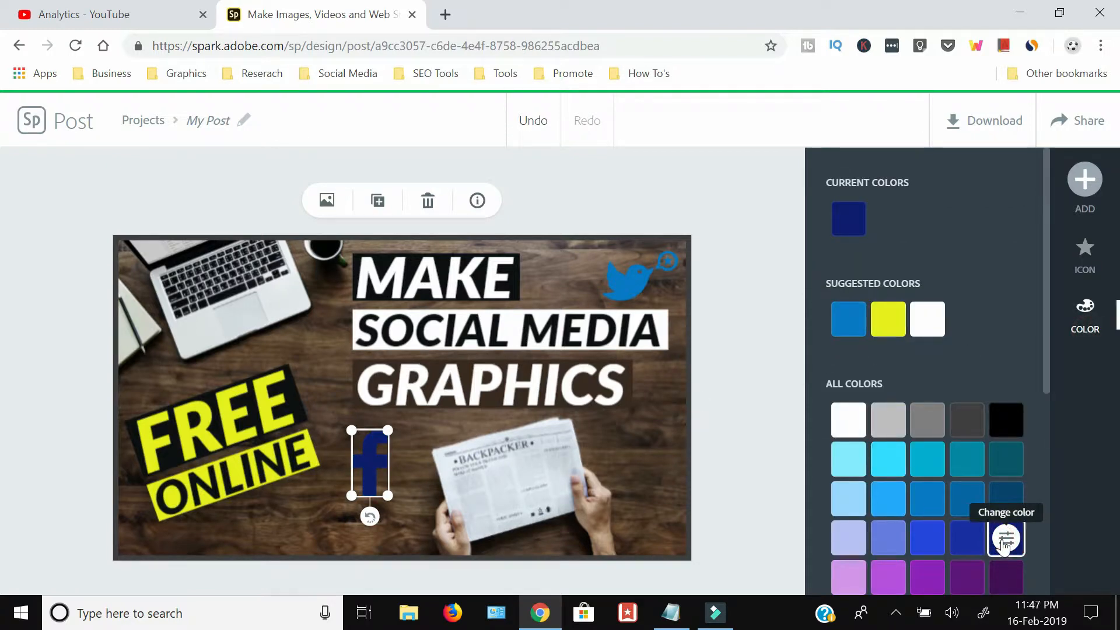
{"action": "left_click", "coordinate": [1005, 538]}
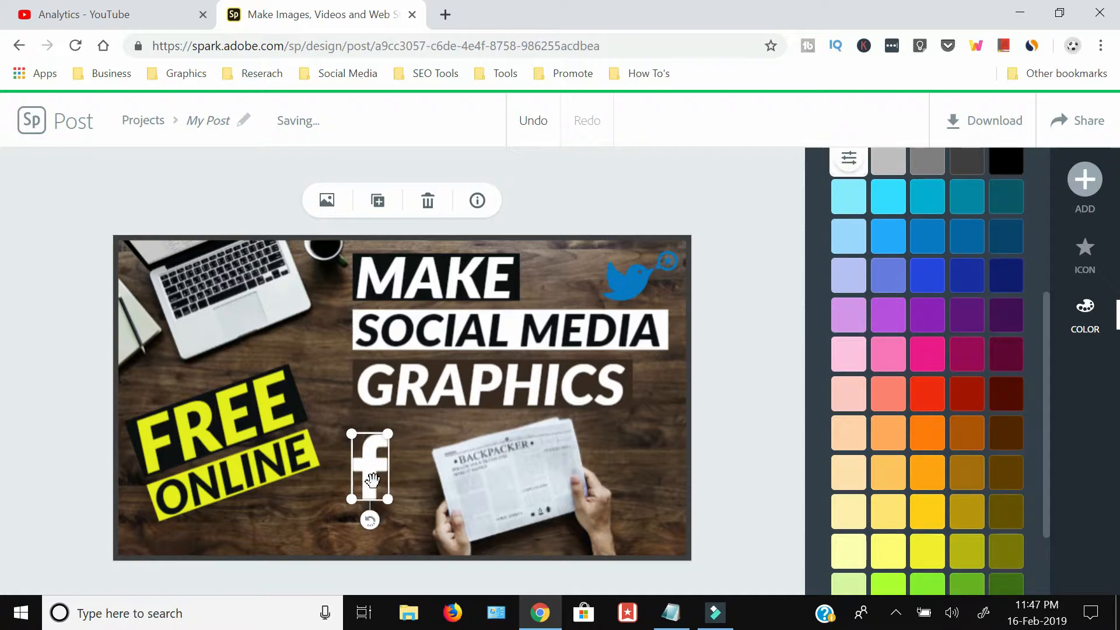
{"action": "left_click_drag", "start_coordinate": [370, 472], "coordinate": [626, 447]}
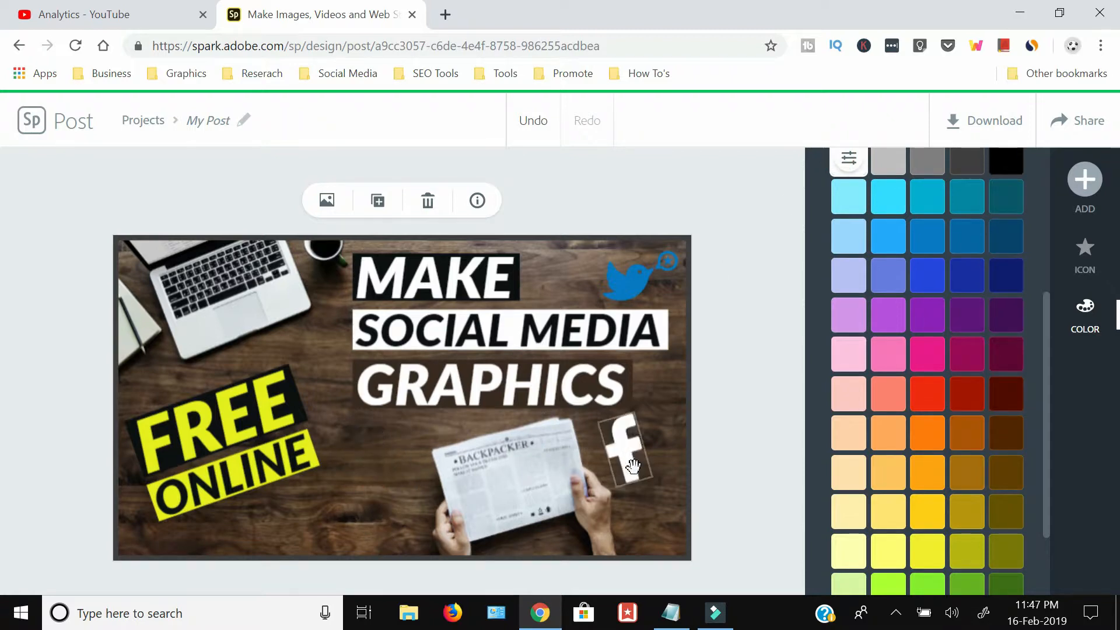
{"action": "left_click", "coordinate": [1085, 182]}
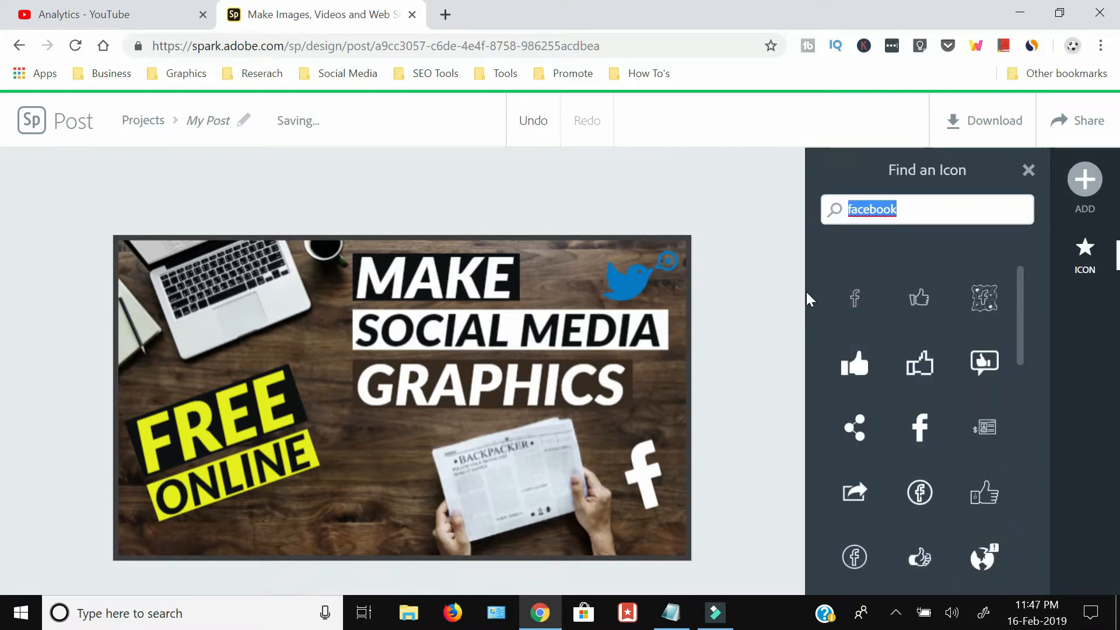
Step: Search icons for 'Instagram', add one and place it left of the newspaper
{"action": "type", "text": "Instagram"}
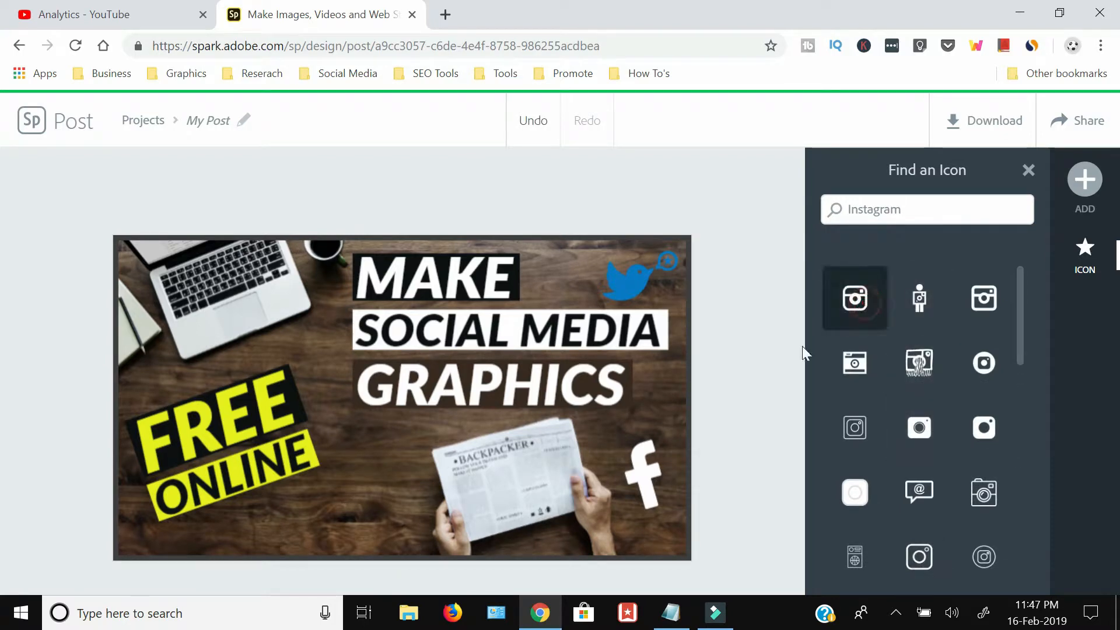
{"action": "left_click", "coordinate": [854, 298]}
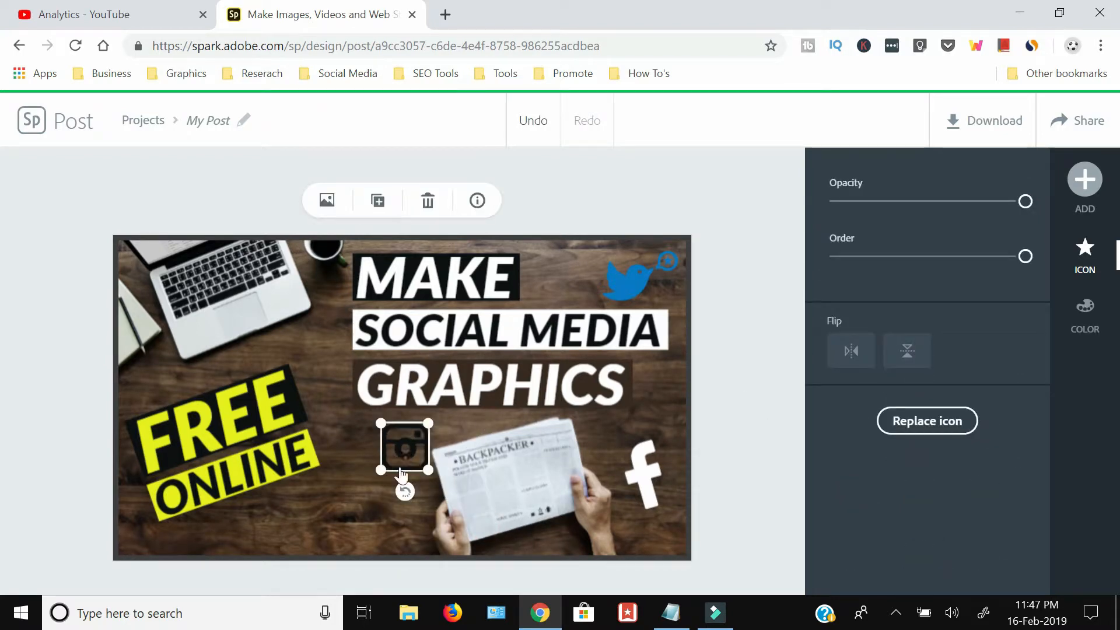
{"action": "left_click_drag", "start_coordinate": [403, 446], "coordinate": [390, 501]}
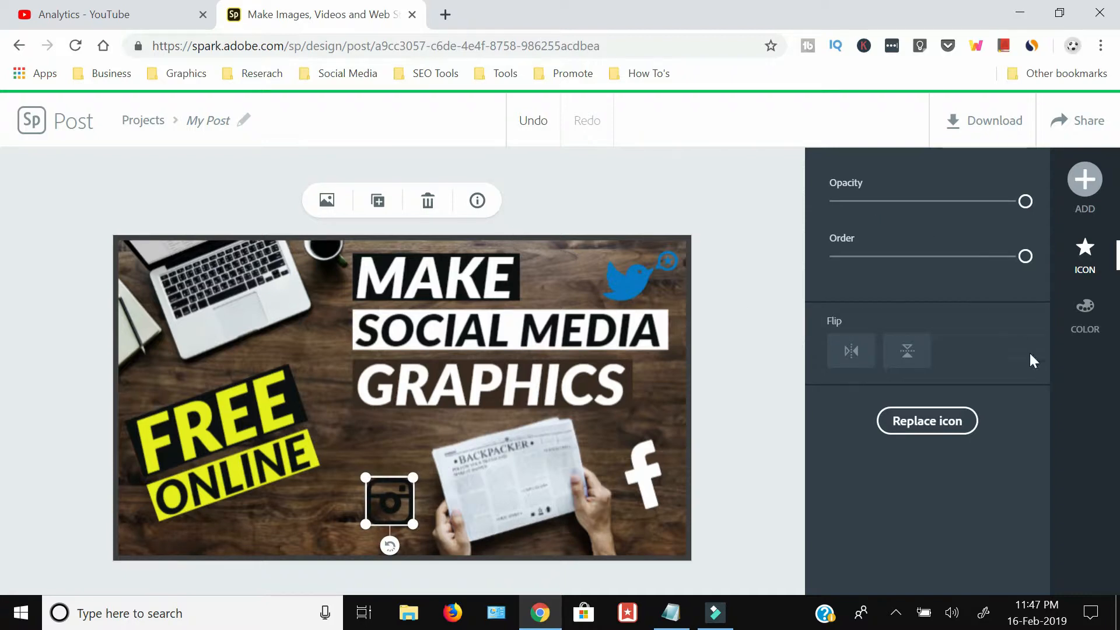
Step: Recolour the bird icon white and move it to the bottom left
{"action": "left_click", "coordinate": [1084, 306]}
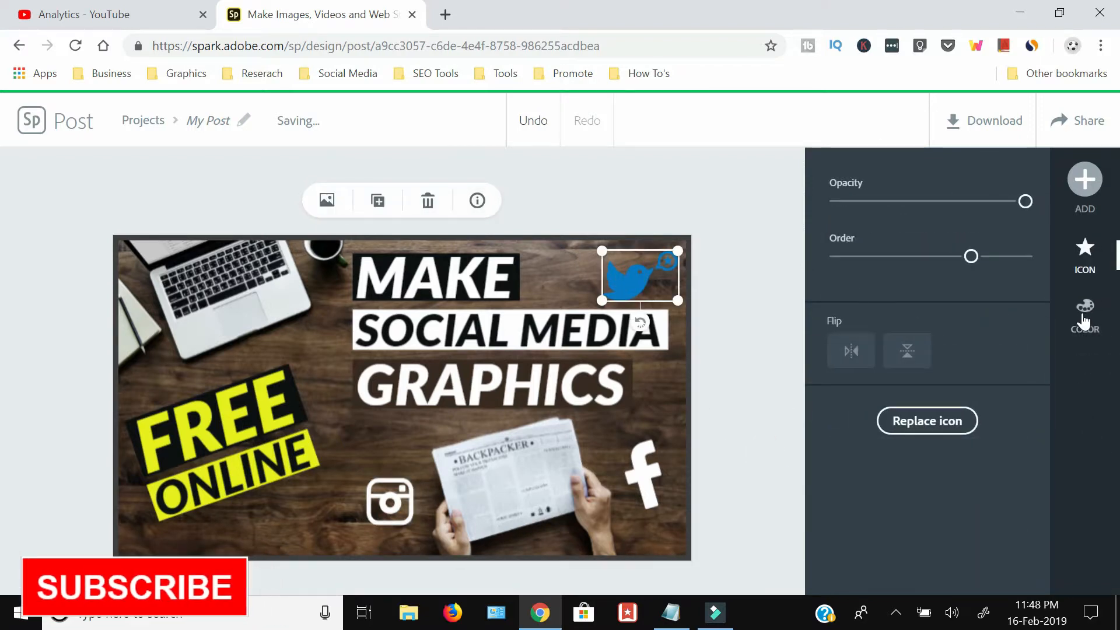
{"action": "left_click", "coordinate": [1084, 314]}
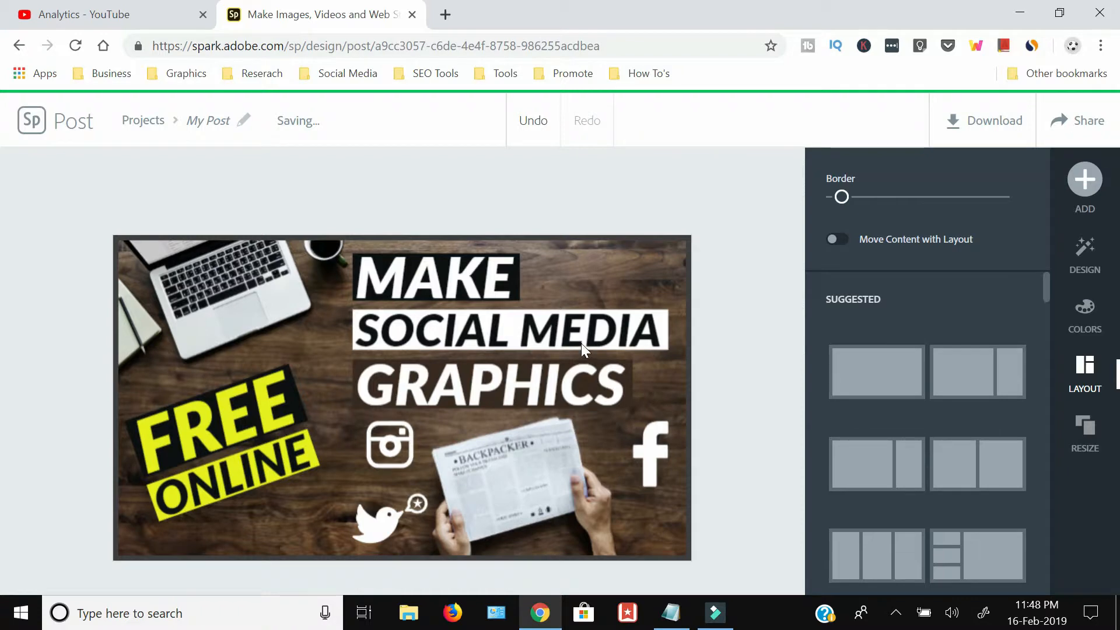
{"action": "left_click", "coordinate": [508, 331]}
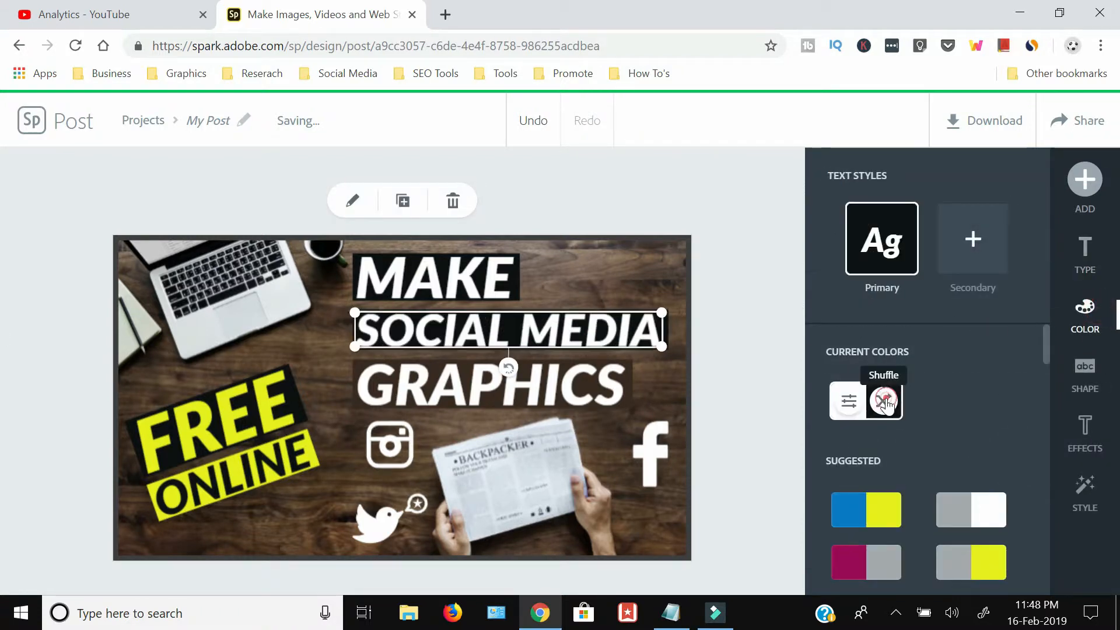
Step: Recolour the GRAPHICS word to yellow lettering with no background using suggested colour pairs
{"action": "left_click", "coordinate": [883, 400]}
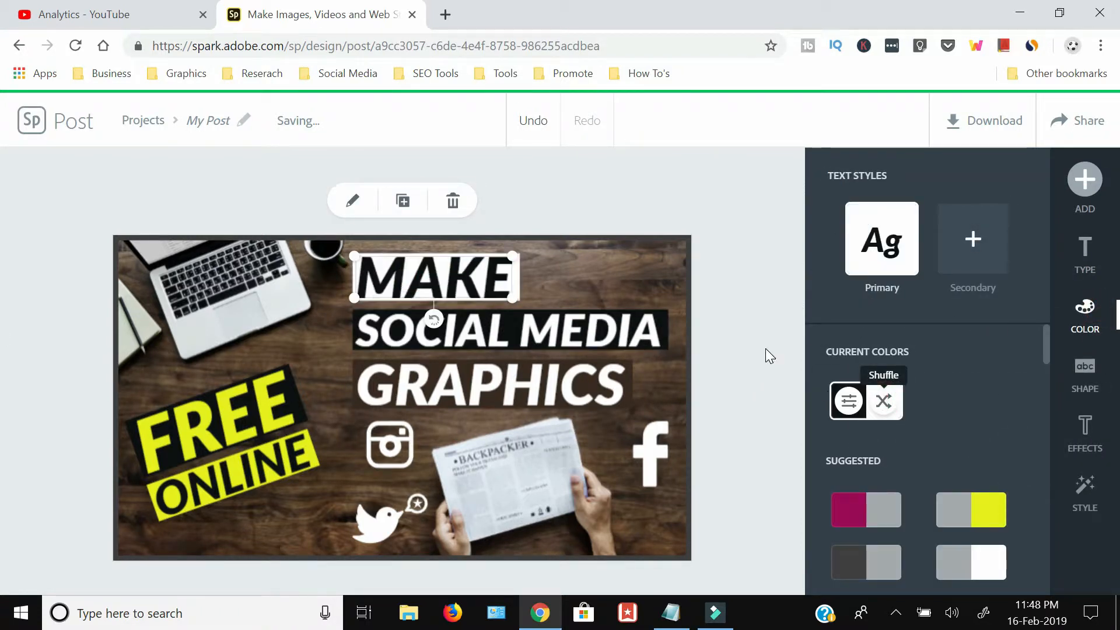
{"action": "left_click", "coordinate": [1084, 371]}
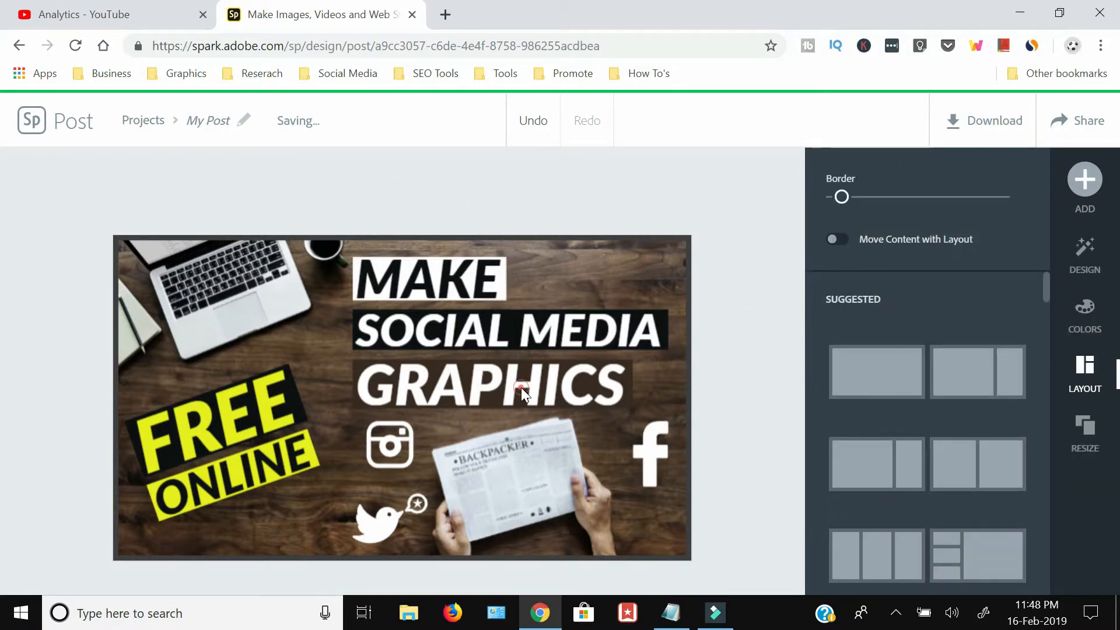
{"action": "left_click", "coordinate": [488, 386]}
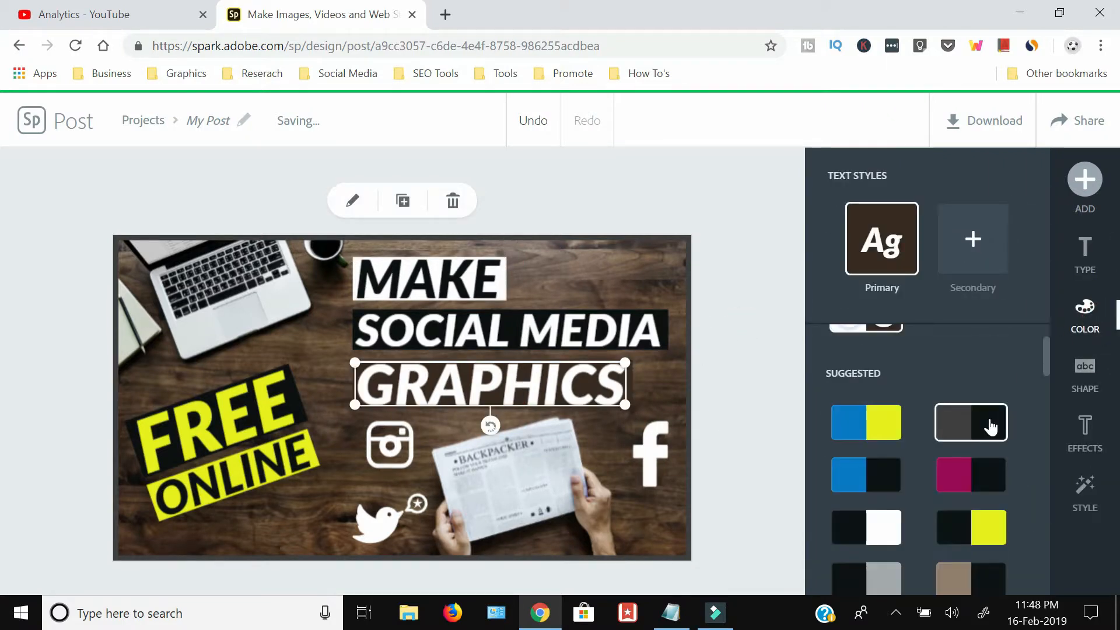
{"action": "left_click", "coordinate": [971, 422]}
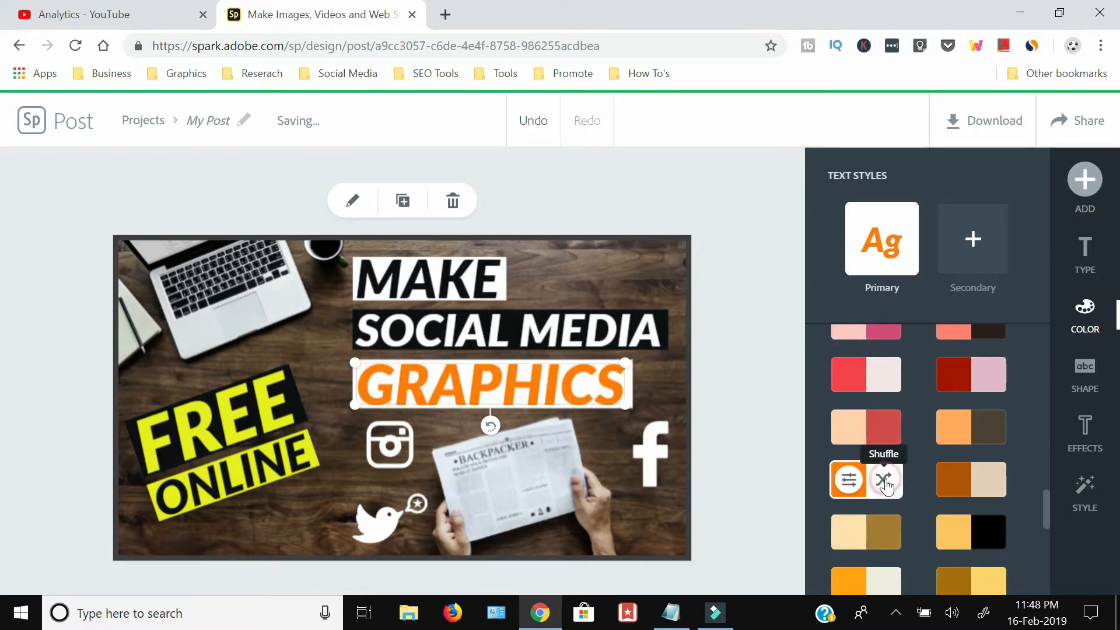
{"action": "left_click", "coordinate": [883, 480]}
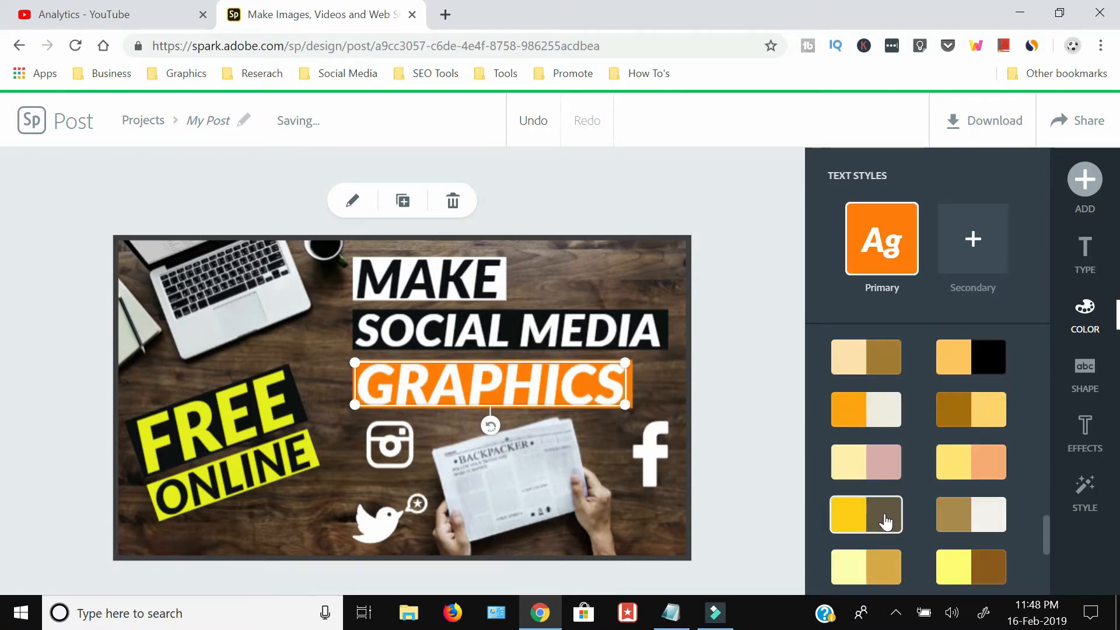
{"action": "left_click", "coordinate": [865, 515]}
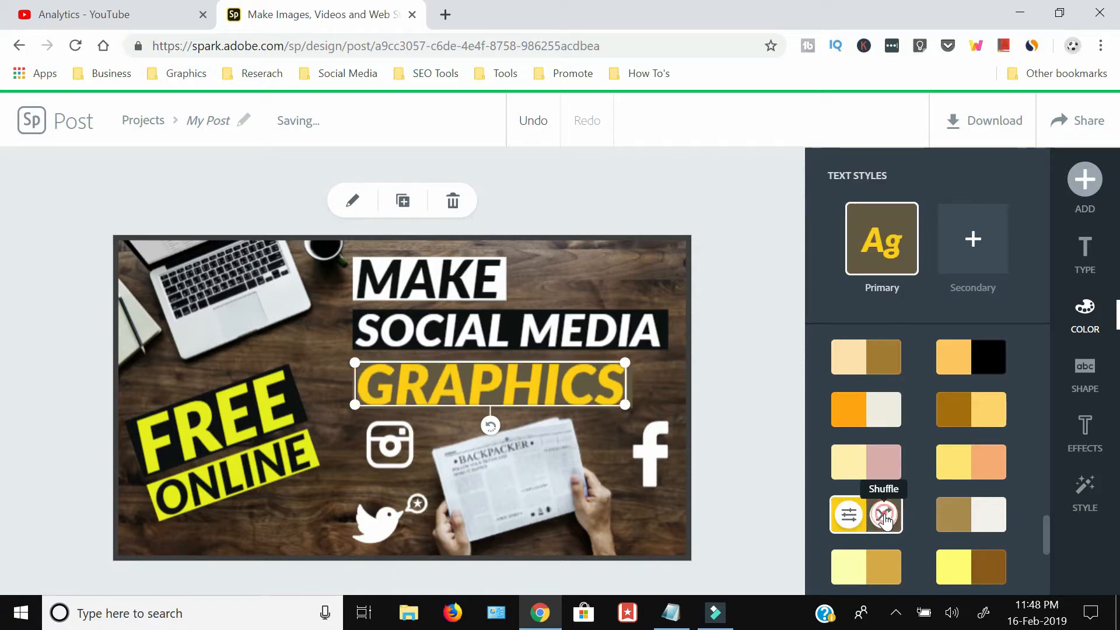
{"action": "left_click", "coordinate": [1084, 371]}
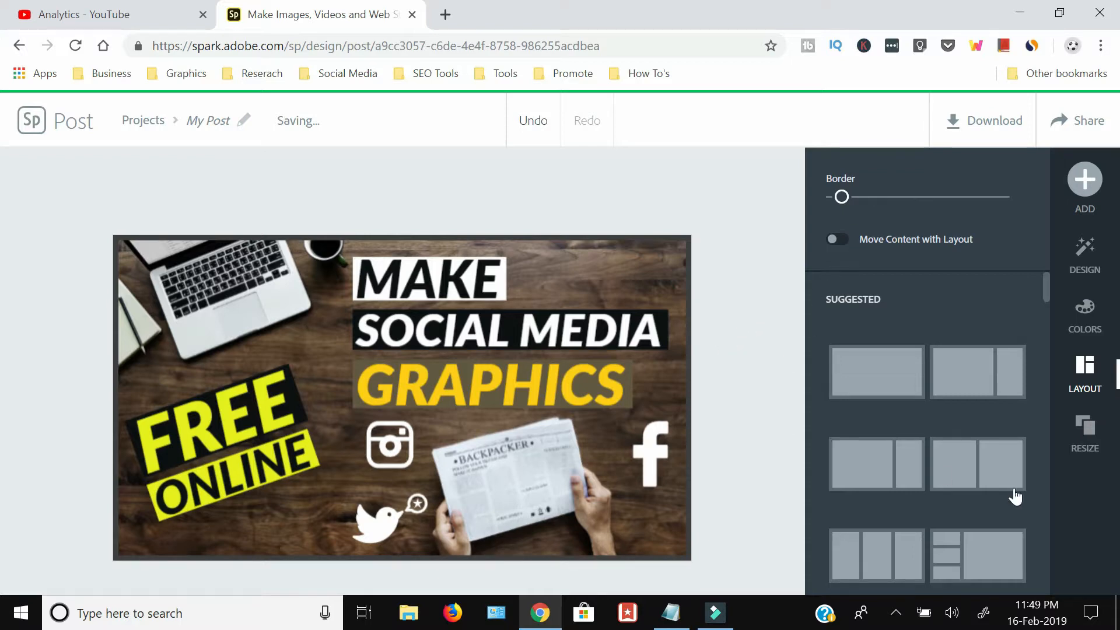
Step: Try Instagram portrait and Snapchat story sizes, then keep the YouTube thumbnail size
{"action": "left_click", "coordinate": [1084, 428]}
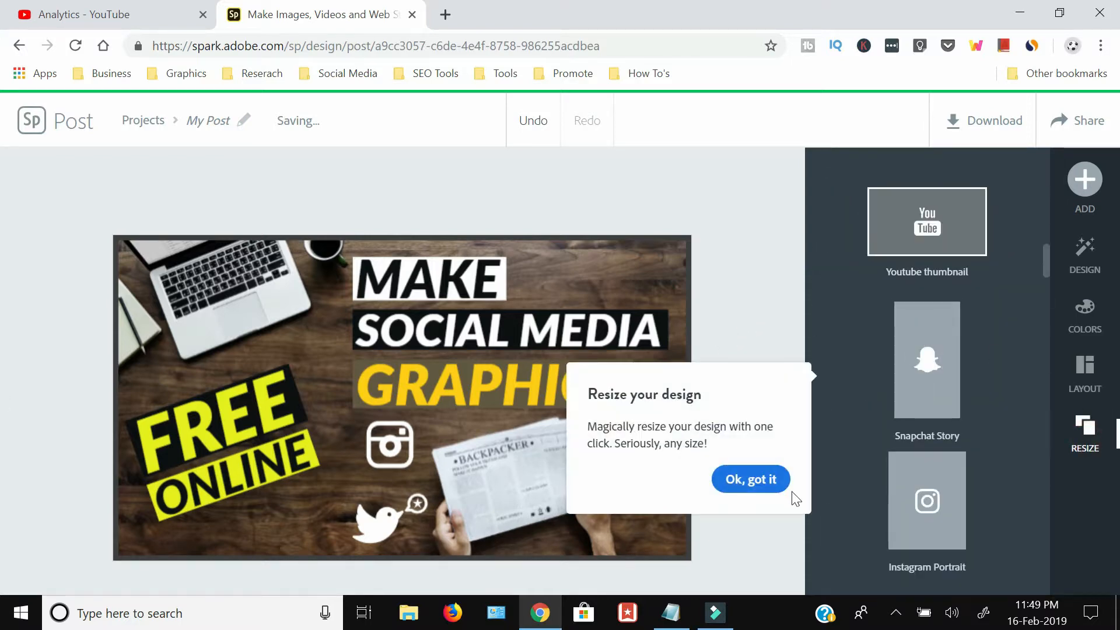
{"action": "left_click", "coordinate": [750, 478]}
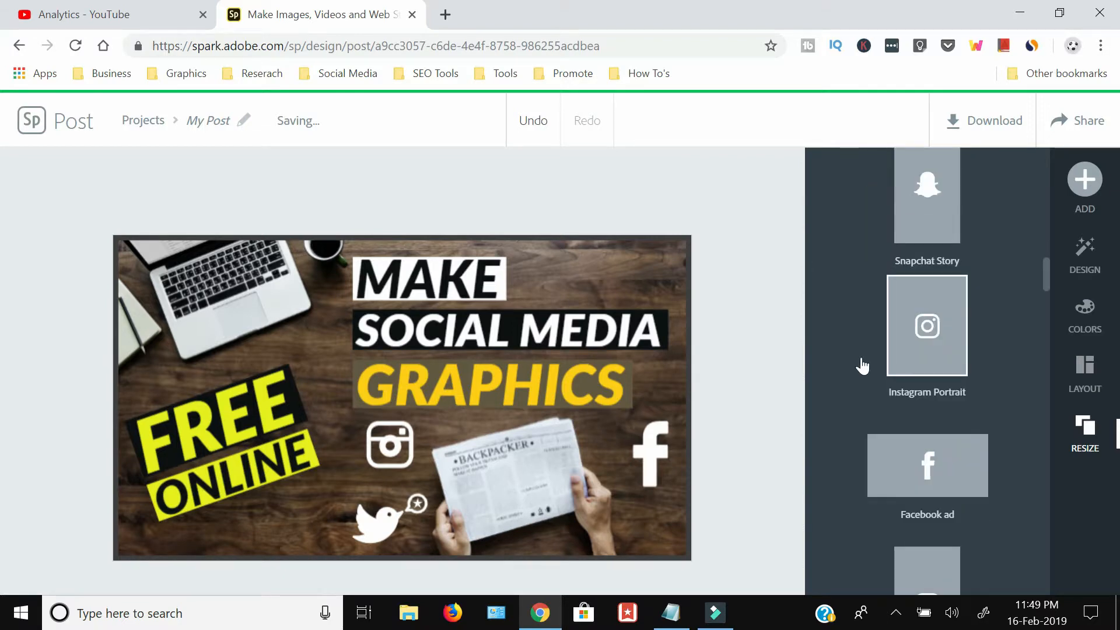
{"action": "left_click", "coordinate": [926, 325]}
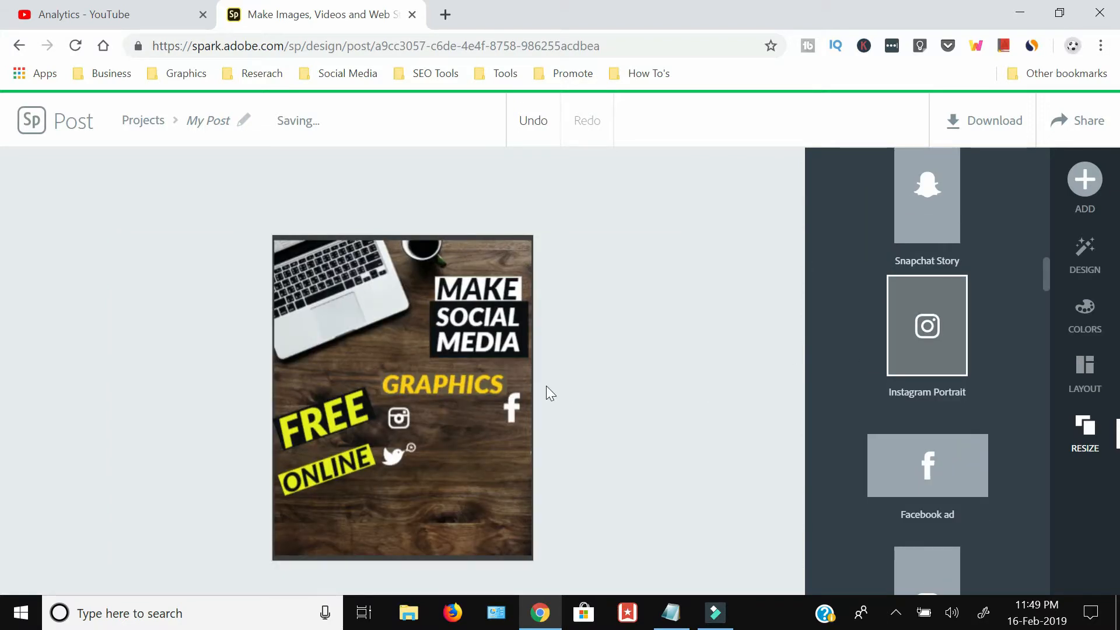
{"action": "left_click", "coordinate": [927, 466]}
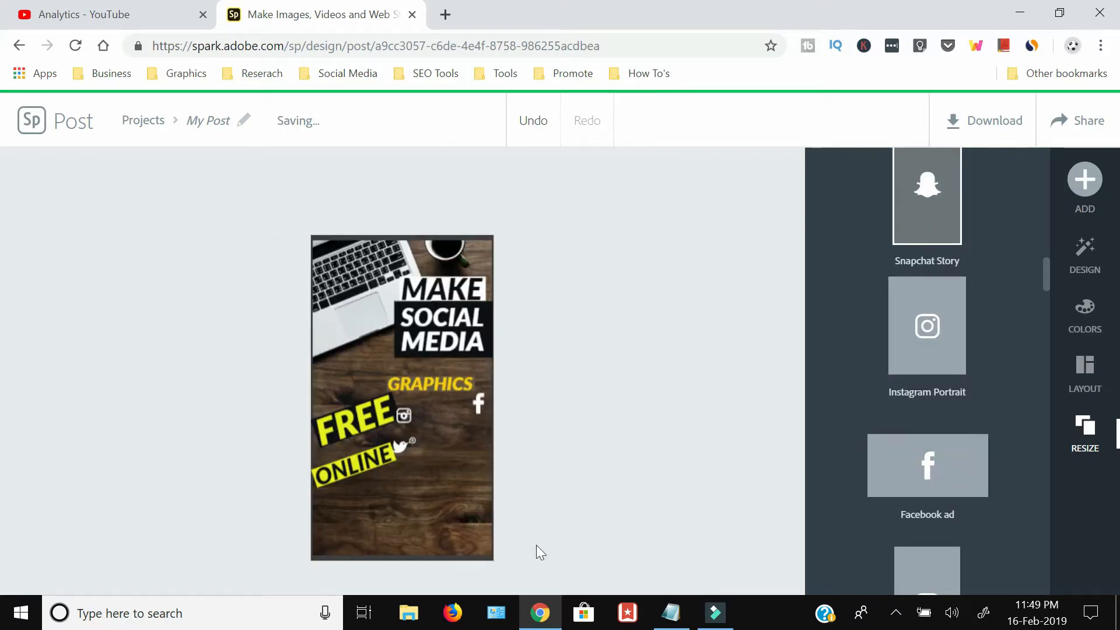
{"action": "scroll", "scroll_direction": "down", "scroll_amount": 3}
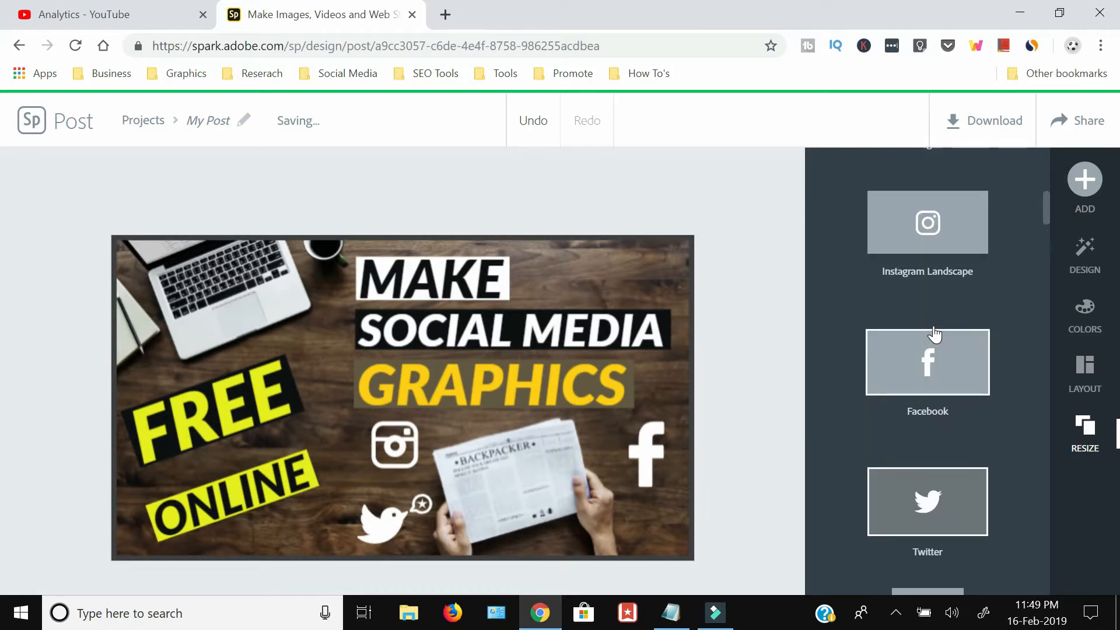
{"action": "scroll", "scroll_direction": "down", "scroll_amount": 3}
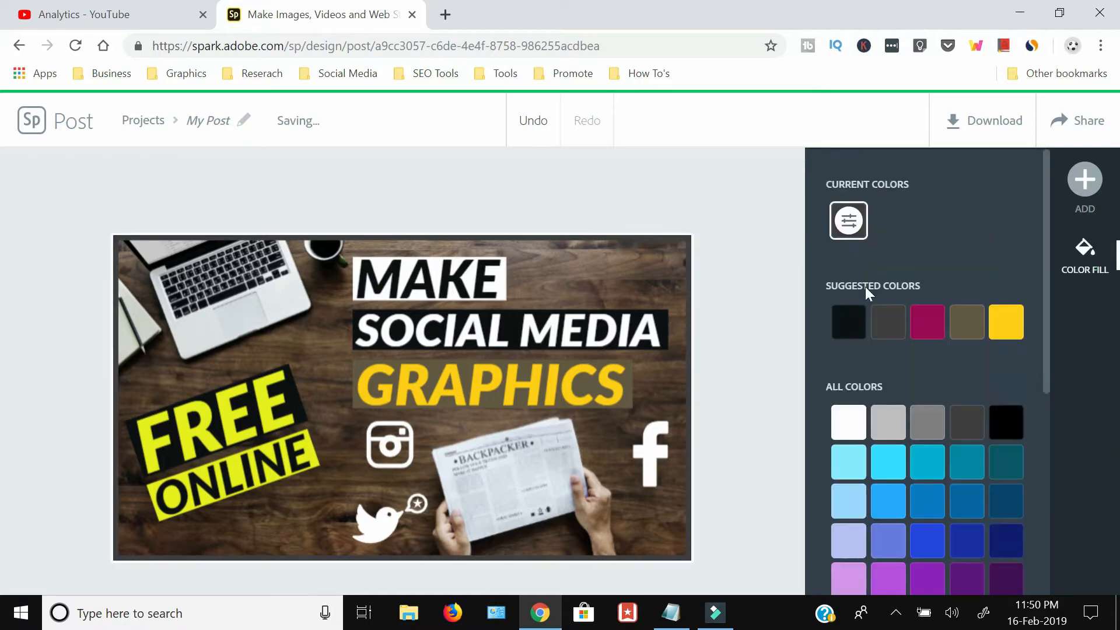
{"action": "left_click", "coordinate": [1006, 422]}
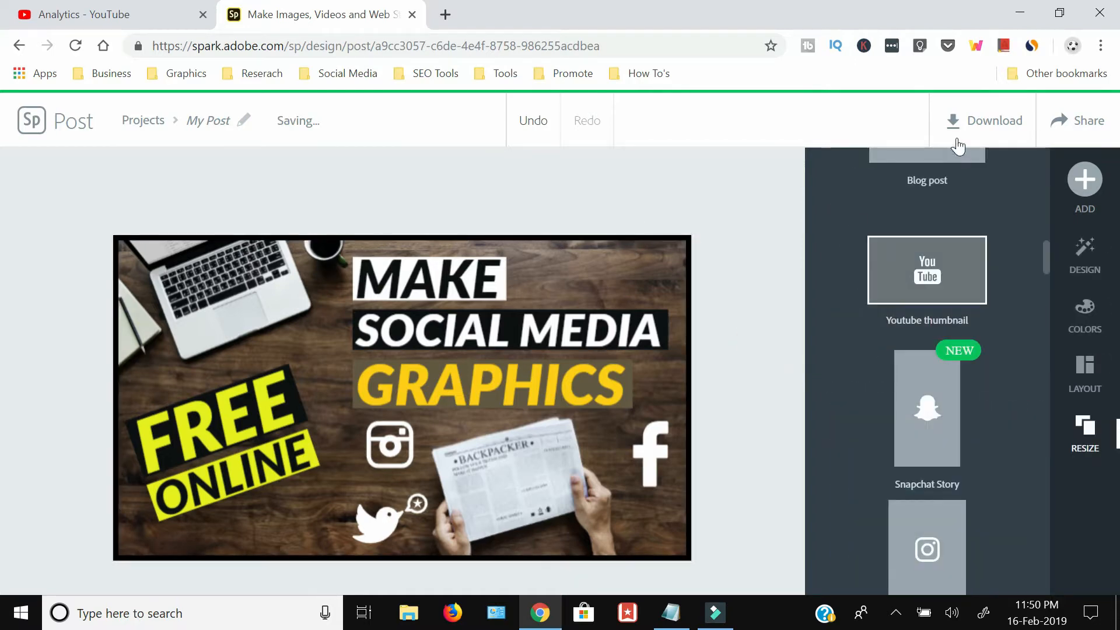
Step: Download the finished Spark post as an image
{"action": "left_click", "coordinate": [983, 120]}
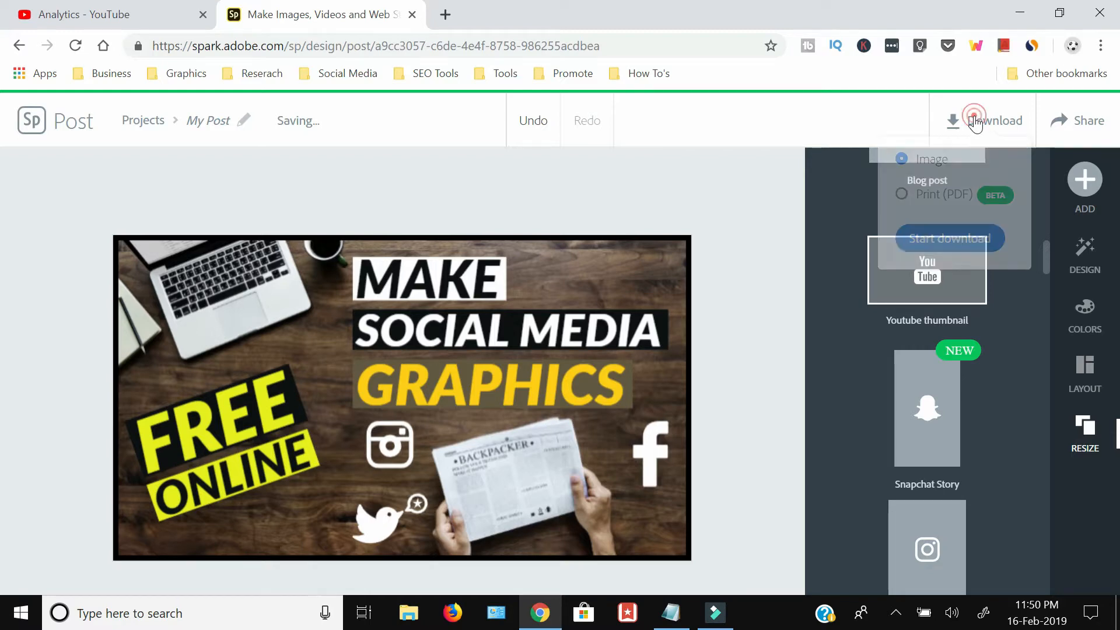
{"action": "left_click", "coordinate": [974, 120]}
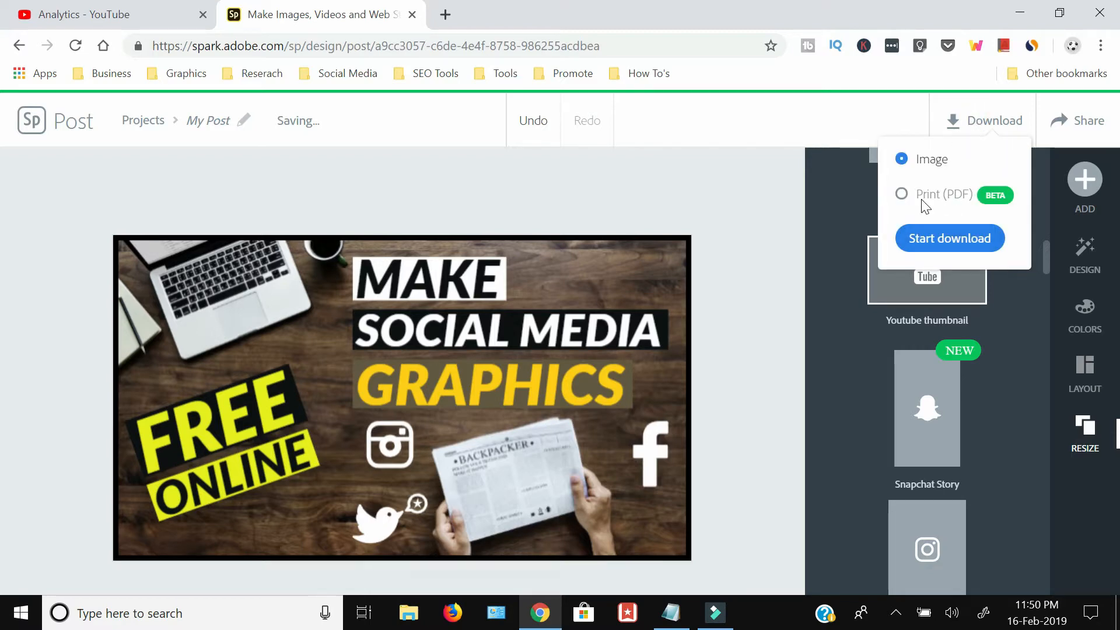
{"action": "left_click", "coordinate": [950, 239]}
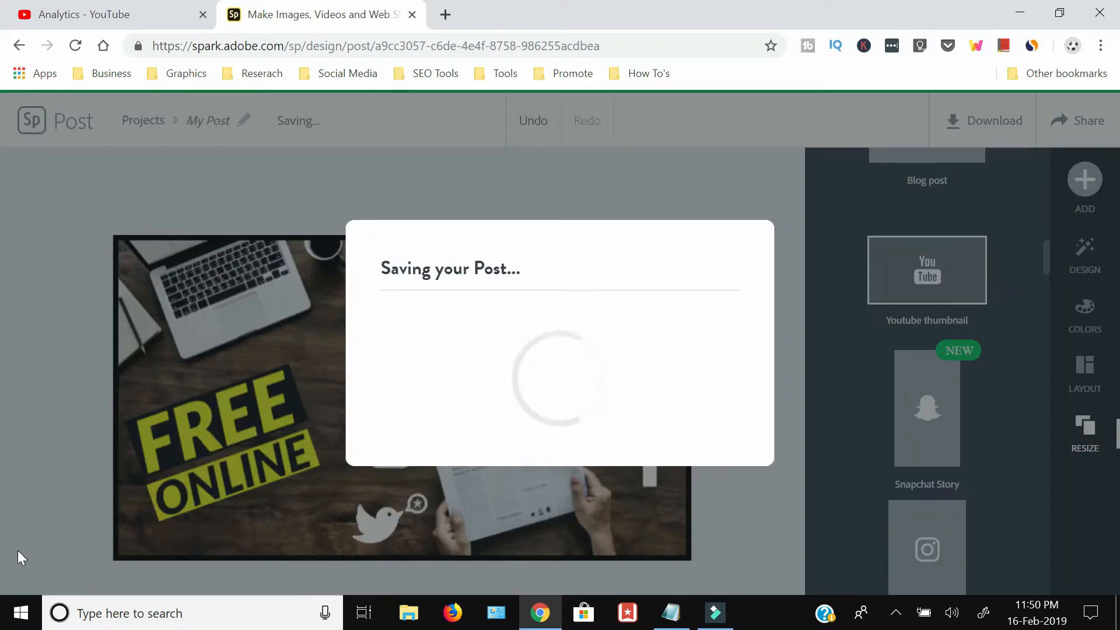
{"action": "mouse_move", "coordinate": [85, 277]}
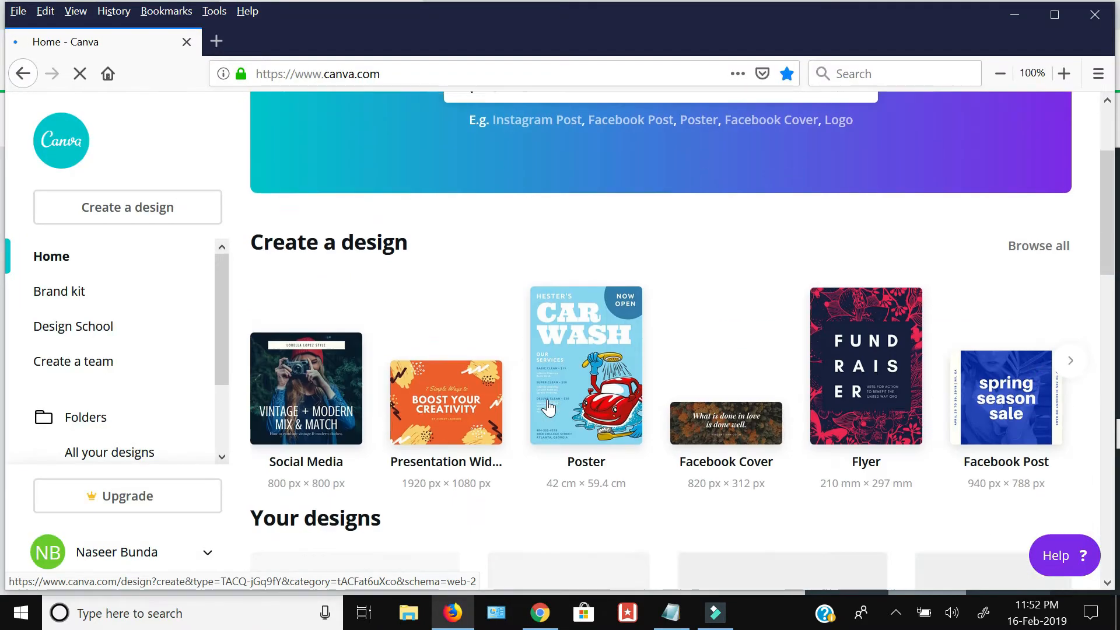
Step: Open the Untitled Design in Canva and upload the Spark thumbnail image
{"action": "scroll", "scroll_direction": "down", "scroll_amount": 3}
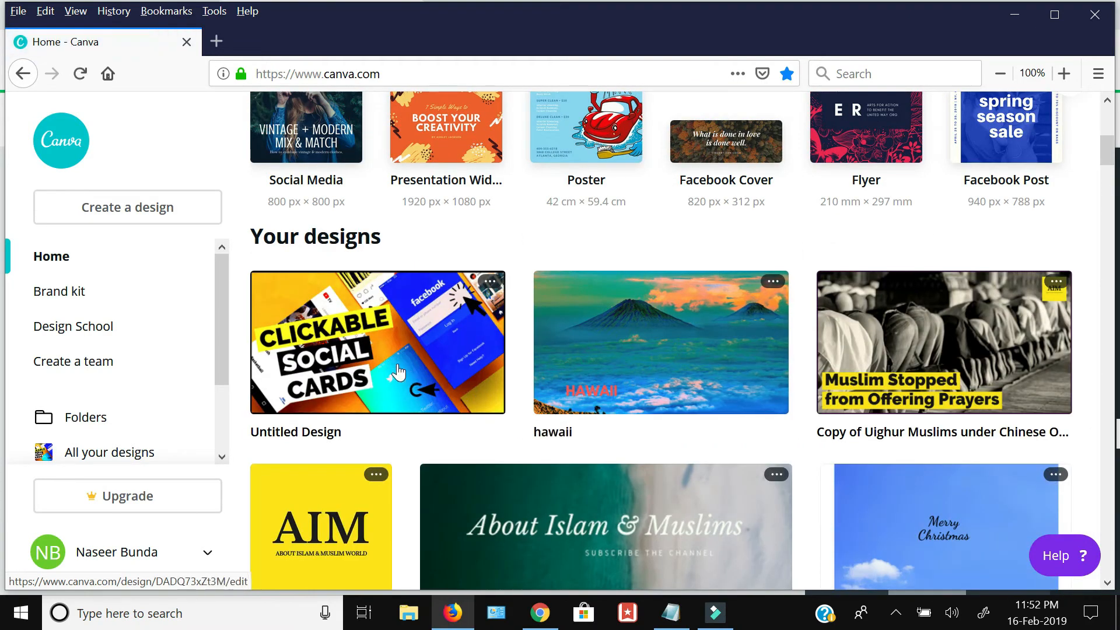
{"action": "left_click", "coordinate": [377, 342]}
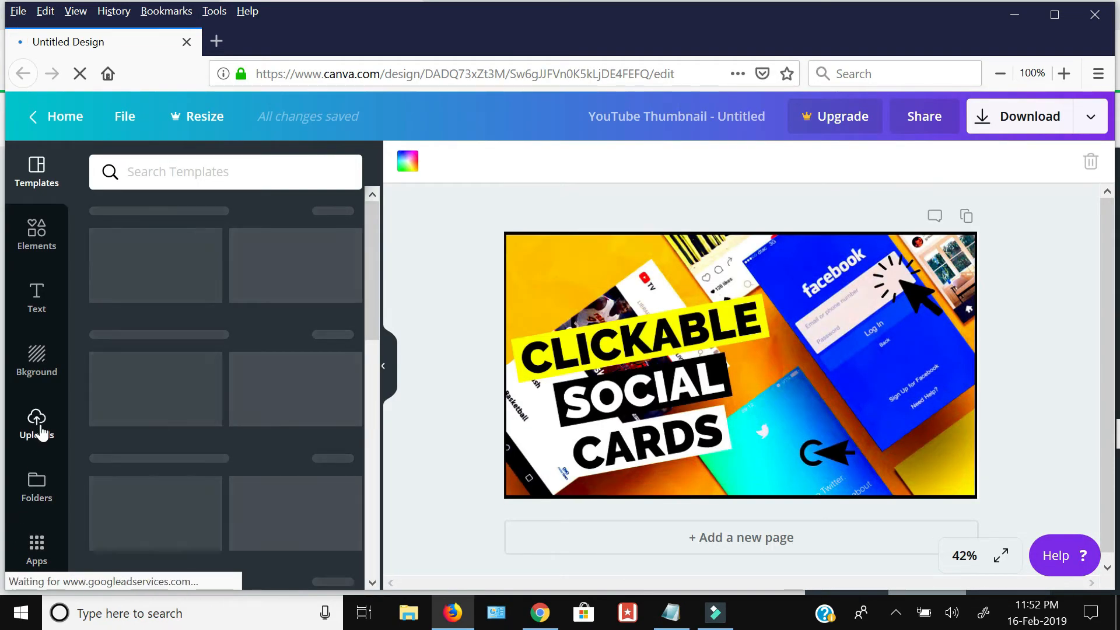
{"action": "left_click", "coordinate": [36, 423]}
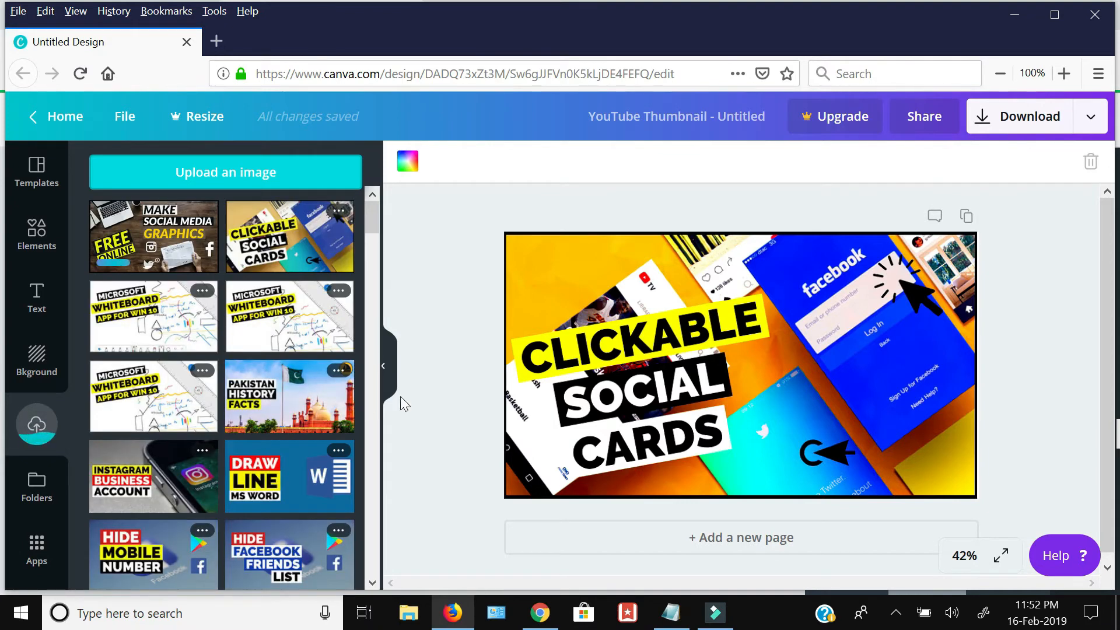
{"action": "left_click", "coordinate": [741, 537]}
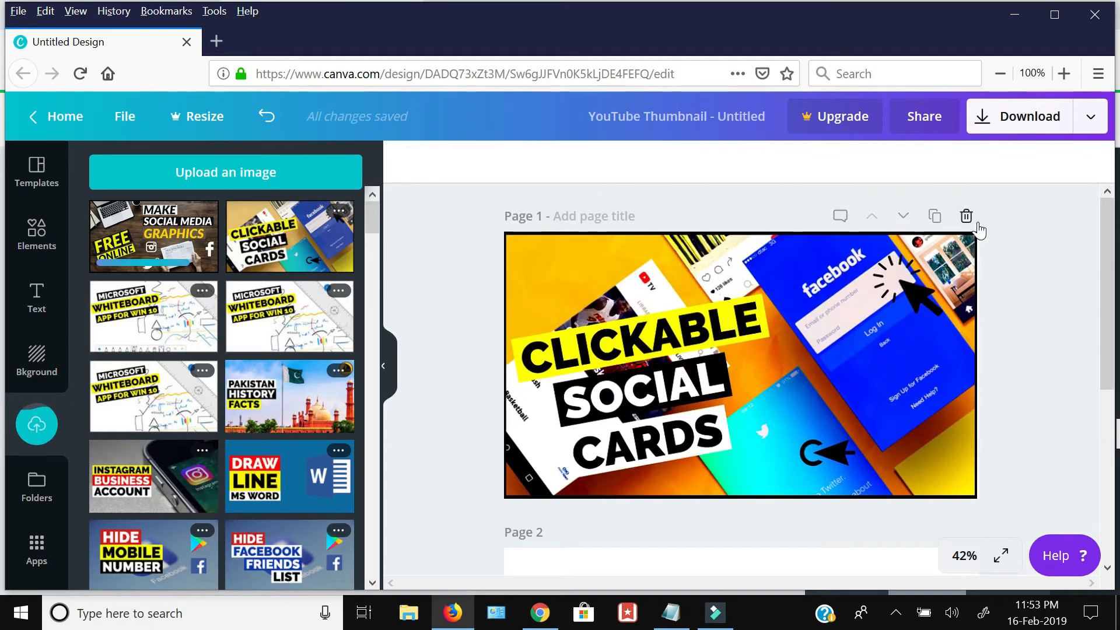
Step: Delete the old CLICKABLE SOCIAL CARDS page and place the uploaded image on the blank page
{"action": "left_click", "coordinate": [965, 216]}
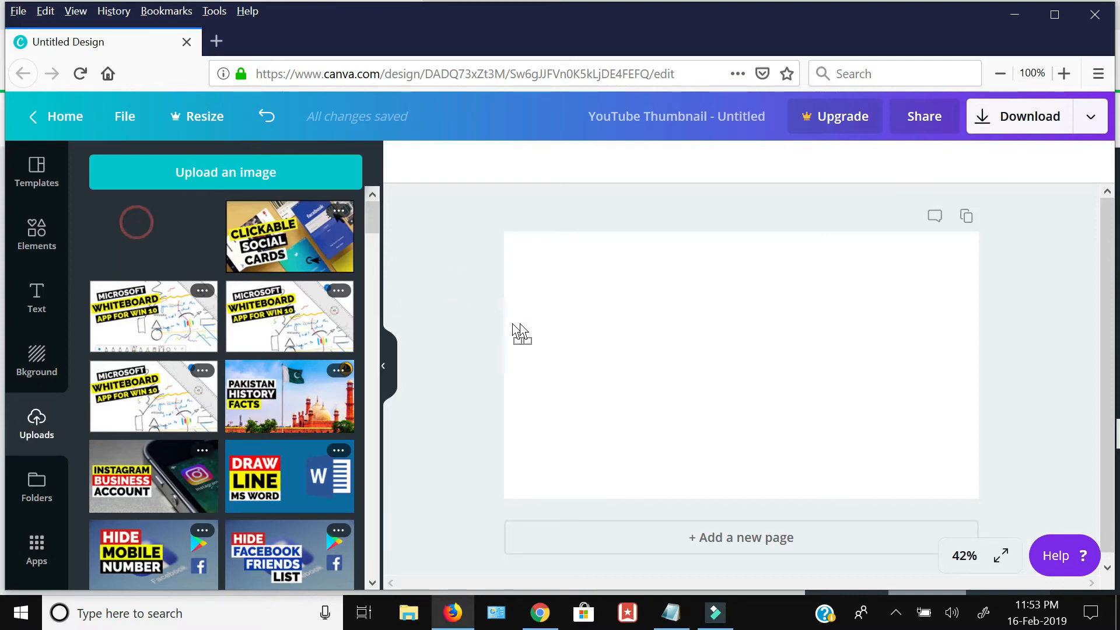
{"action": "left_click", "coordinate": [289, 237]}
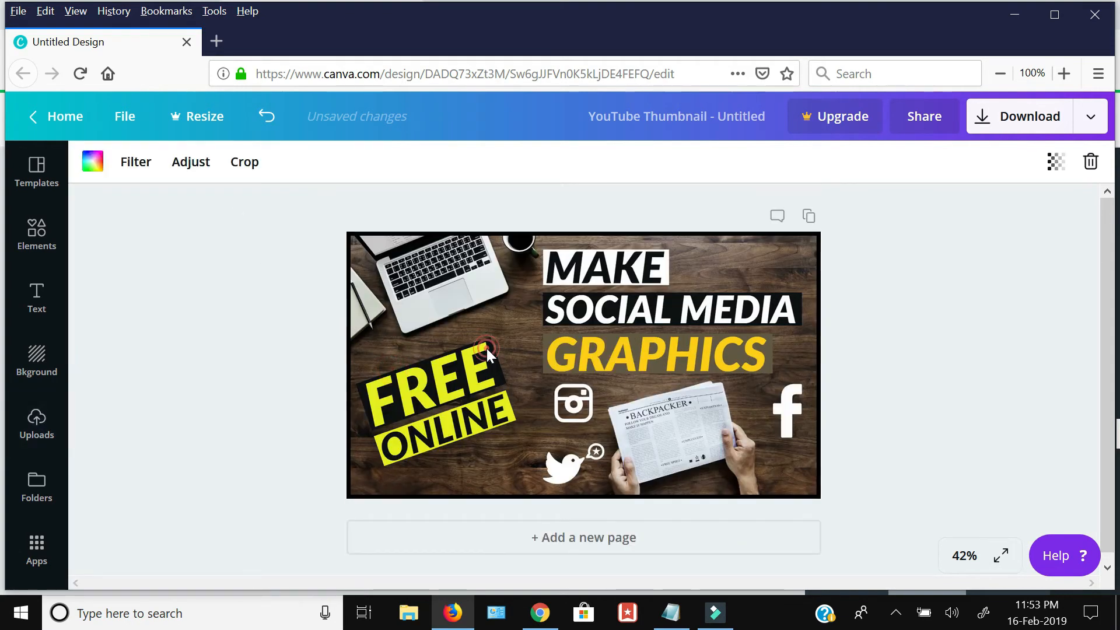
Step: Adjust the image to saturation 70 and contrast about 21
{"action": "left_click", "coordinate": [190, 161]}
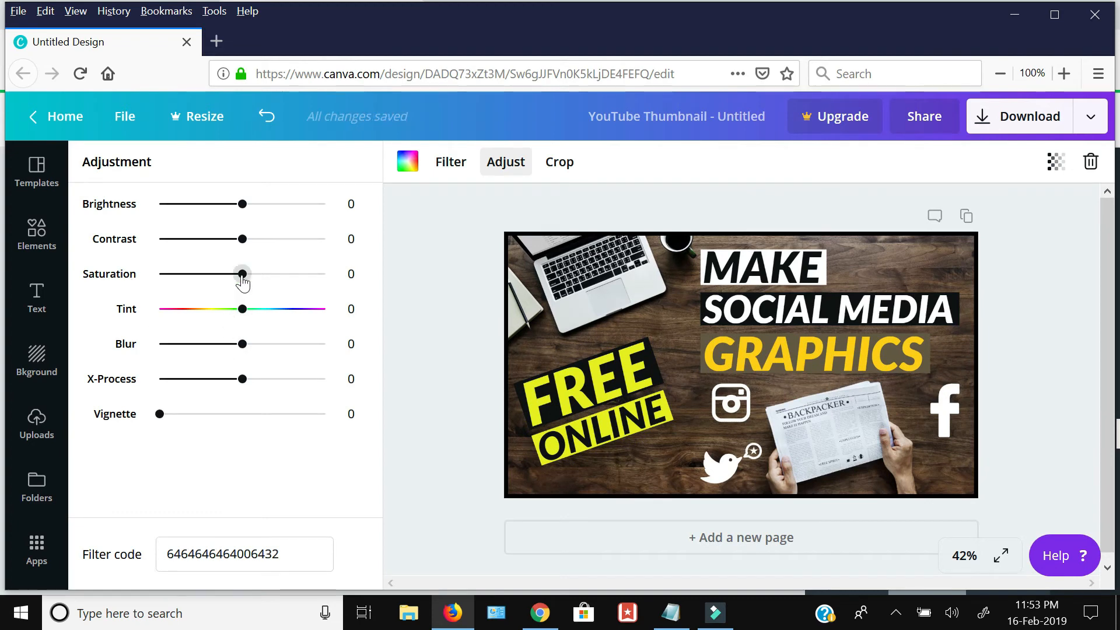
{"action": "left_click_drag", "start_coordinate": [241, 273], "coordinate": [279, 273]}
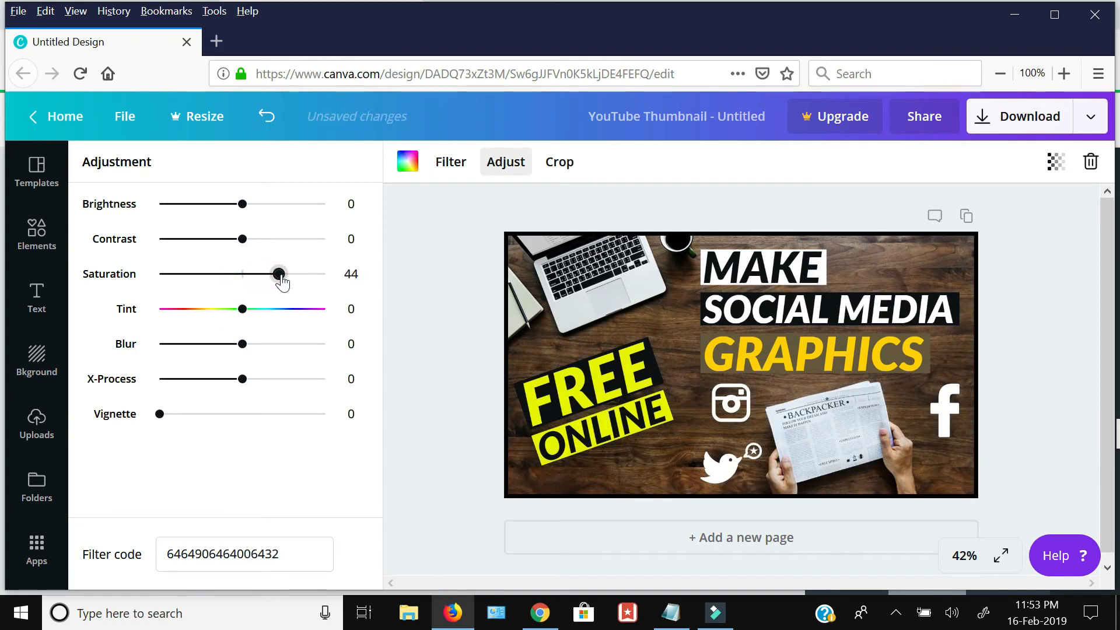
{"action": "left_click_drag", "start_coordinate": [279, 273], "coordinate": [291, 273]}
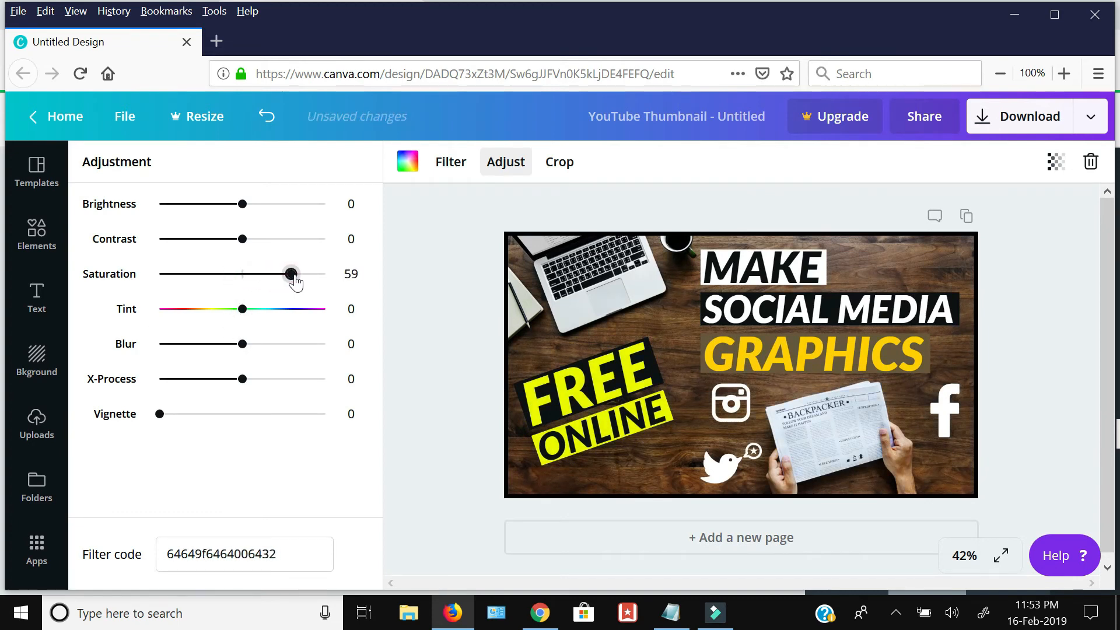
{"action": "left_click_drag", "start_coordinate": [290, 273], "coordinate": [300, 273]}
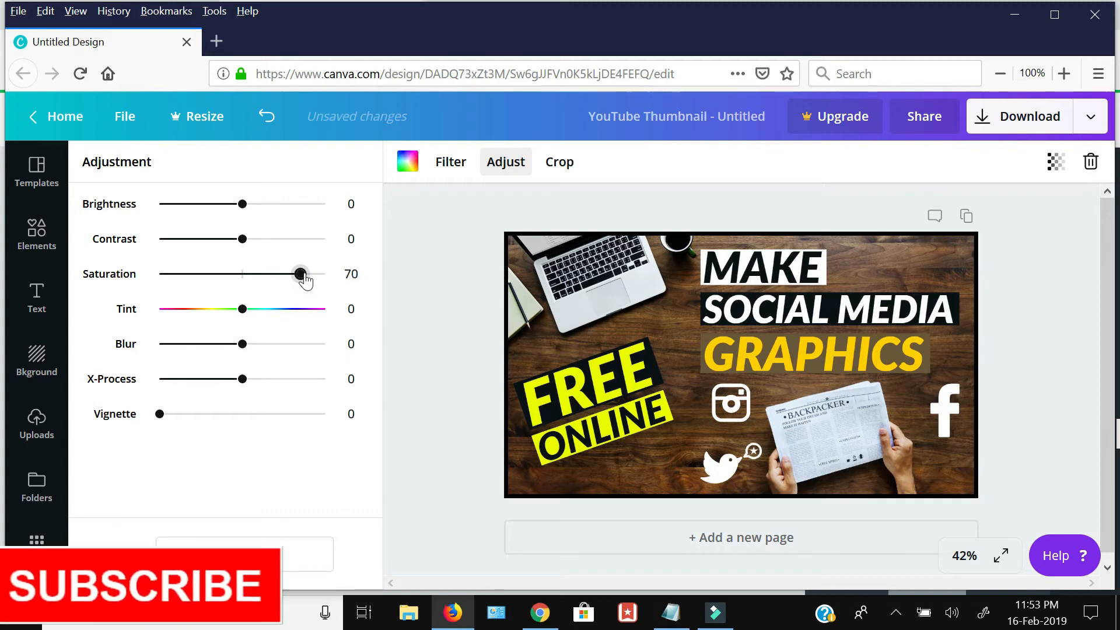
{"action": "left_click_drag", "start_coordinate": [241, 238], "coordinate": [265, 238]}
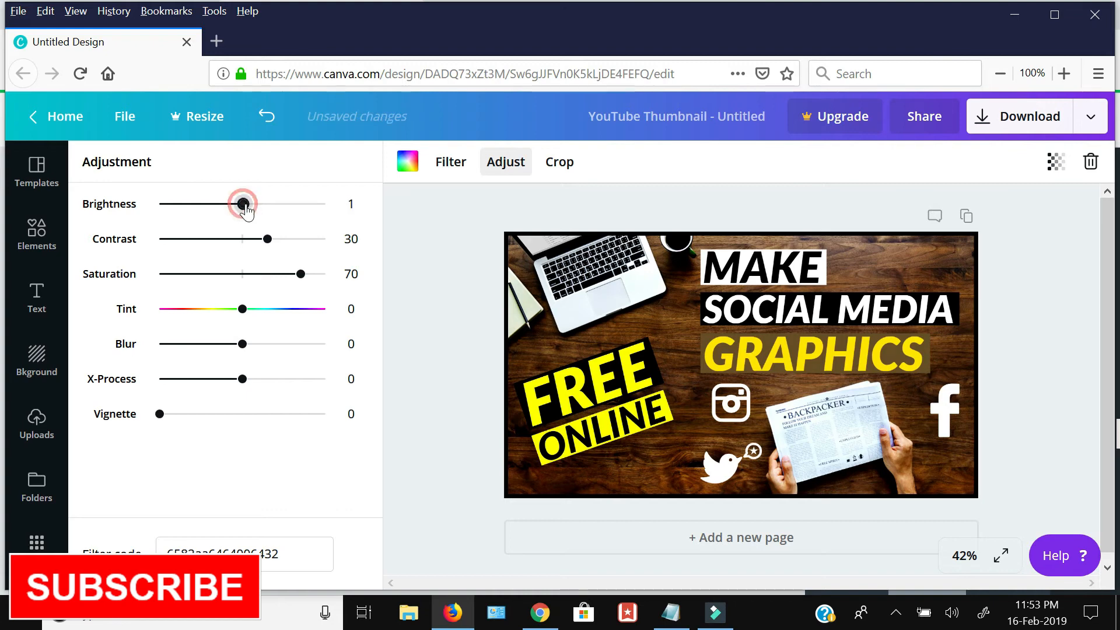
Step: Set the image brightness to about 7 and close the adjustments
{"action": "left_click_drag", "start_coordinate": [240, 203], "coordinate": [254, 204]}
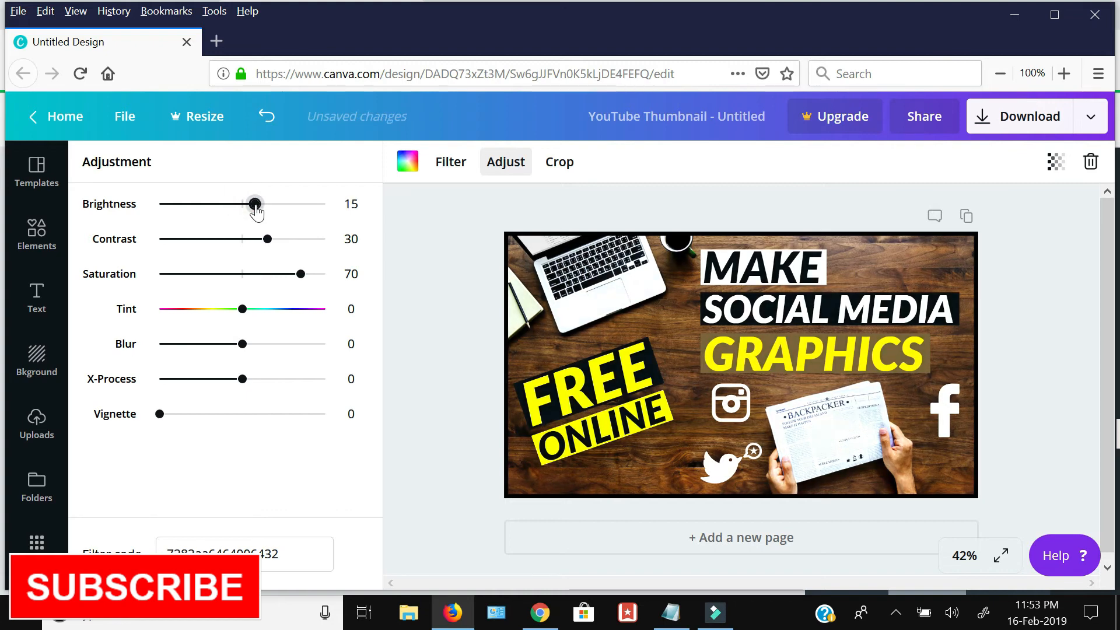
{"action": "left_click_drag", "start_coordinate": [255, 203], "coordinate": [251, 203]}
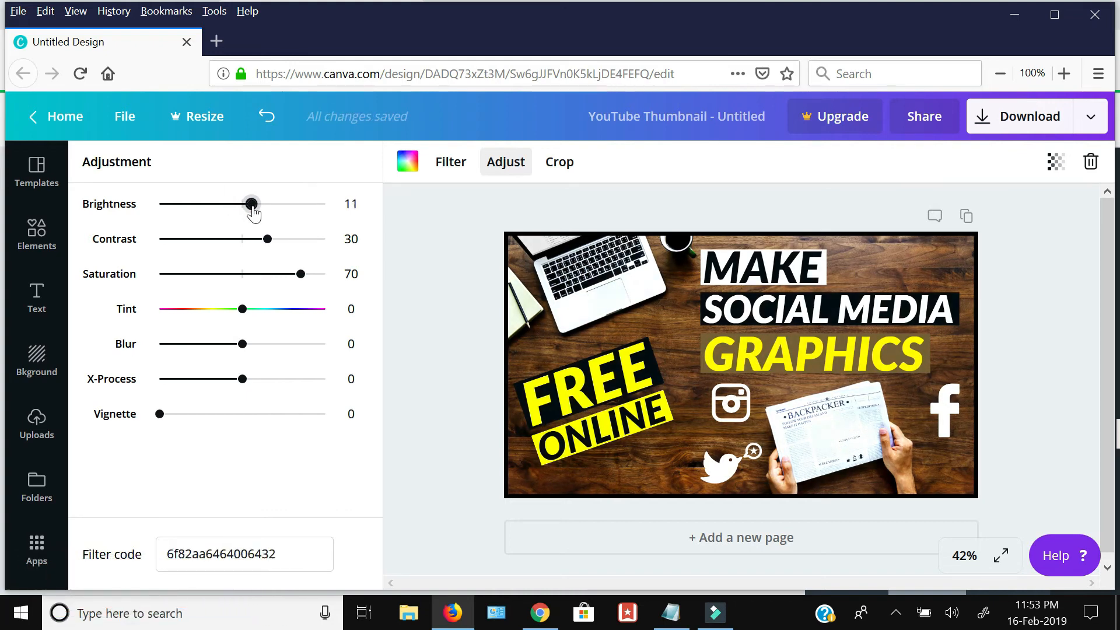
{"action": "left_click_drag", "start_coordinate": [251, 203], "coordinate": [245, 203]}
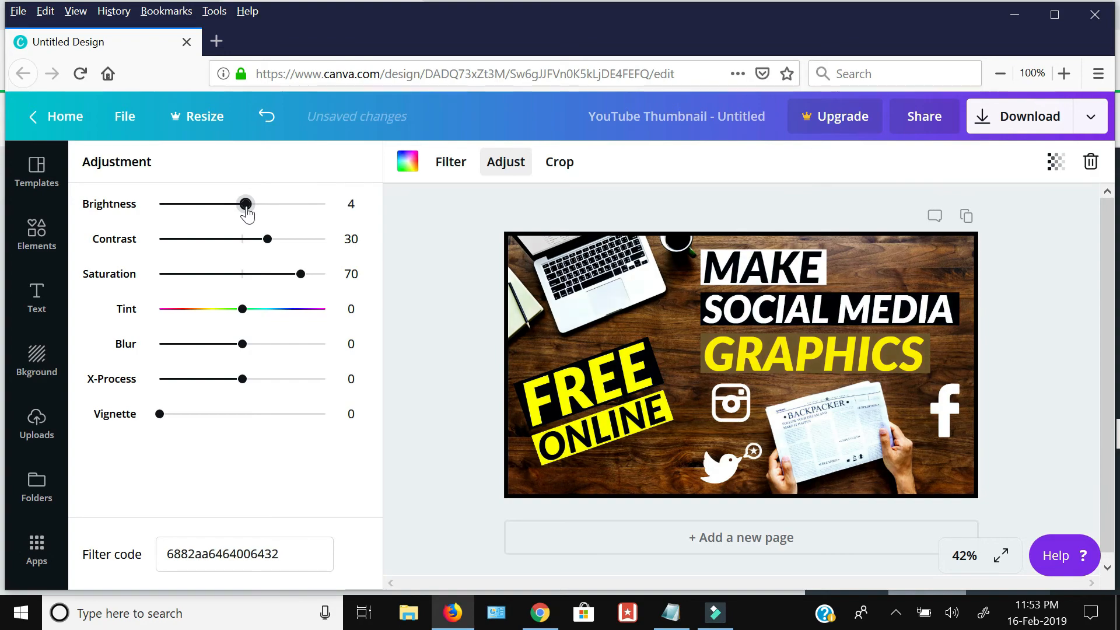
{"action": "left_click_drag", "start_coordinate": [245, 203], "coordinate": [250, 203]}
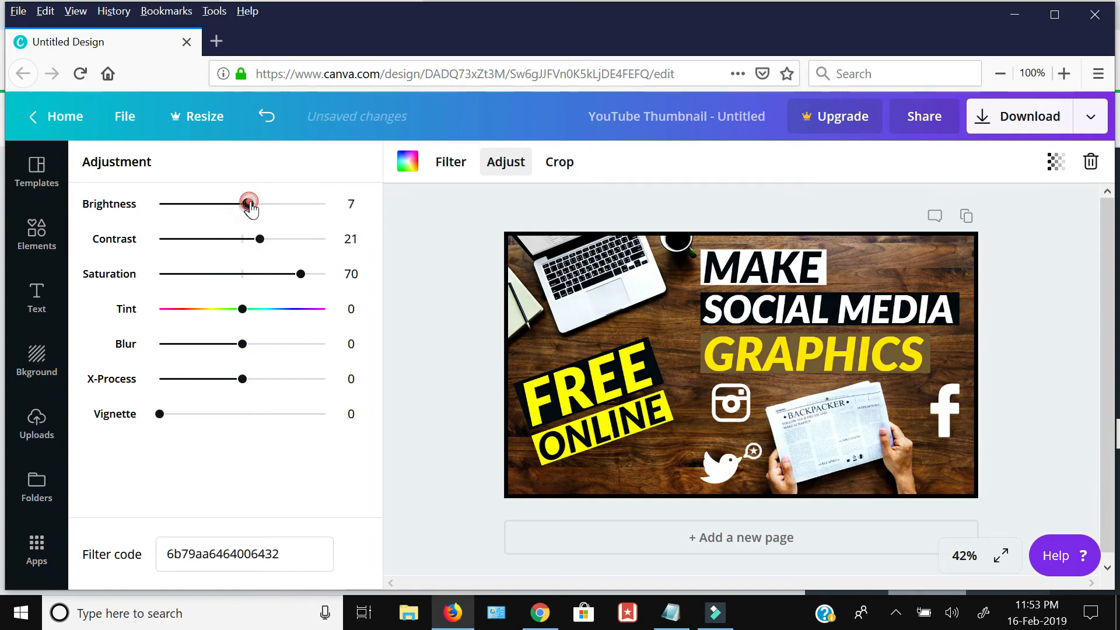
{"action": "left_click", "coordinate": [36, 421]}
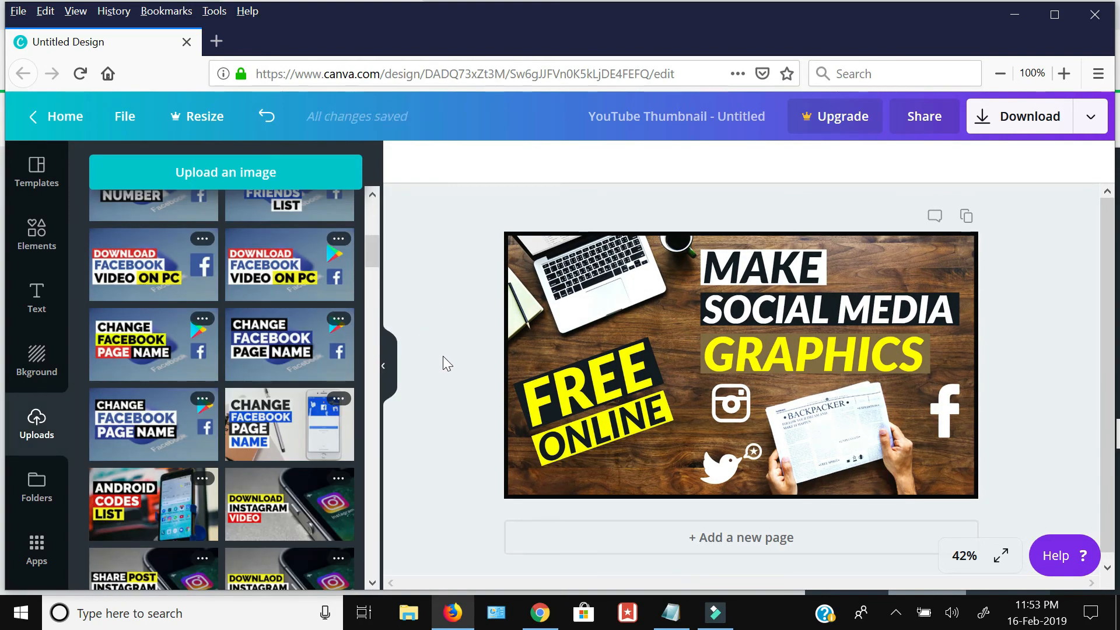
Step: Download the Canva thumbnail as a JPG file
{"action": "left_click", "coordinate": [1027, 116]}
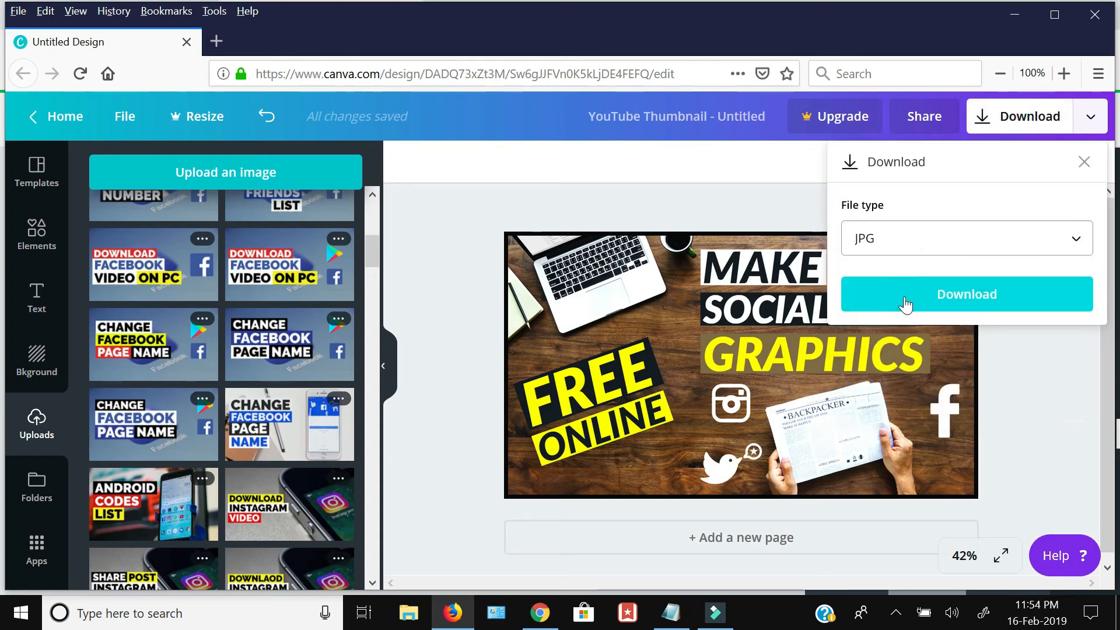
{"action": "left_click", "coordinate": [966, 294]}
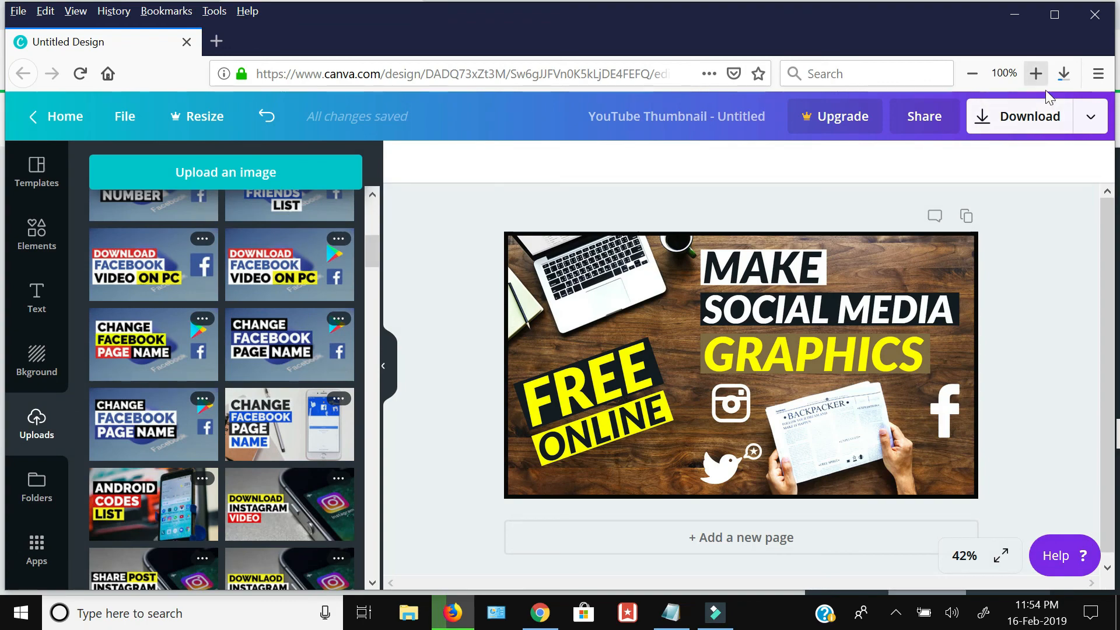
{"action": "mouse_move", "coordinate": [477, 279]}
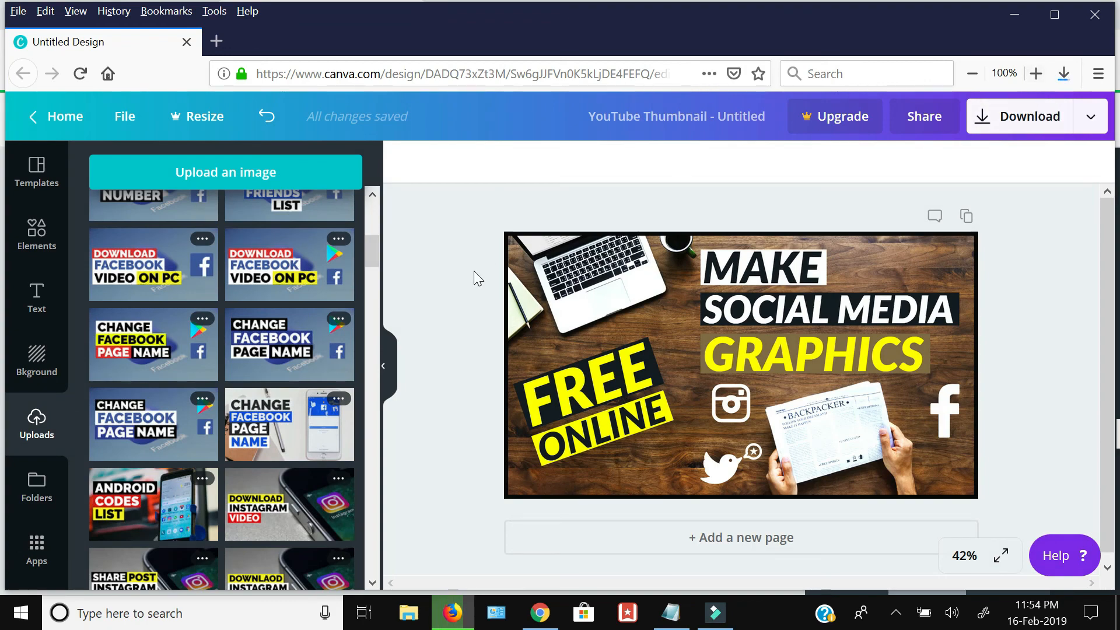